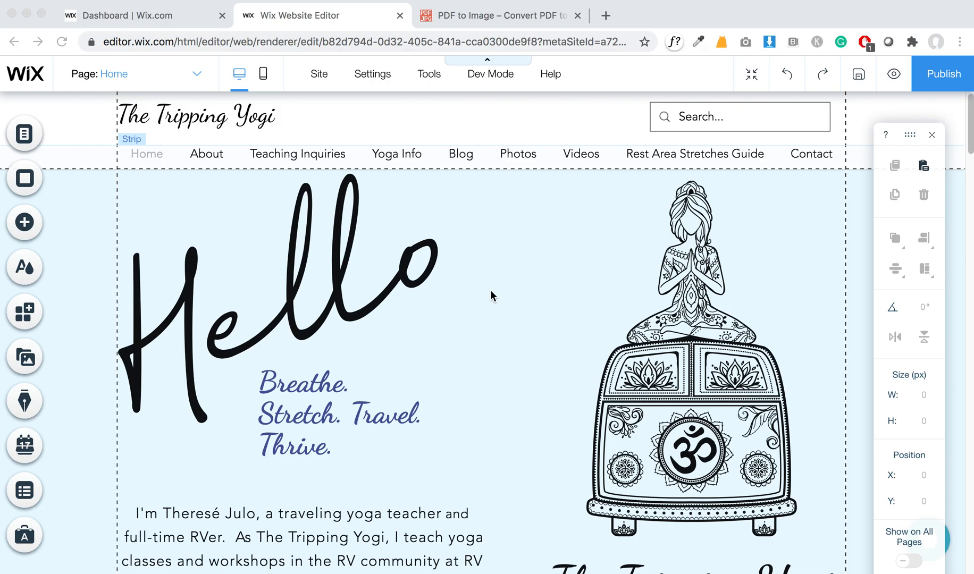
mouse_move(17, 407)
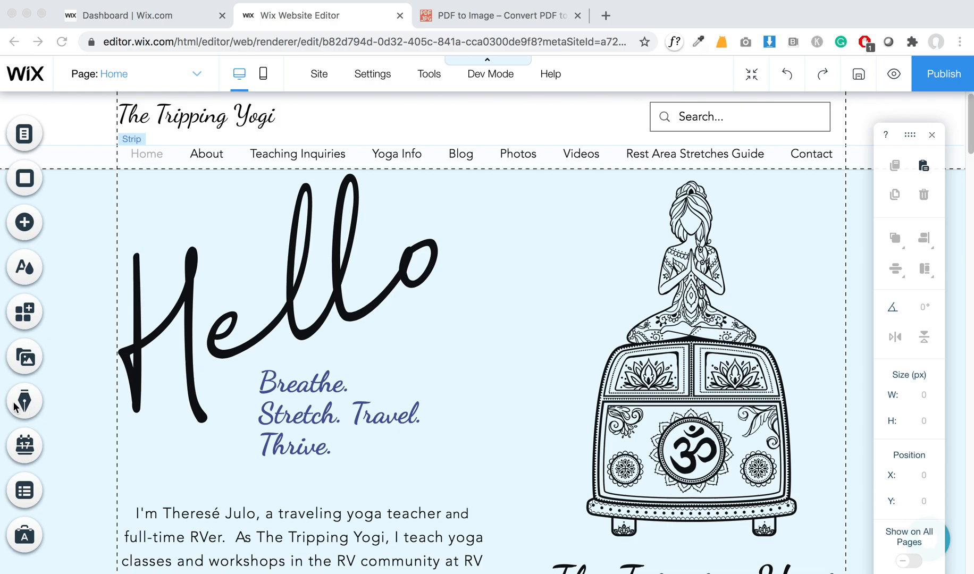
Step: Open the Blog Manager and go to Manage Posts for the site
click(24, 401)
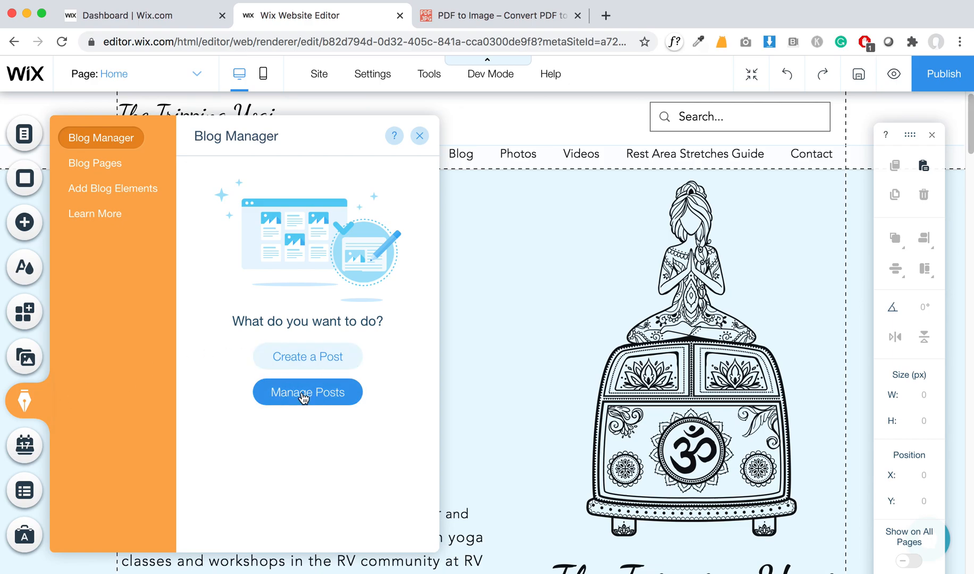
click(307, 392)
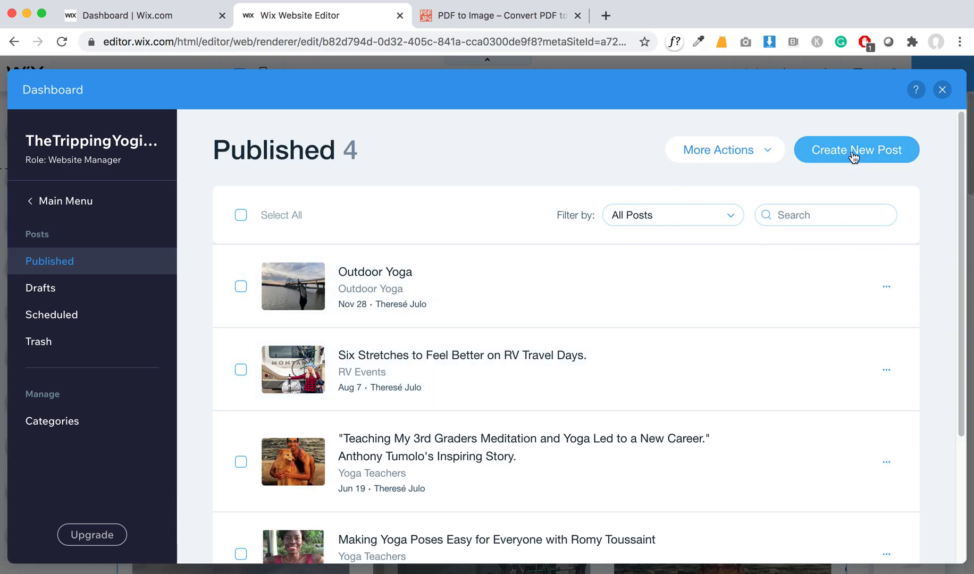
Step: Open the published 'Outdoor Yoga' post in the post editor
click(855, 150)
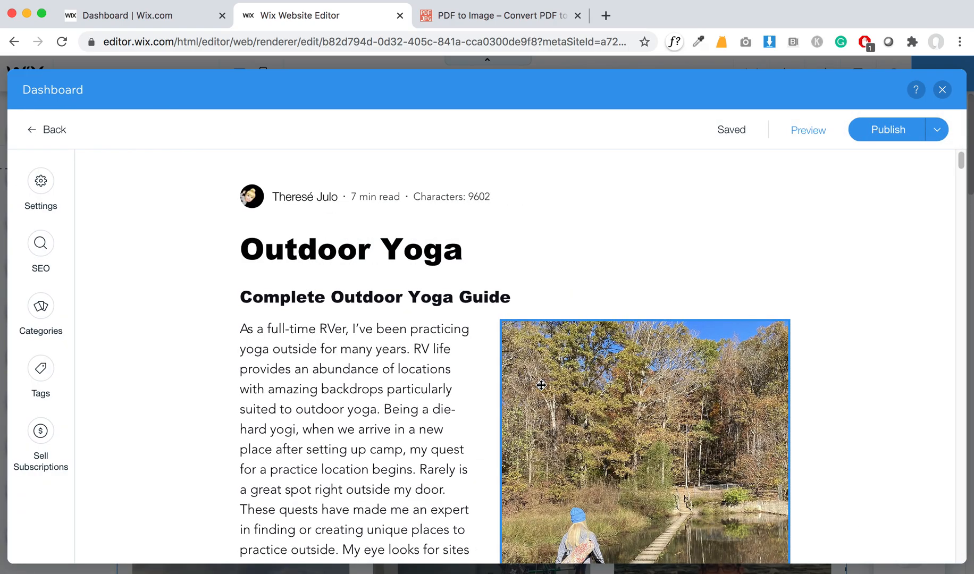
click(242, 330)
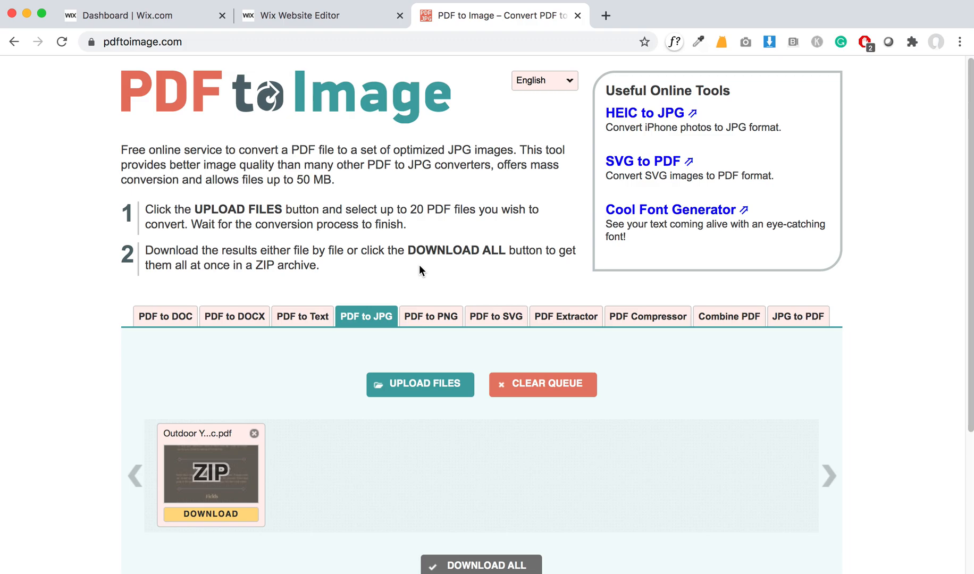
mouse_move(451, 281)
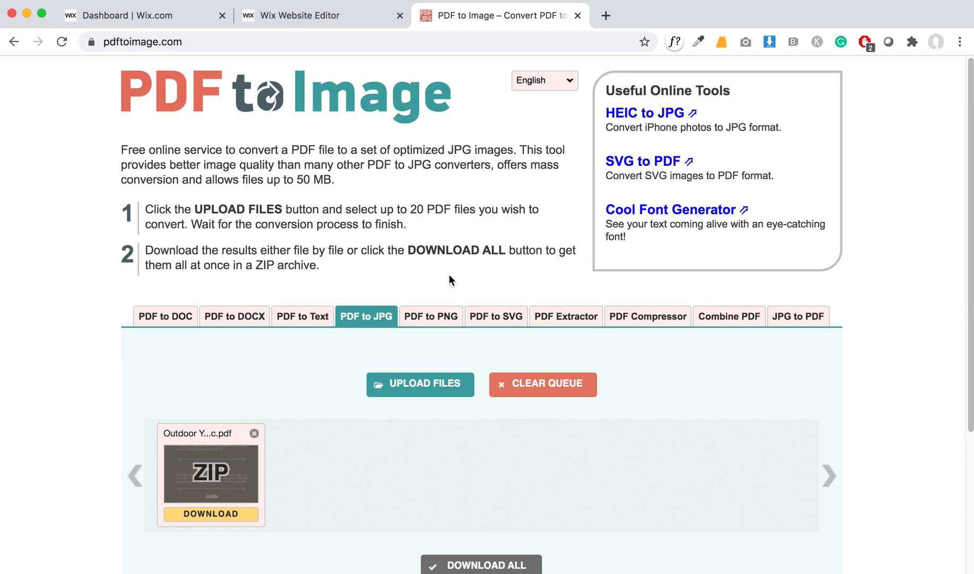
mouse_move(445, 362)
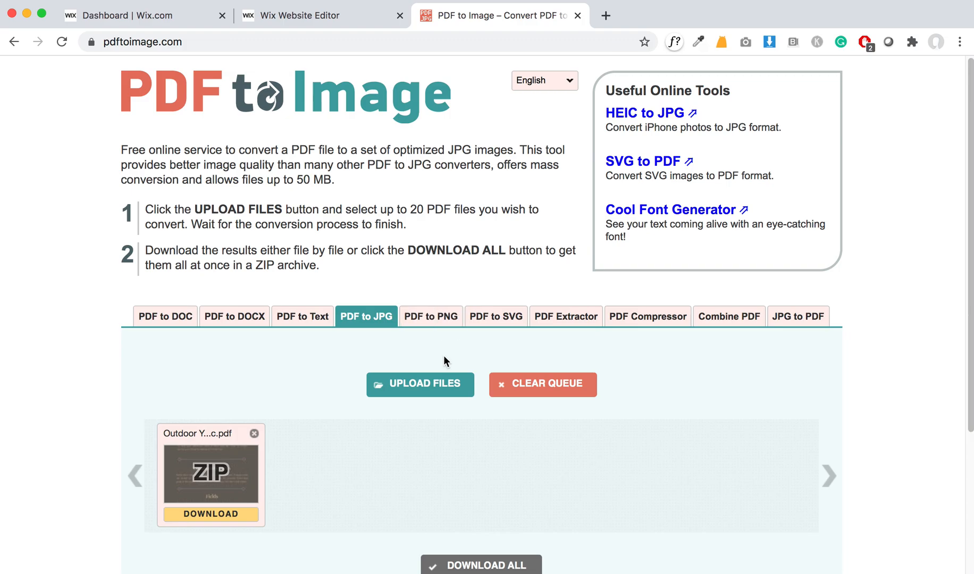
mouse_move(180, 83)
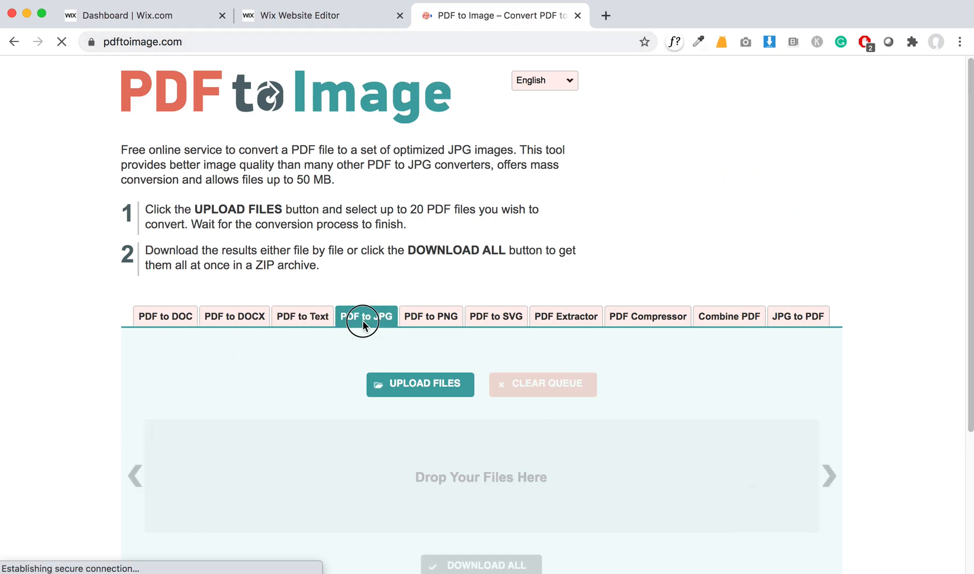
Step: Download the converted Outdoor Yoga infographic JPGs from PDF to JPG into Downloads
click(420, 384)
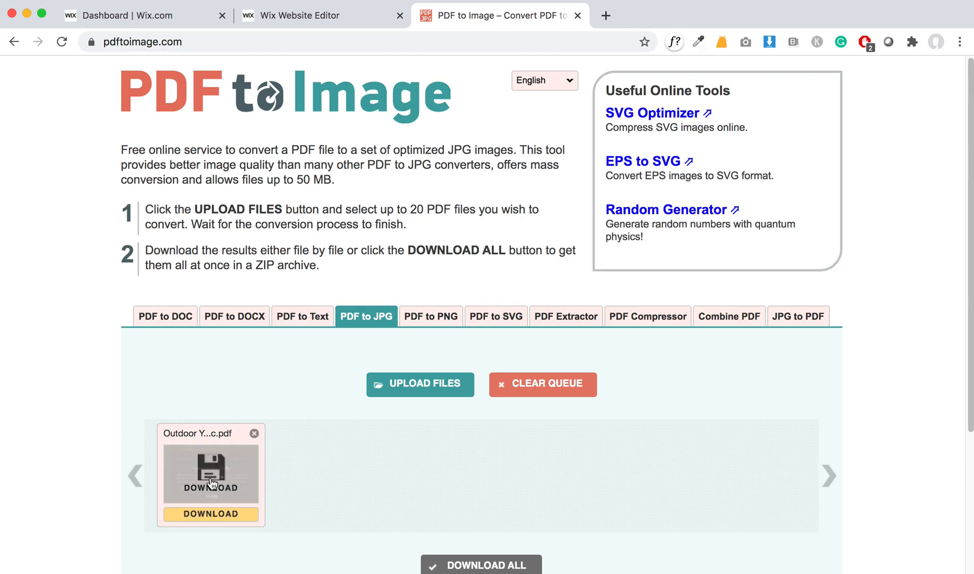
click(211, 514)
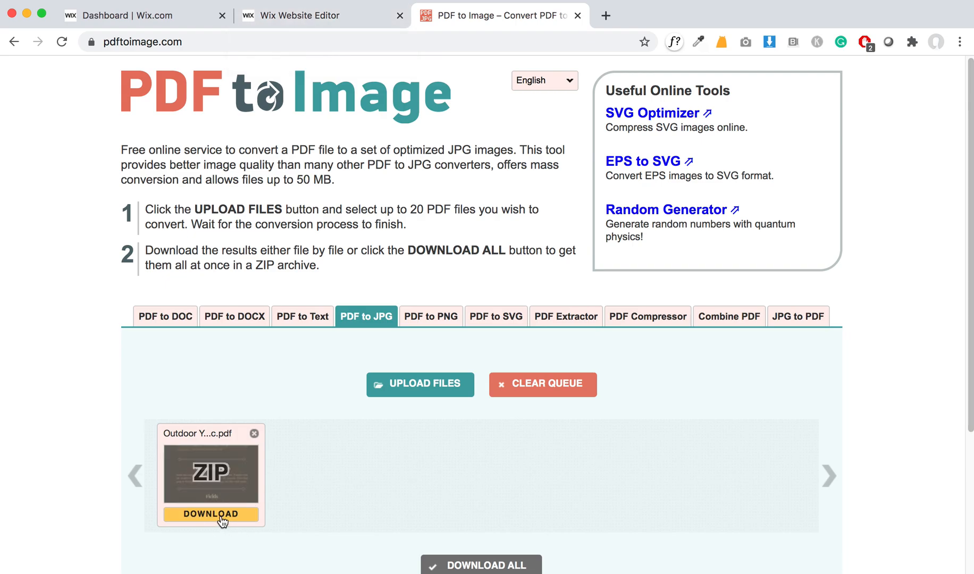
click(211, 514)
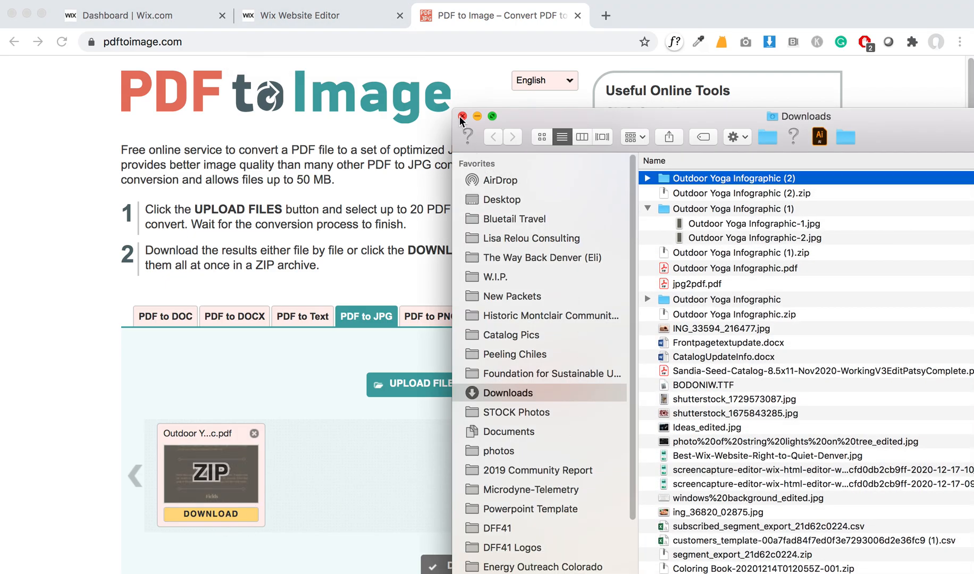
Step: Return to the Wix post editor and show the insert options on the empty line
click(317, 15)
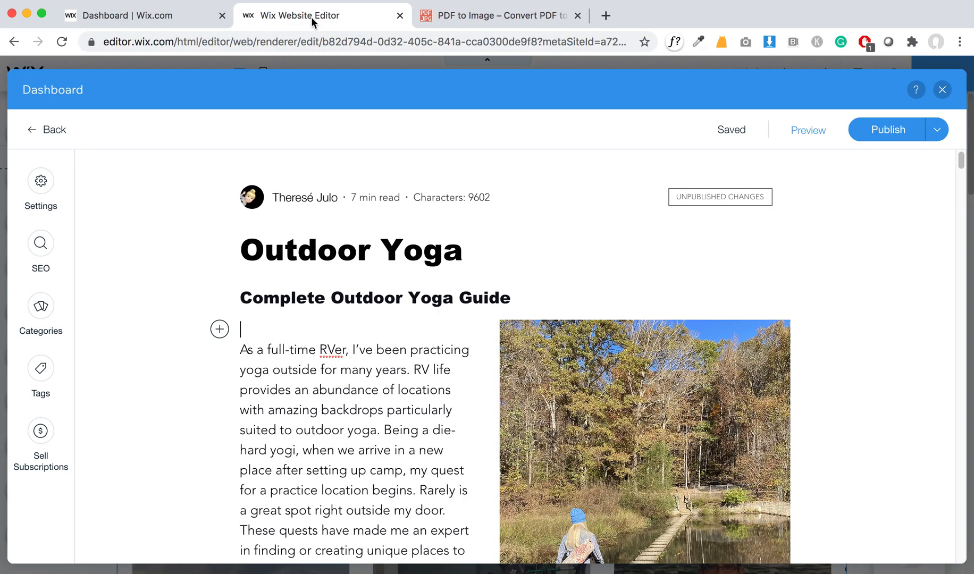
click(219, 329)
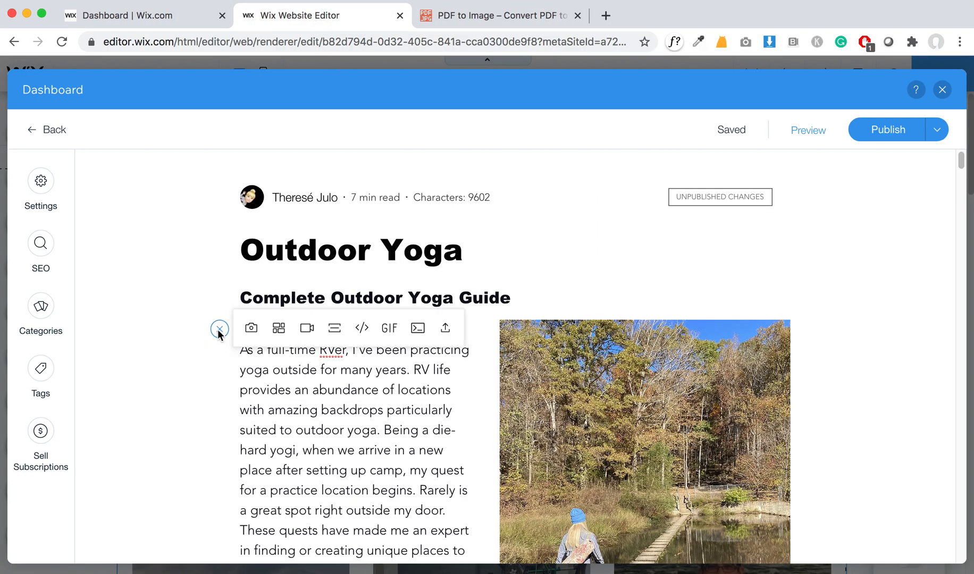
Step: Start an image upload from computer and browse to the Outdoor Yoga Infographic (2) folder in Downloads
click(251, 329)
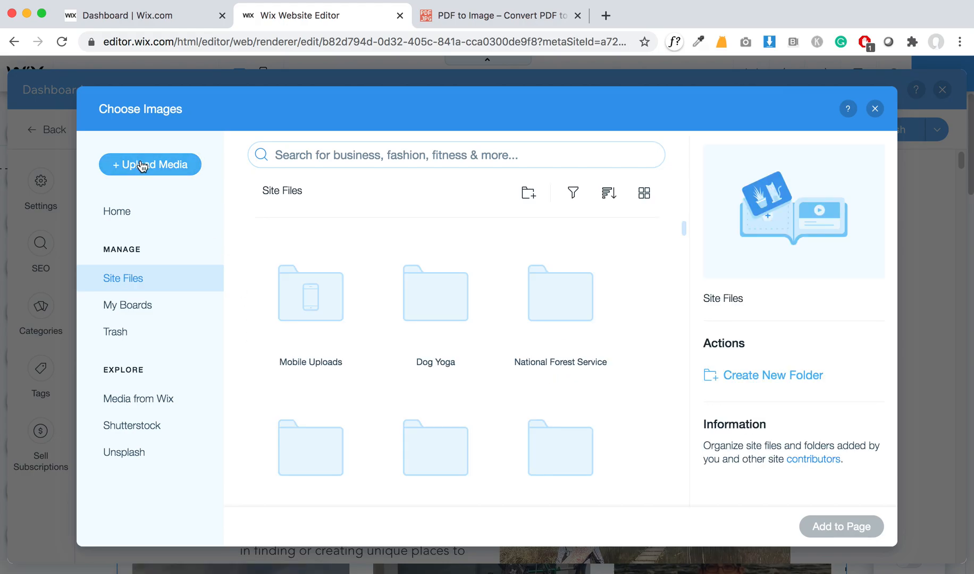
click(149, 165)
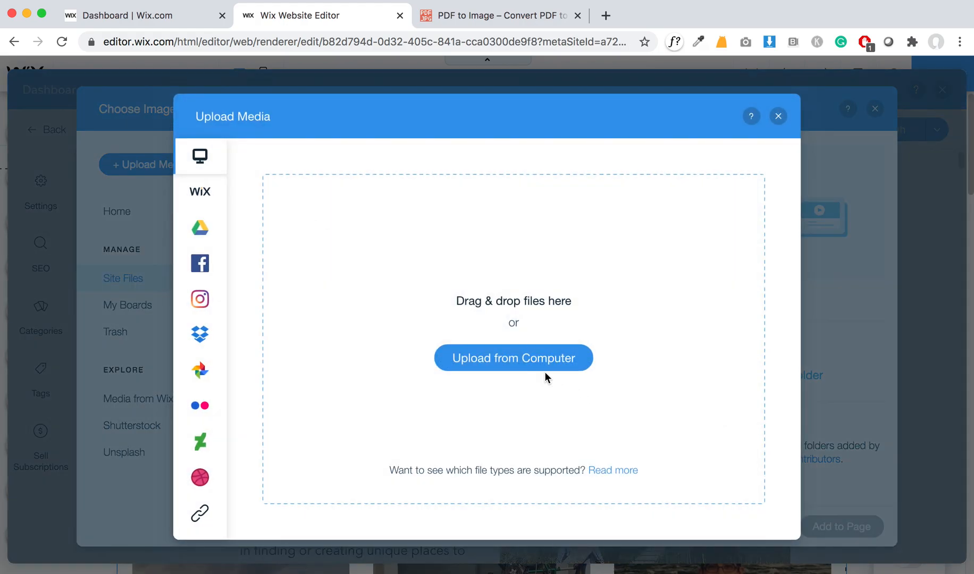
click(512, 359)
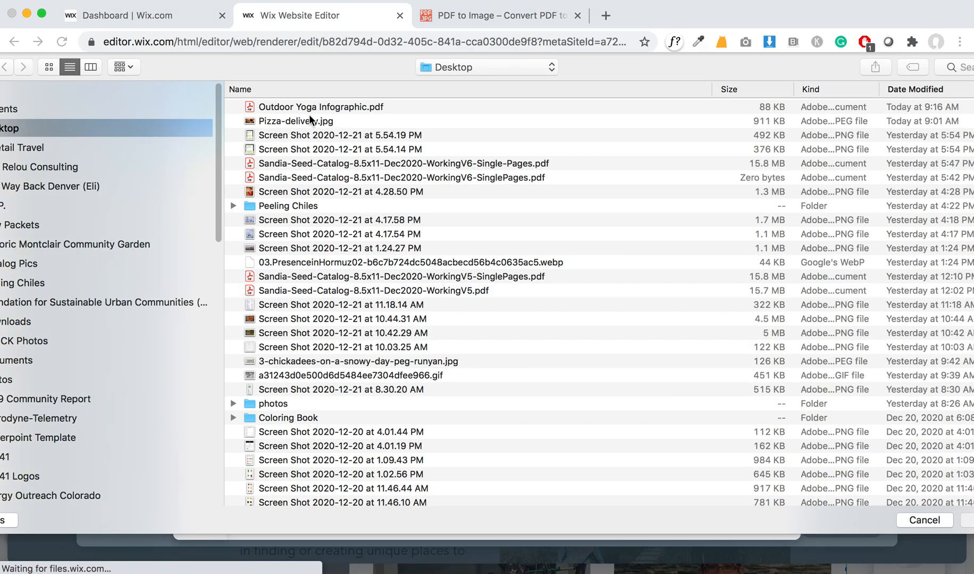
mouse_move(131, 153)
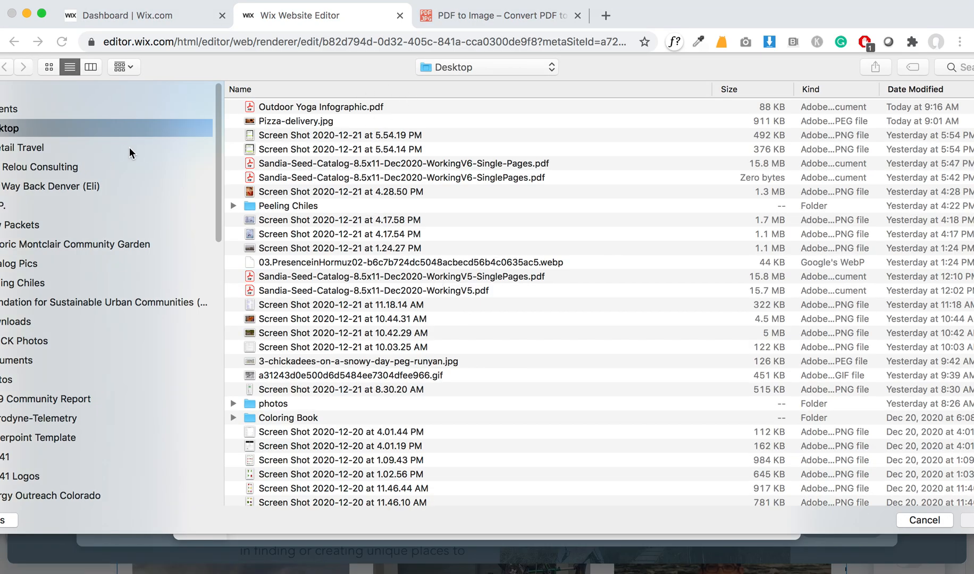
mouse_move(32, 297)
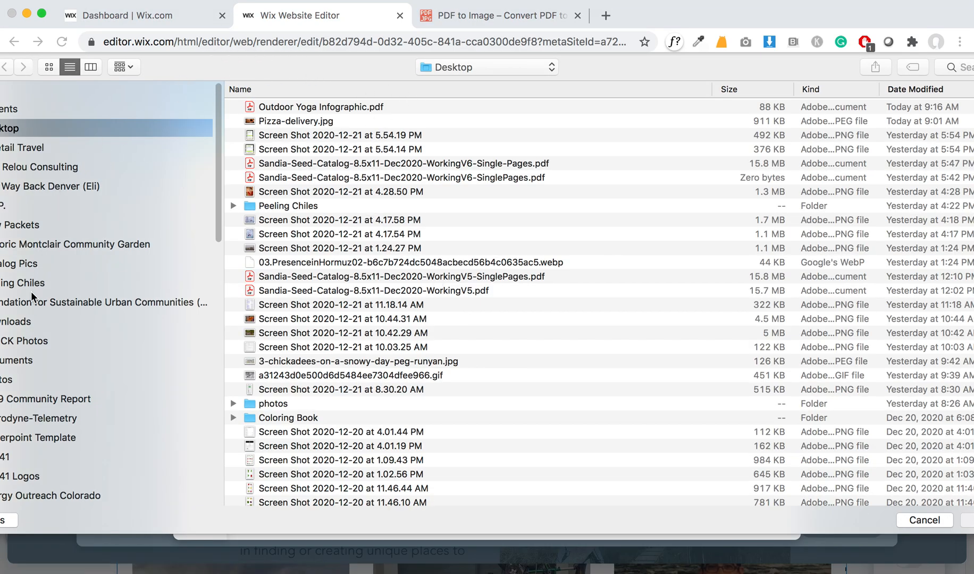
click(16, 321)
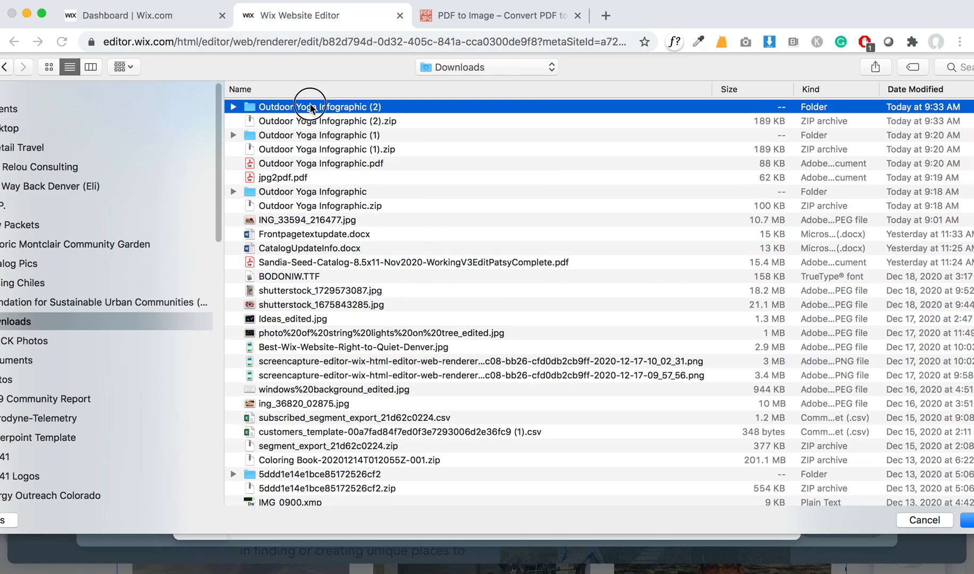
double_click(311, 107)
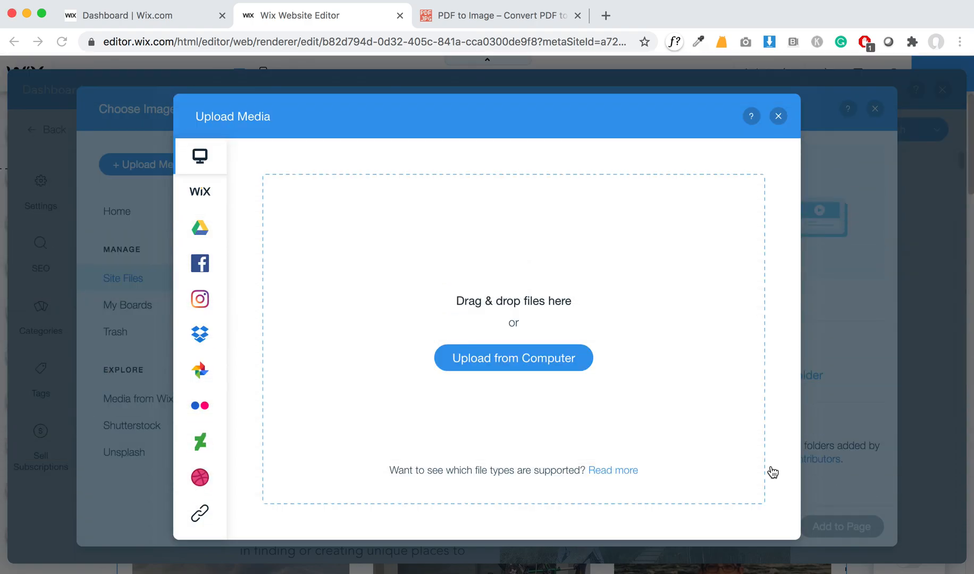
Step: Upload both infographic JPGs and add the Outdoor Yoga infographic to the post
click(514, 359)
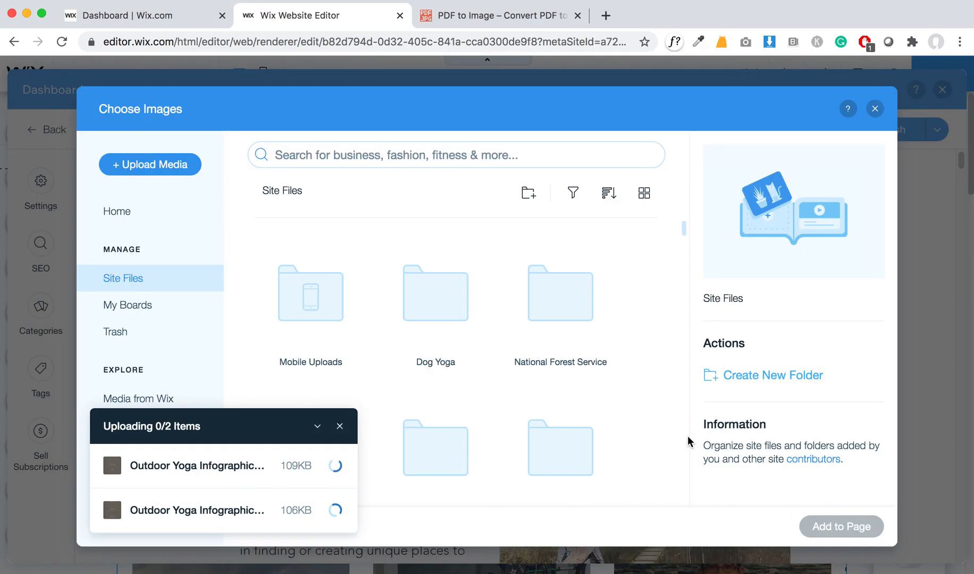
mouse_move(214, 498)
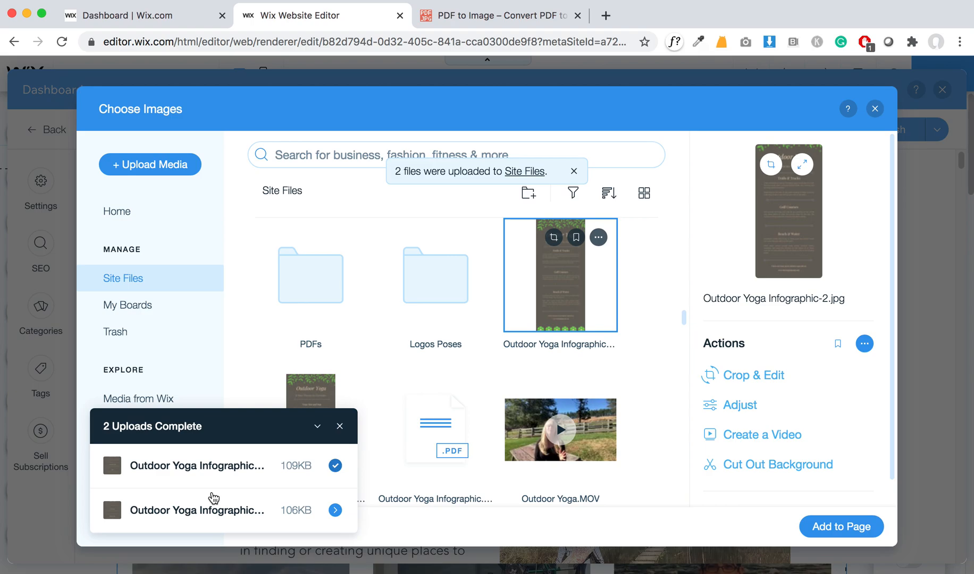
click(341, 427)
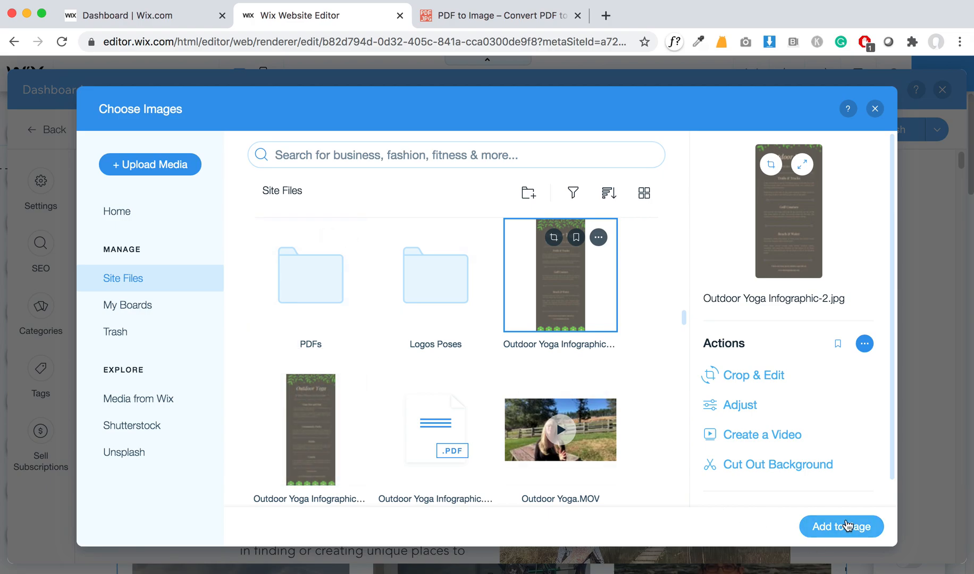
click(841, 527)
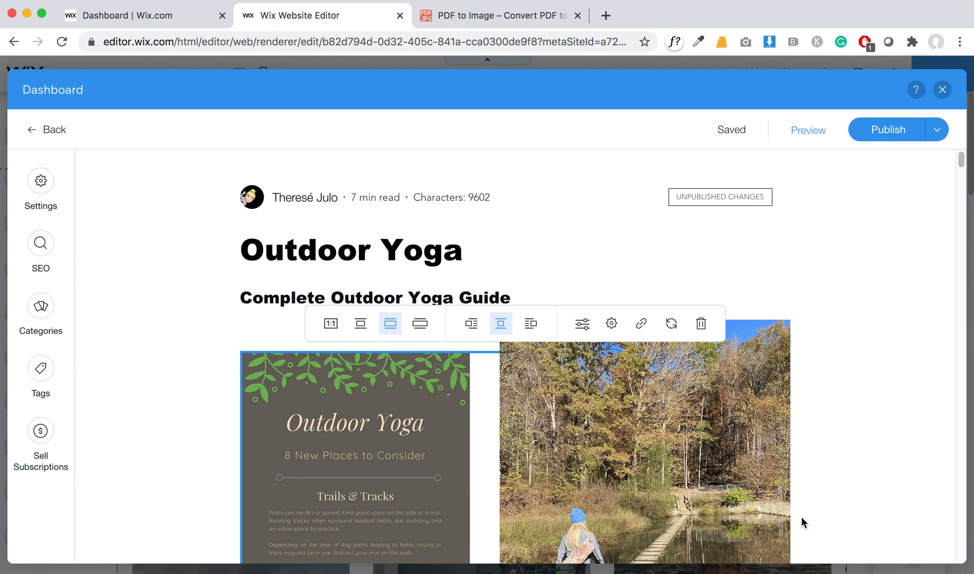
Step: Scroll down through the post to check the infographic below the opening paragraph
scroll(down, 3)
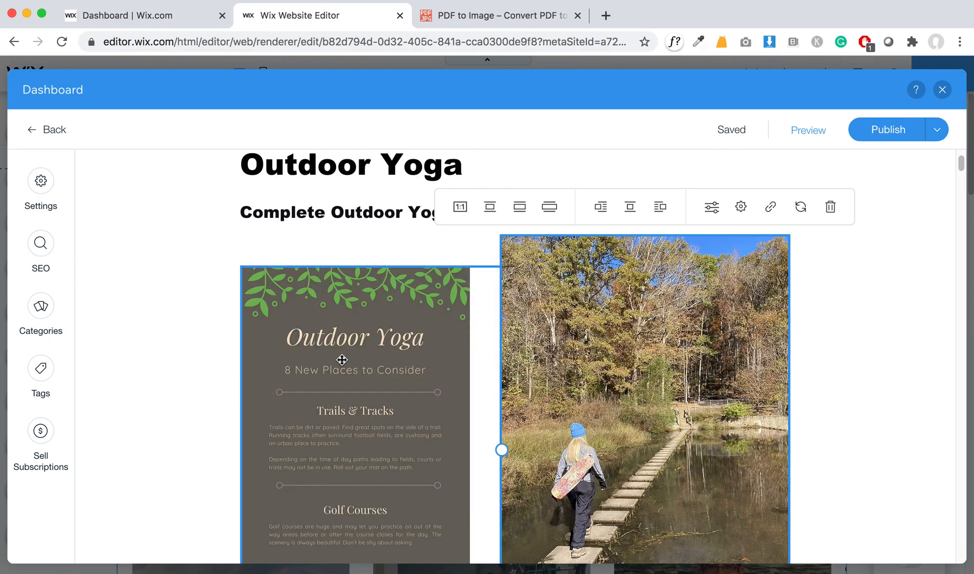
scroll(down, 3)
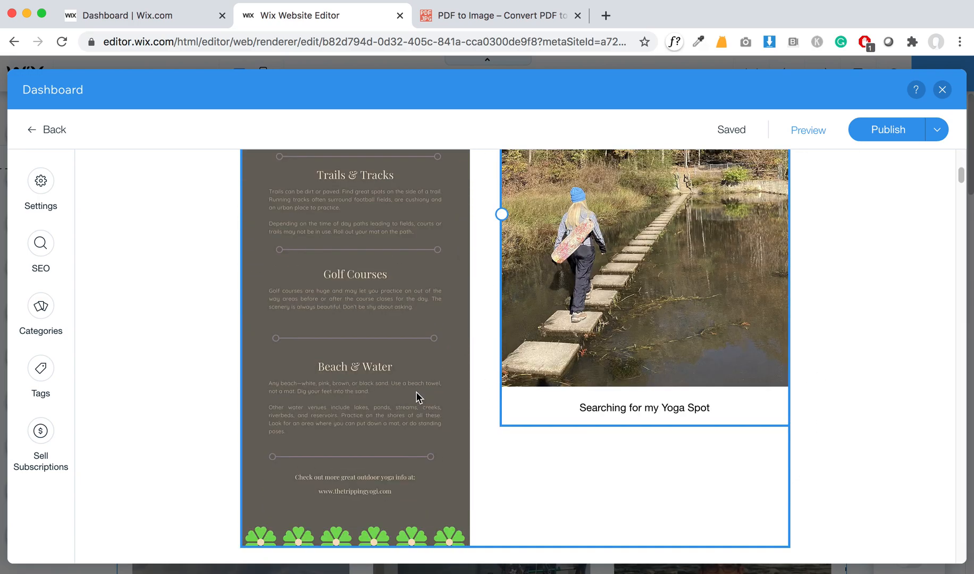
mouse_move(346, 318)
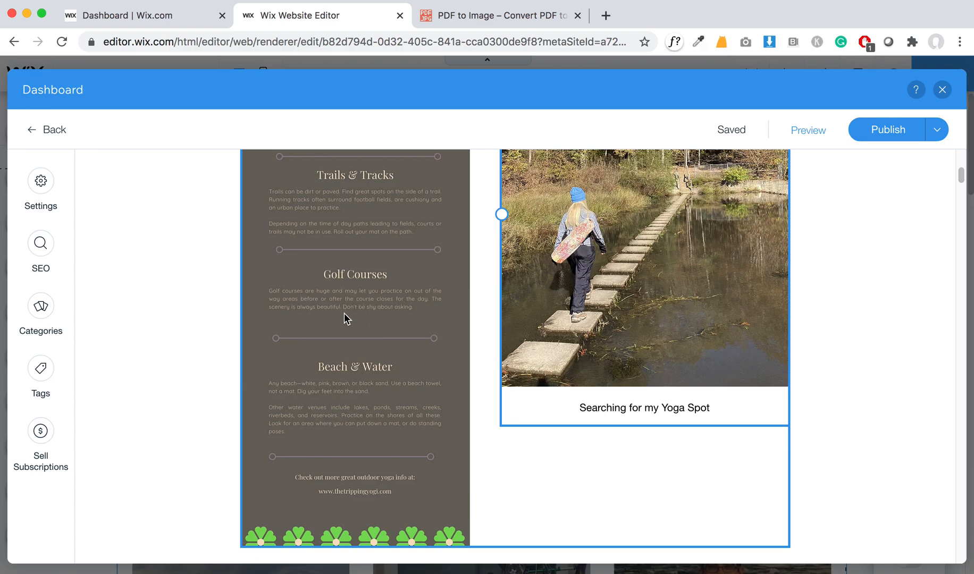
scroll(down, 3)
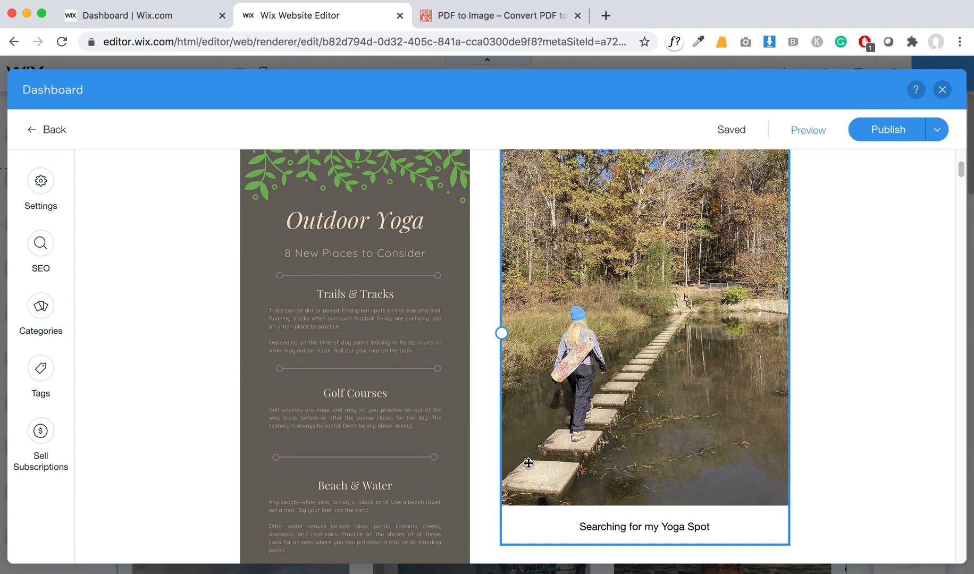
scroll(down, 3)
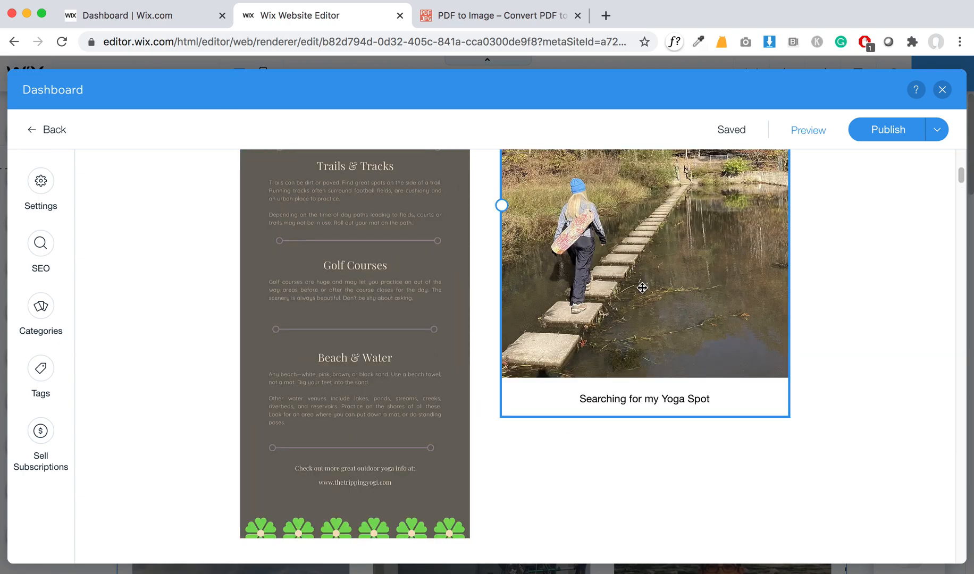
mouse_move(634, 313)
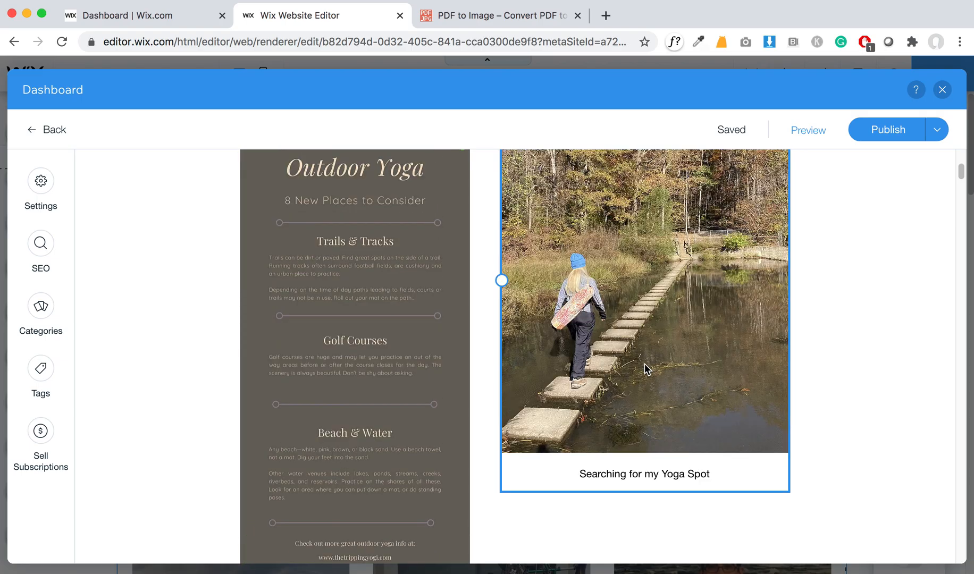
scroll(down, 3)
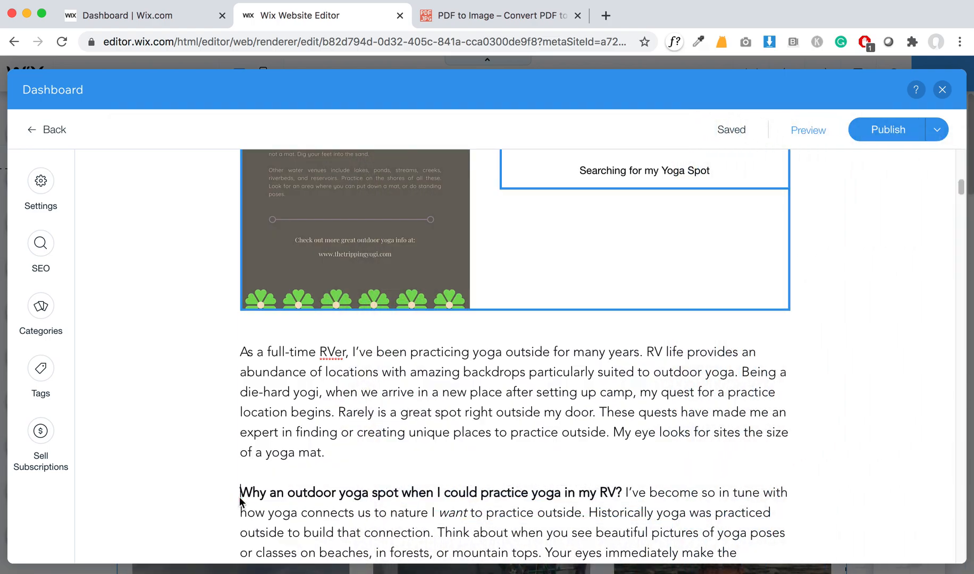
scroll(down, 3)
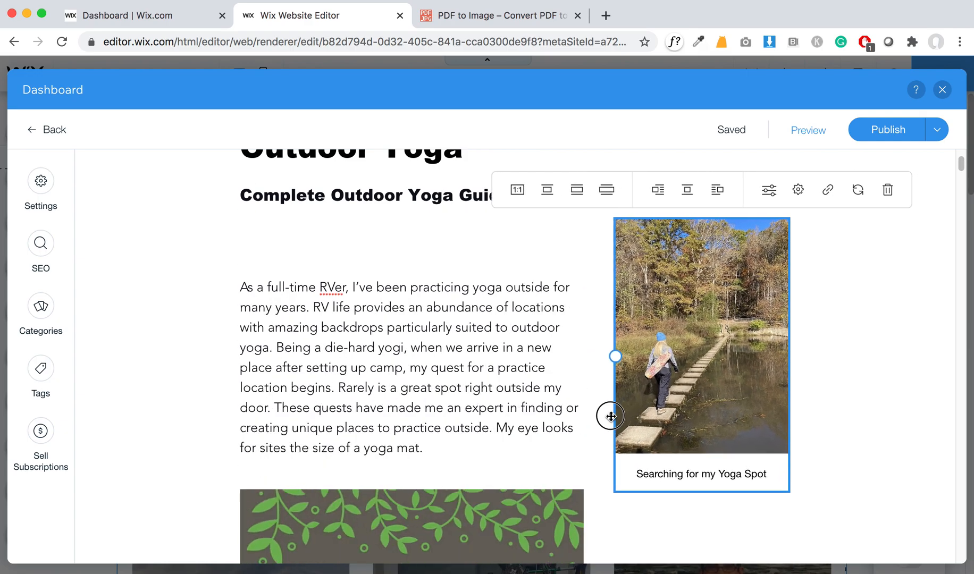
Step: Scroll through the post to review the smaller centred infographic layout
scroll(down, 3)
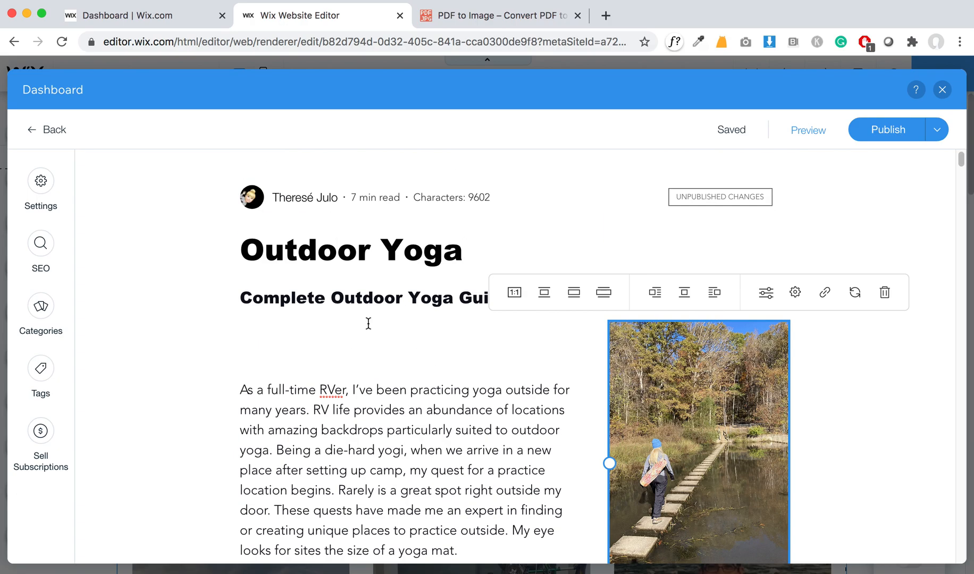
mouse_move(470, 286)
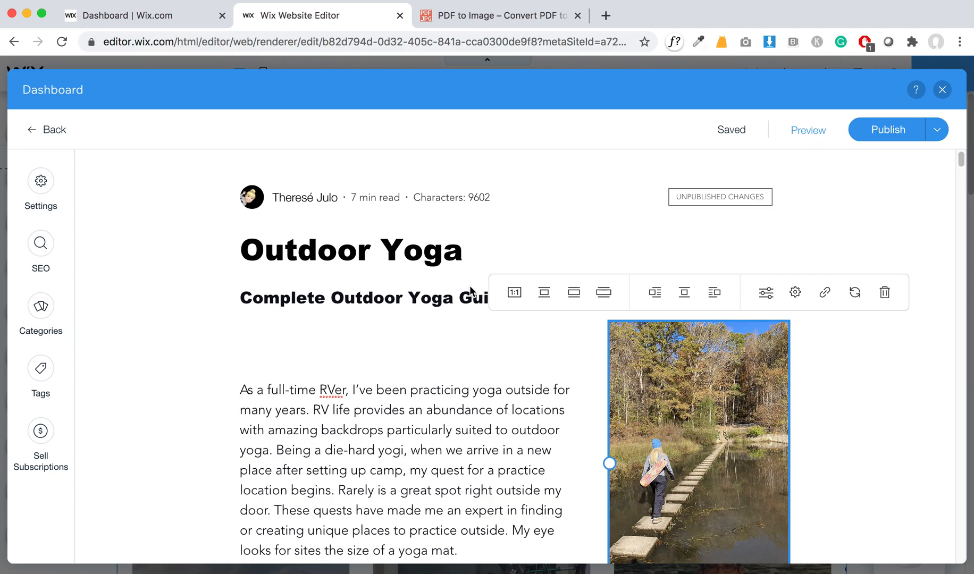
scroll(down, 3)
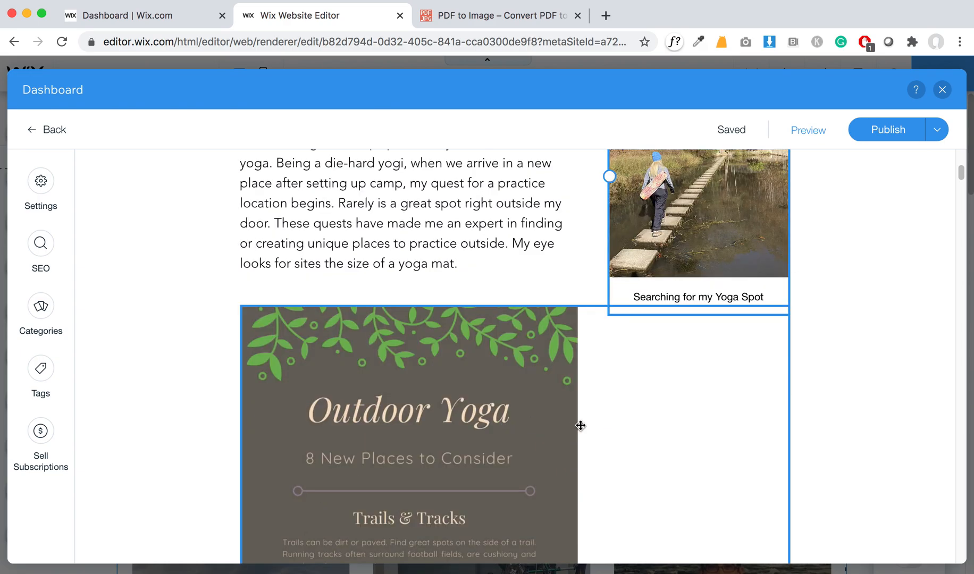
scroll(down, 3)
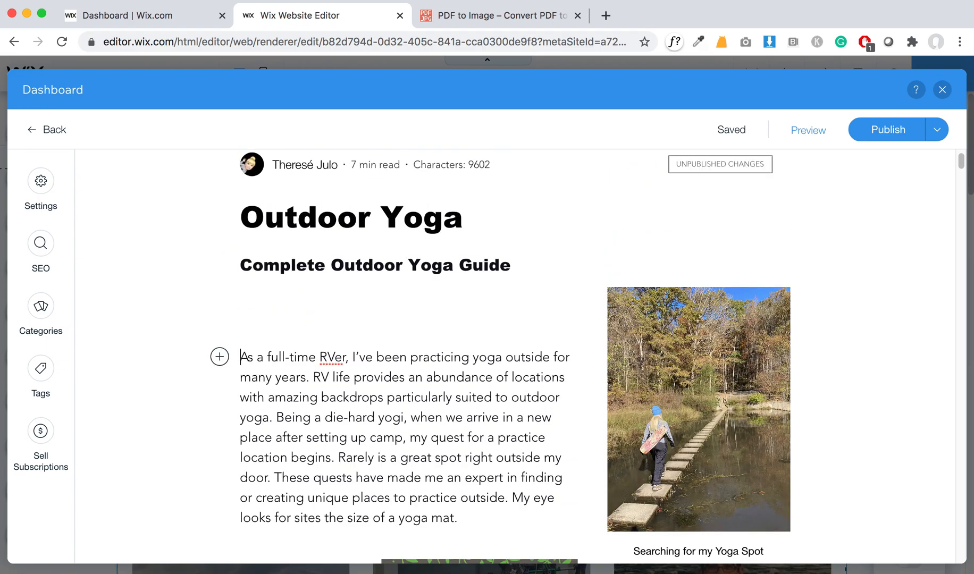
scroll(down, 3)
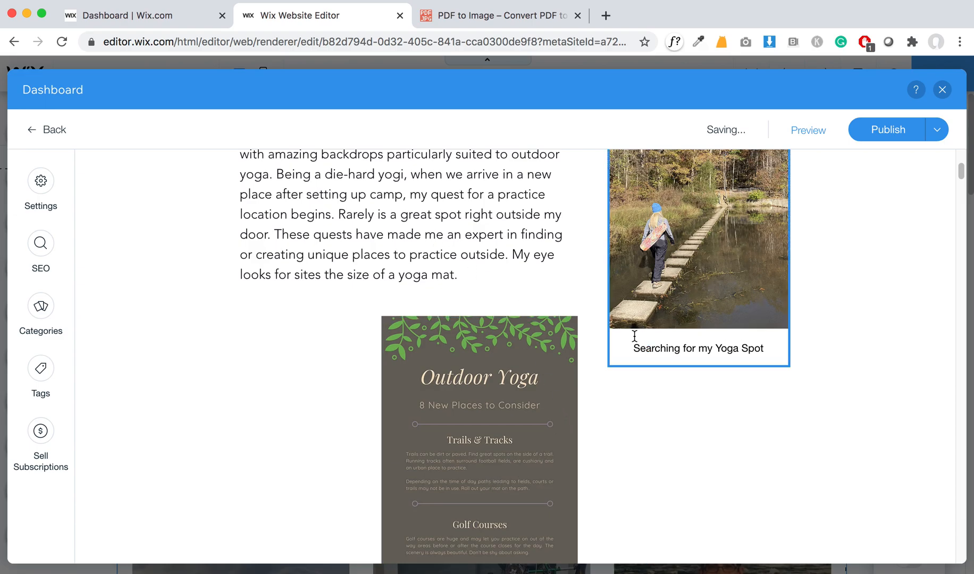
scroll(down, 3)
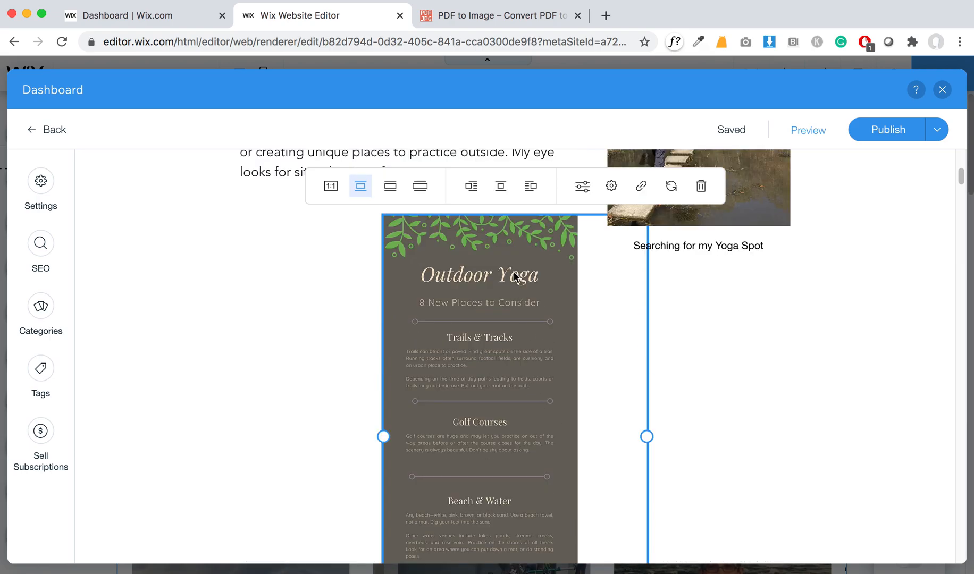
Step: Widen the infographic to full width and drag the 'Searching for my Yoga Spot' photo out of its way
click(390, 186)
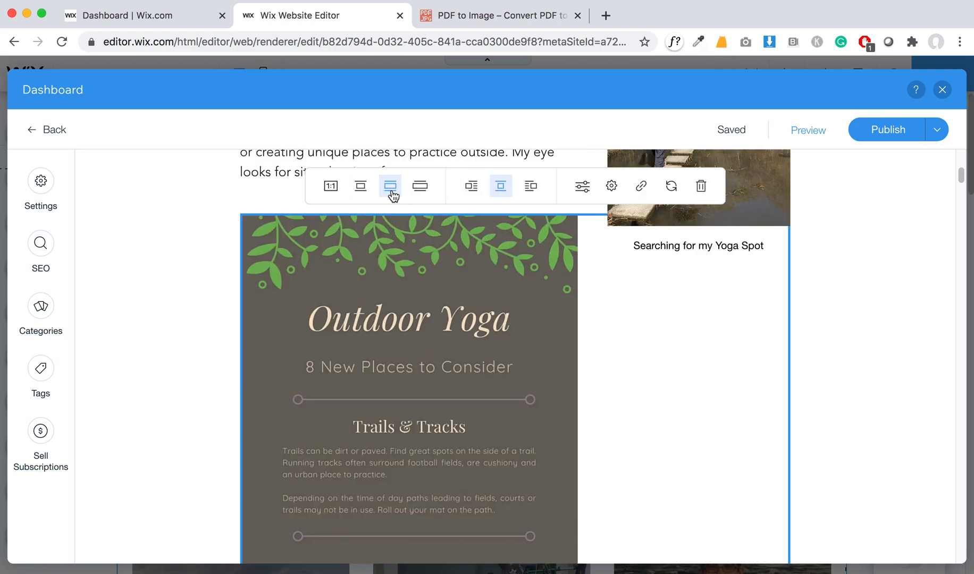
scroll(down, 3)
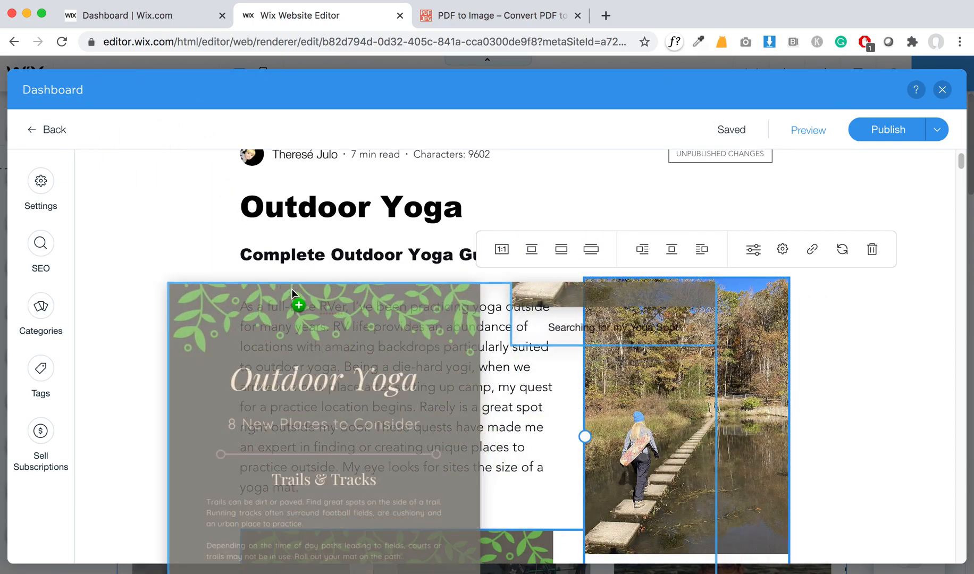
scroll(down, 3)
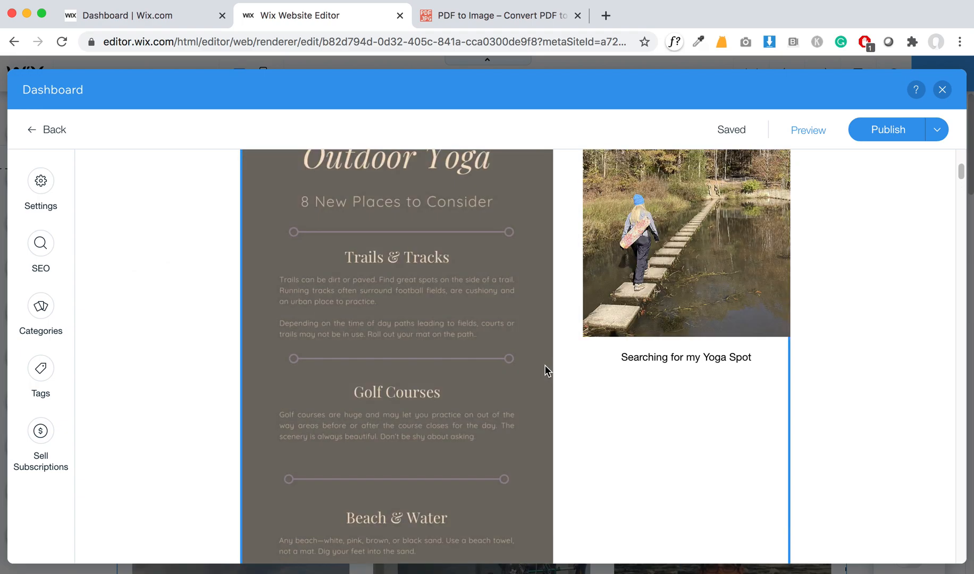
scroll(down, 3)
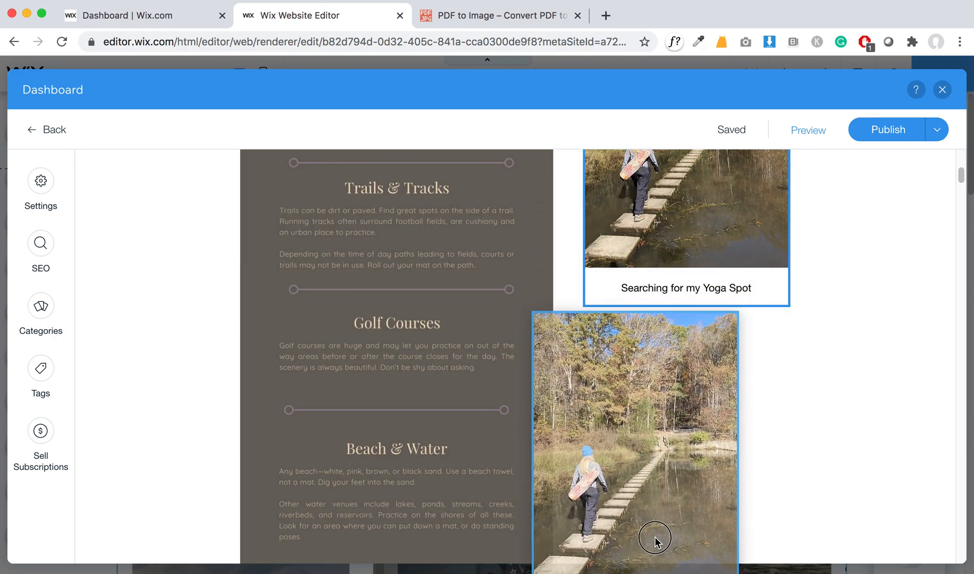
drag(655, 538, 319, 318)
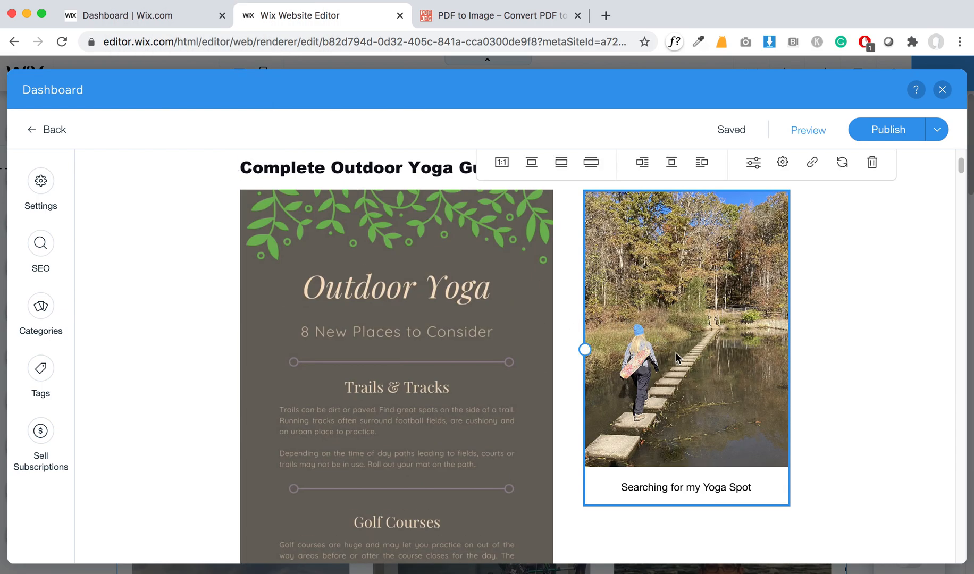
scroll(down, 3)
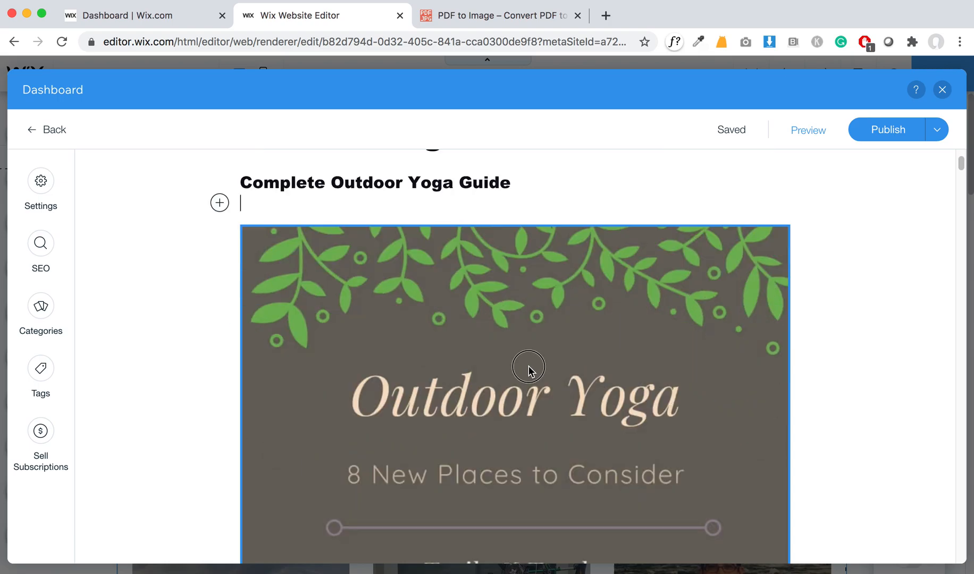
Step: Set the top infographic to small/centre size and cancel its link options without adding a link
click(360, 196)
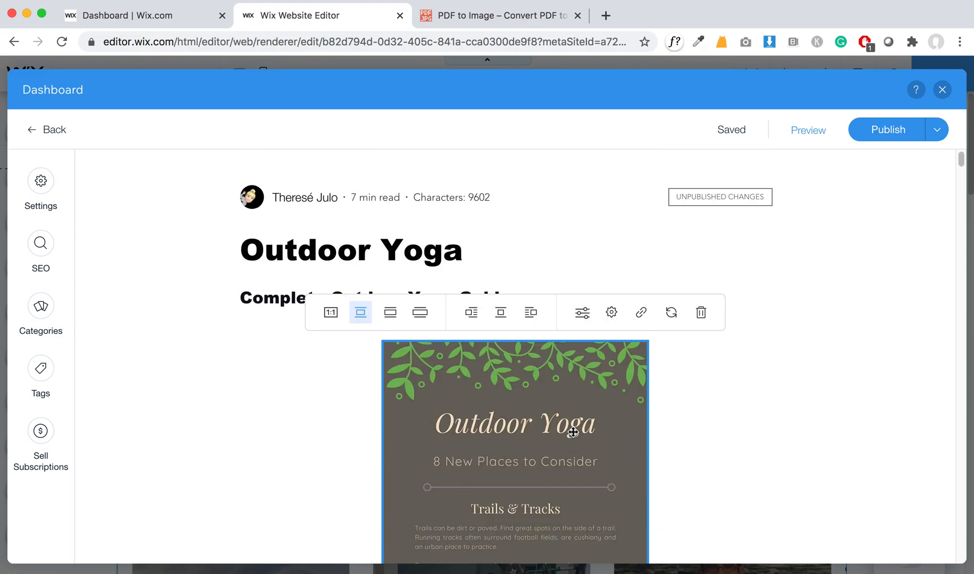
scroll(down, 3)
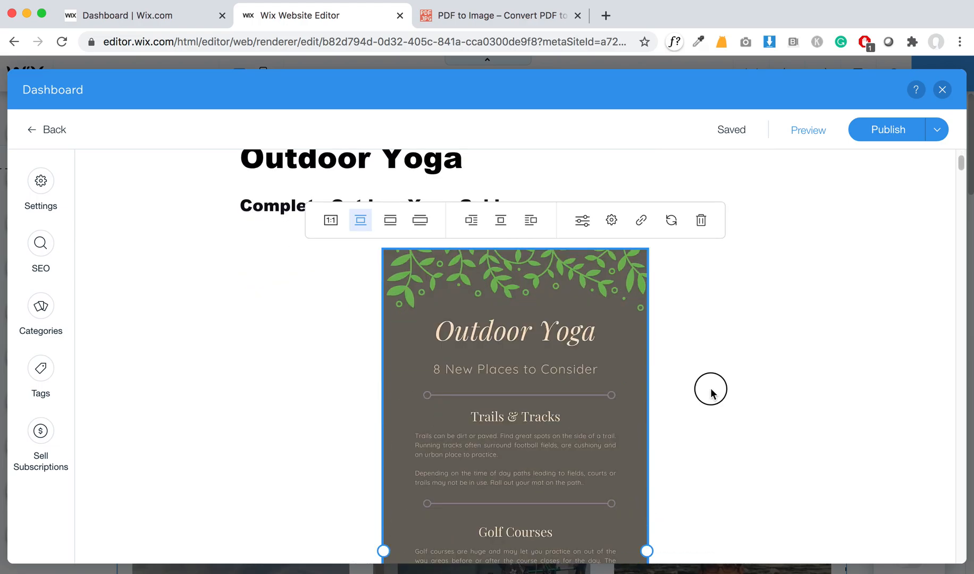
click(640, 220)
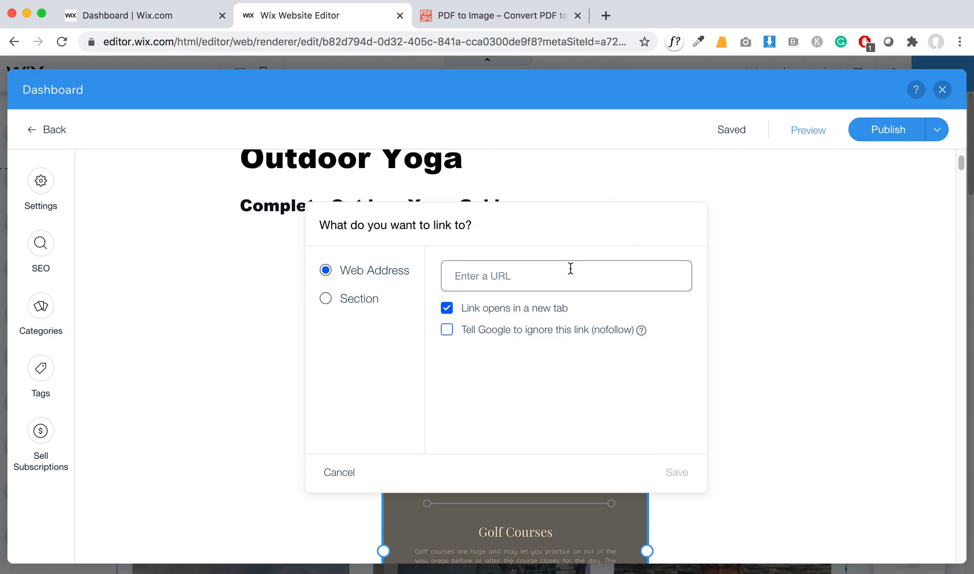
mouse_move(564, 271)
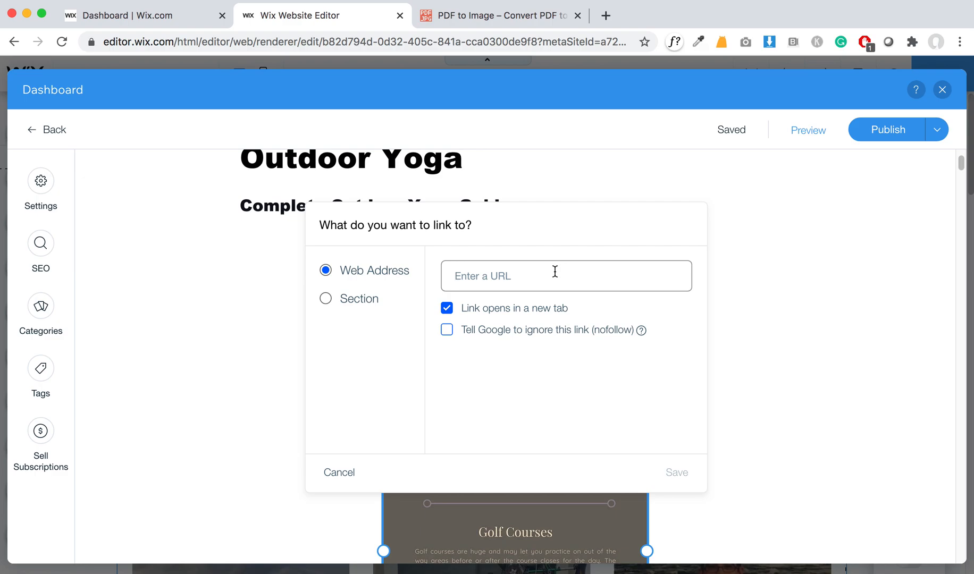
click(446, 309)
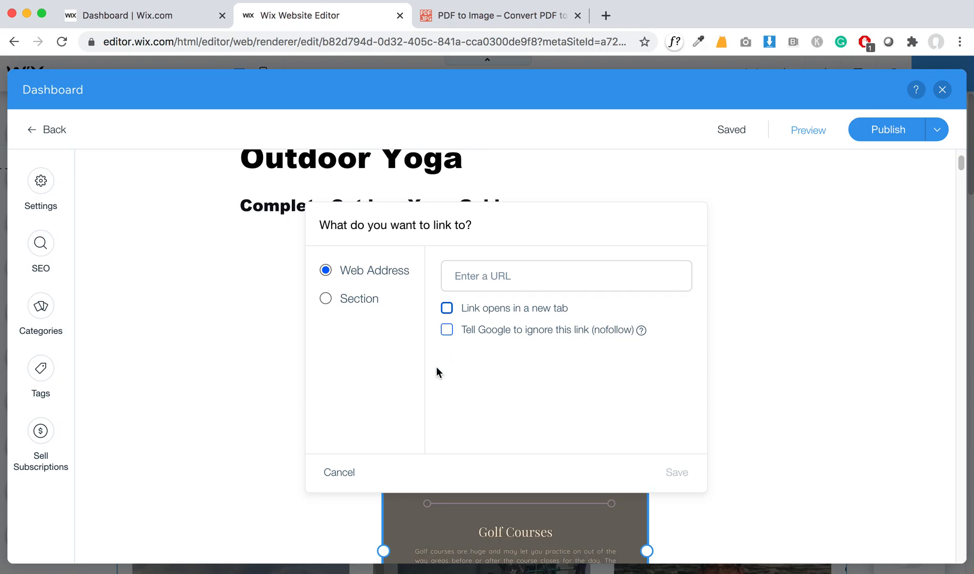
click(340, 472)
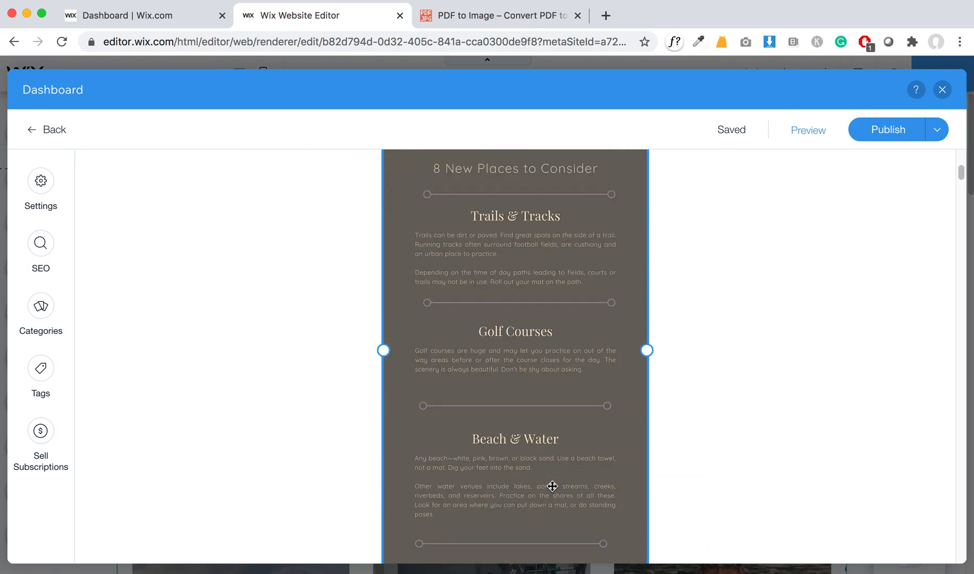
scroll(down, 3)
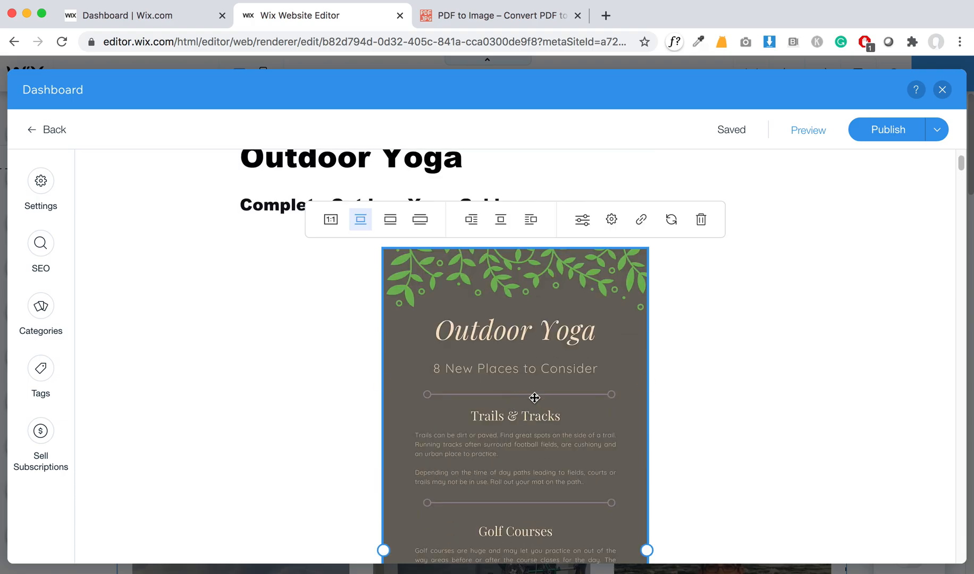
mouse_move(537, 378)
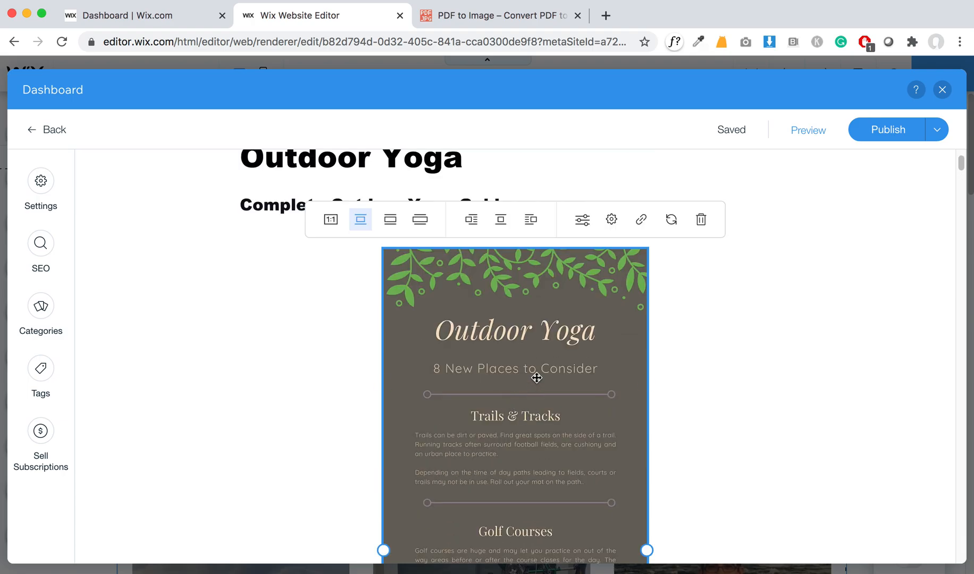
mouse_move(516, 404)
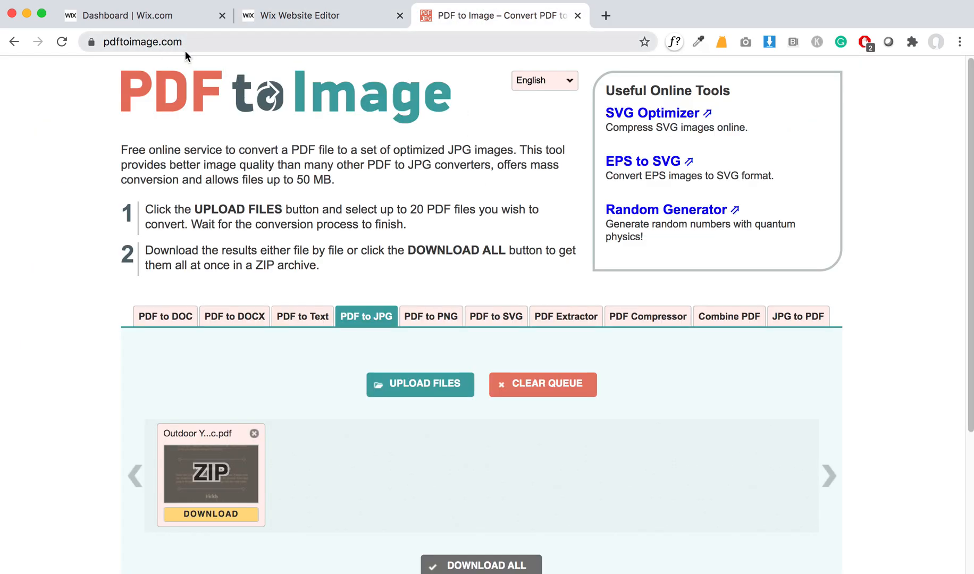
mouse_move(479, 494)
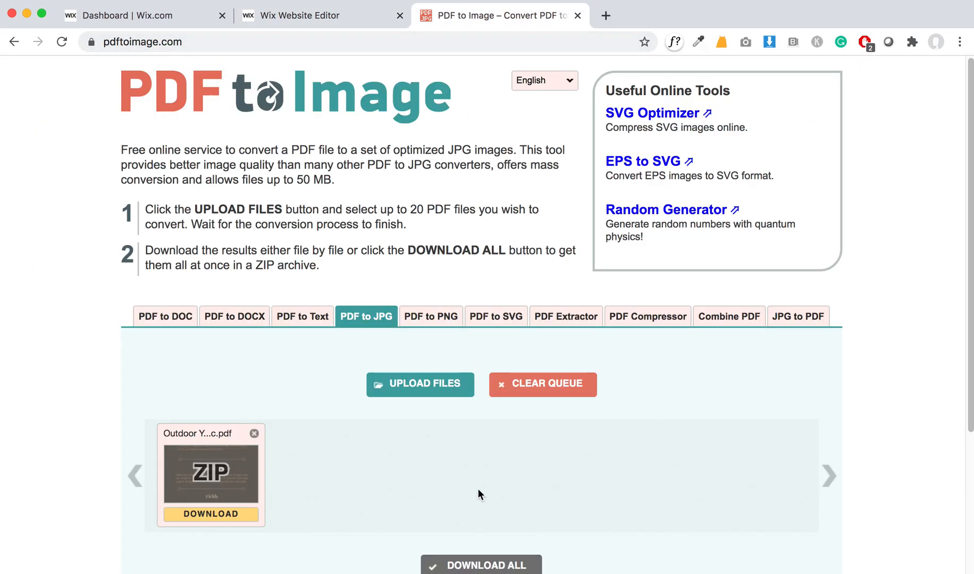
scroll(down, 3)
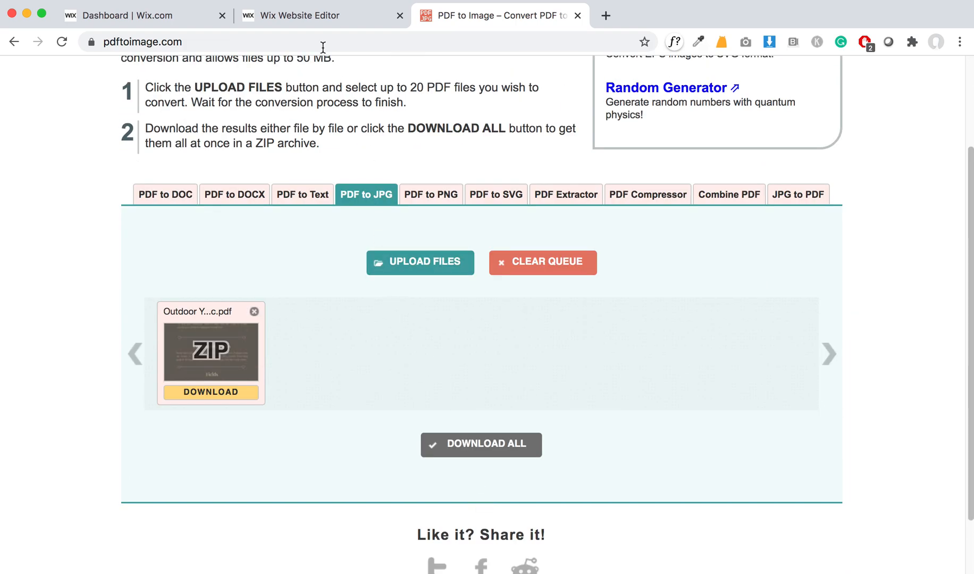
Step: Return to the Wix Editor tab and scroll through the centred infographic
click(321, 15)
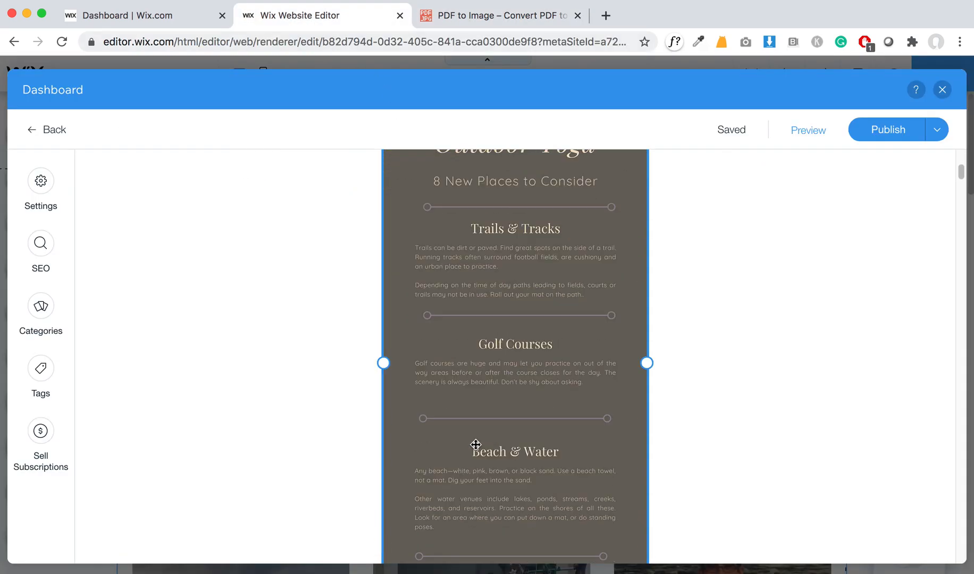
scroll(down, 3)
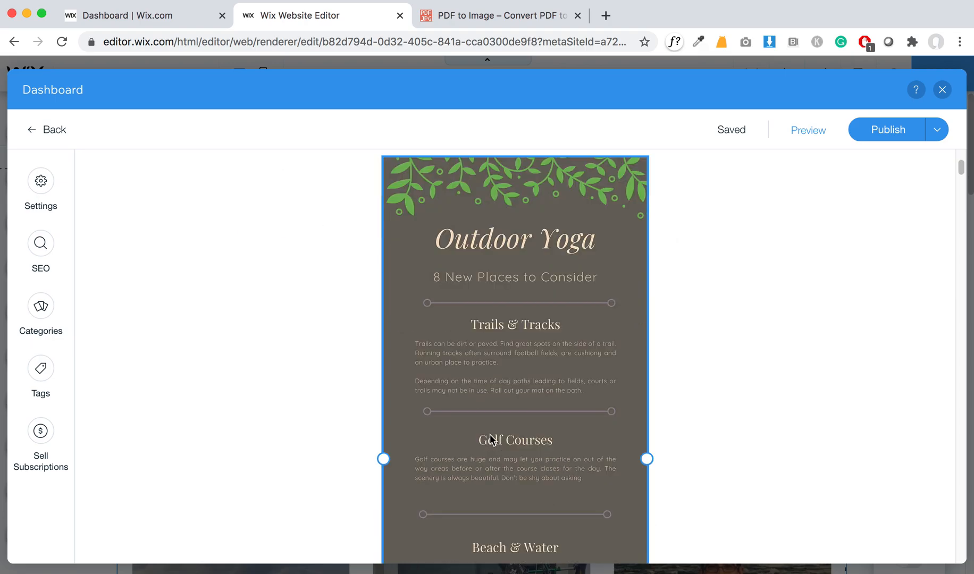
scroll(down, 3)
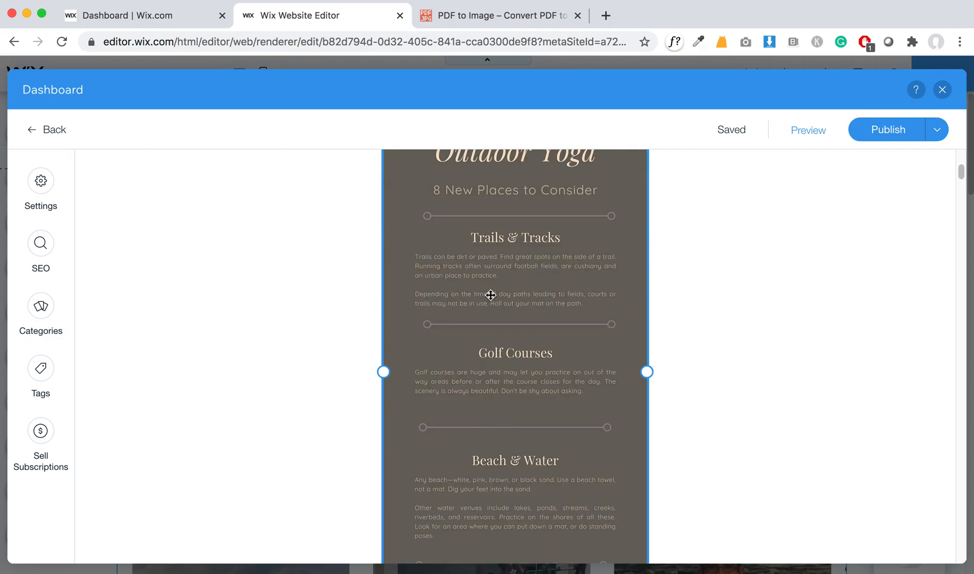
Step: Give the top infographic alt text 'Outdoor Yoga: 8 New Places to Consider Graphic' and confirm with Done
click(610, 222)
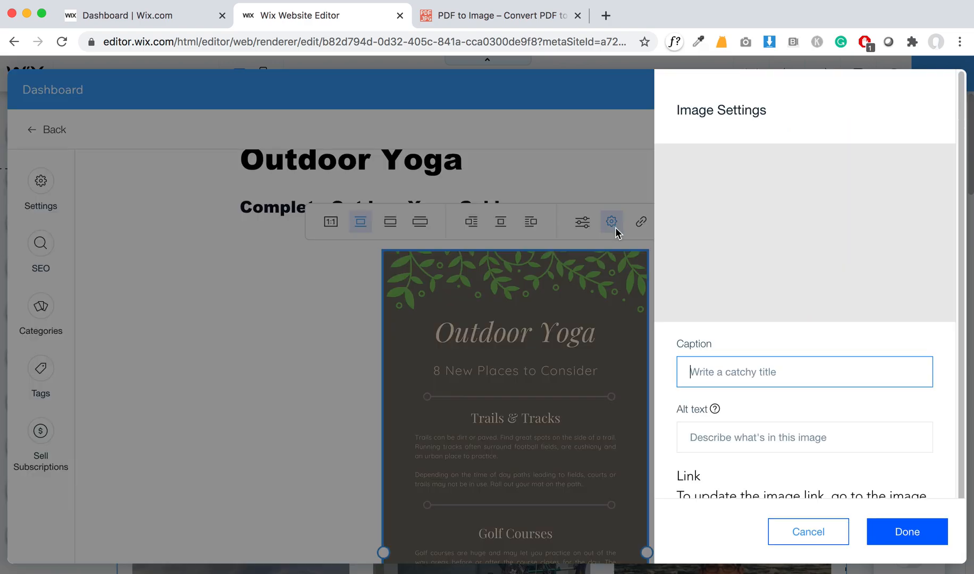
click(804, 437)
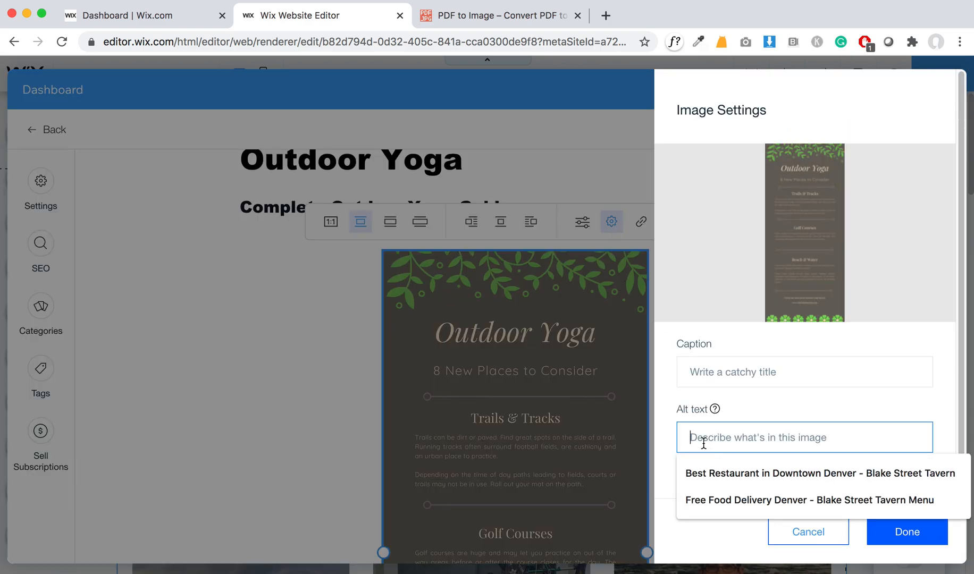
text(Outdoor Yoga:)
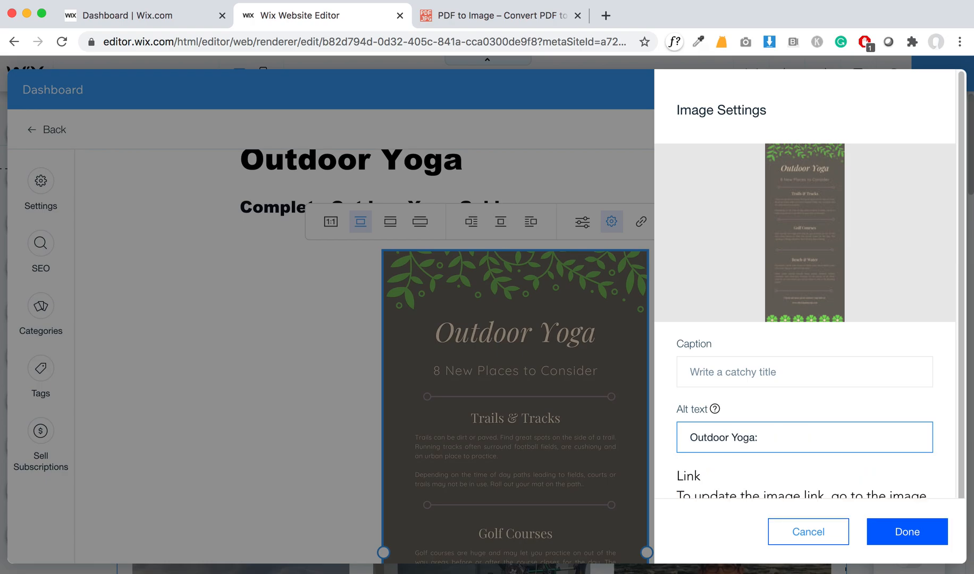
text(8 New Places)
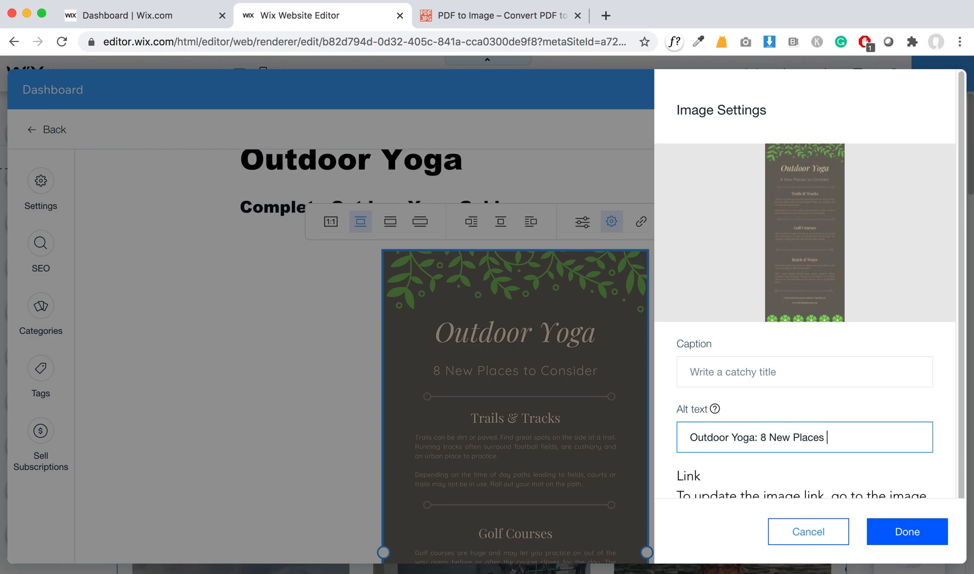
text(to Consider)
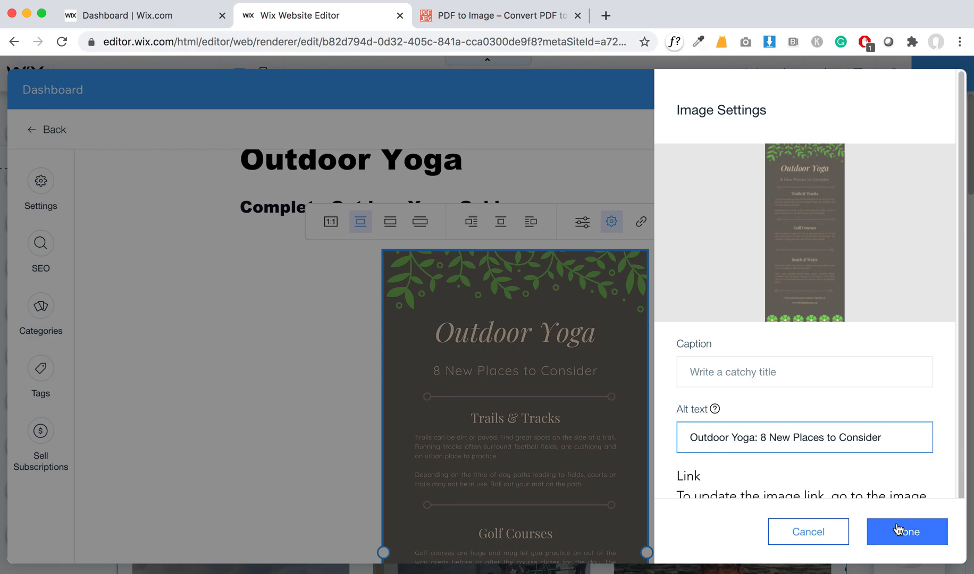
text(Graphic)
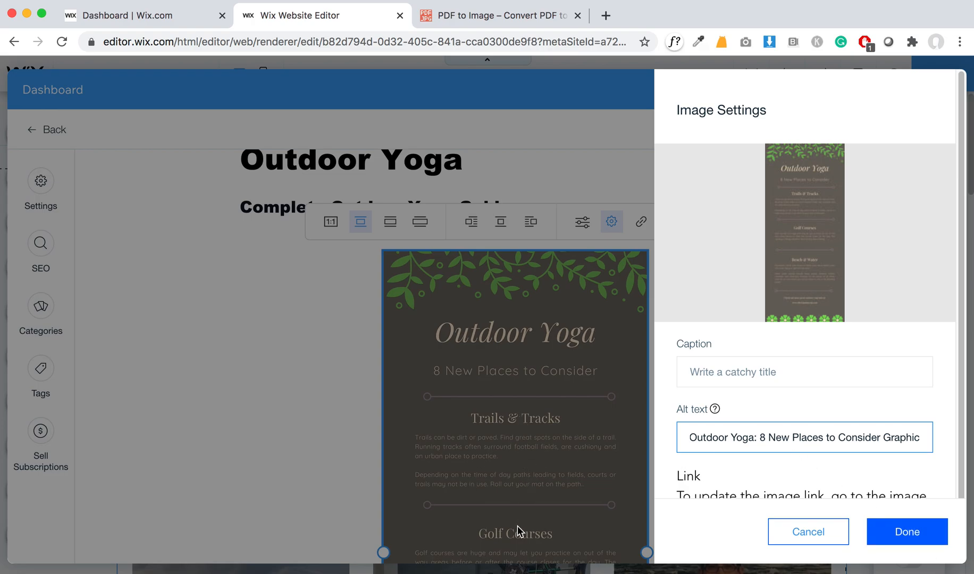
mouse_move(519, 562)
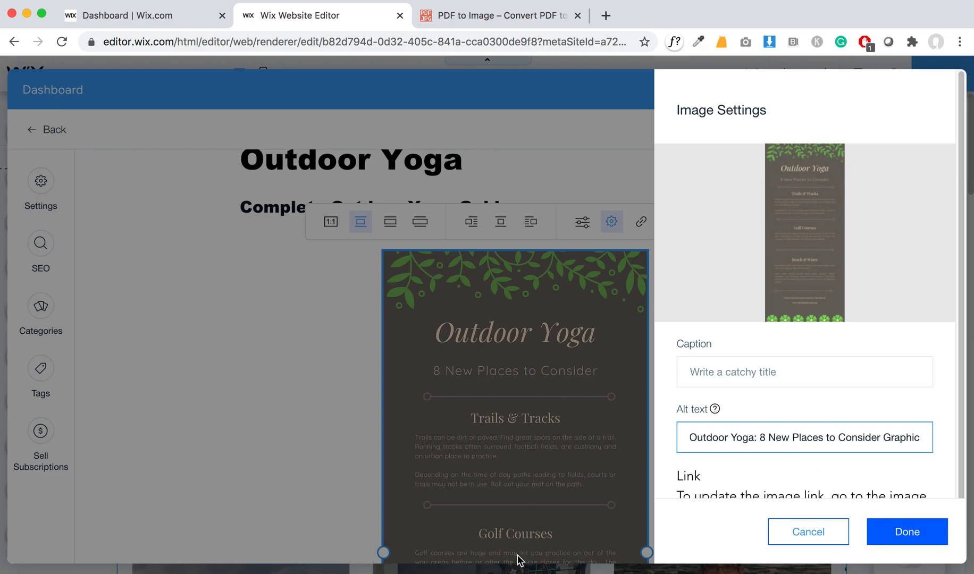
double_click(722, 437)
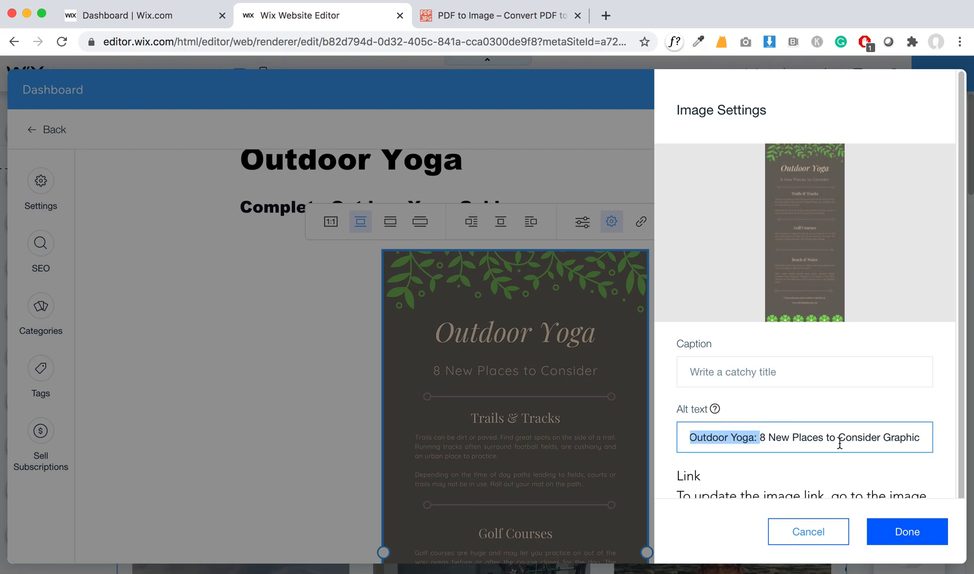
mouse_move(549, 368)
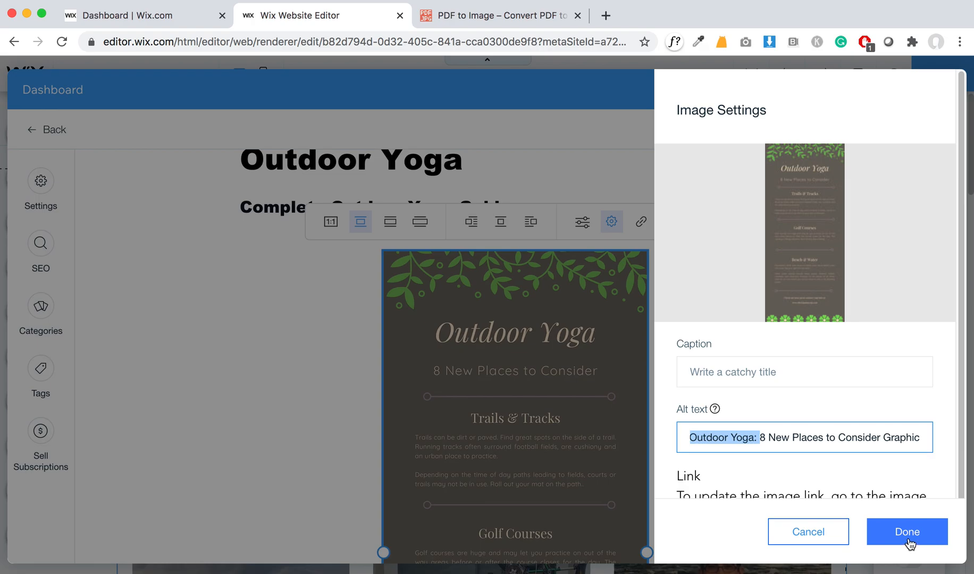
click(906, 532)
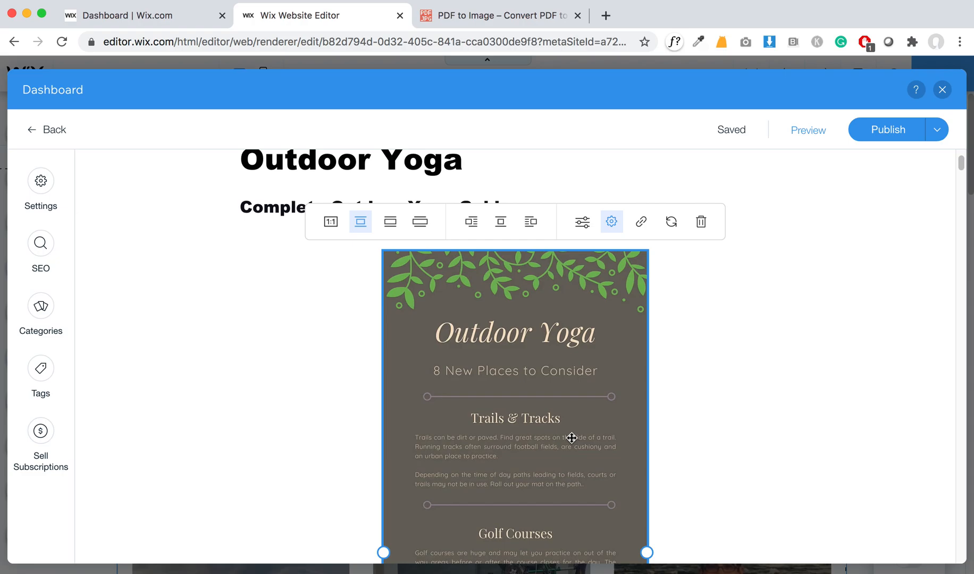
Step: Scroll down past the infographic to where the opening paragraph and its photo begin
scroll(down, 3)
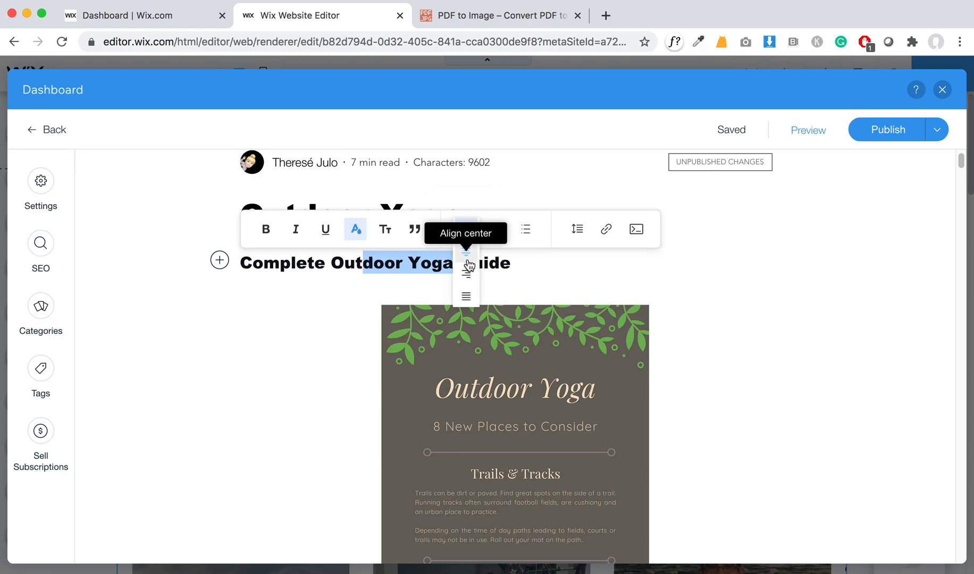
scroll(down, 3)
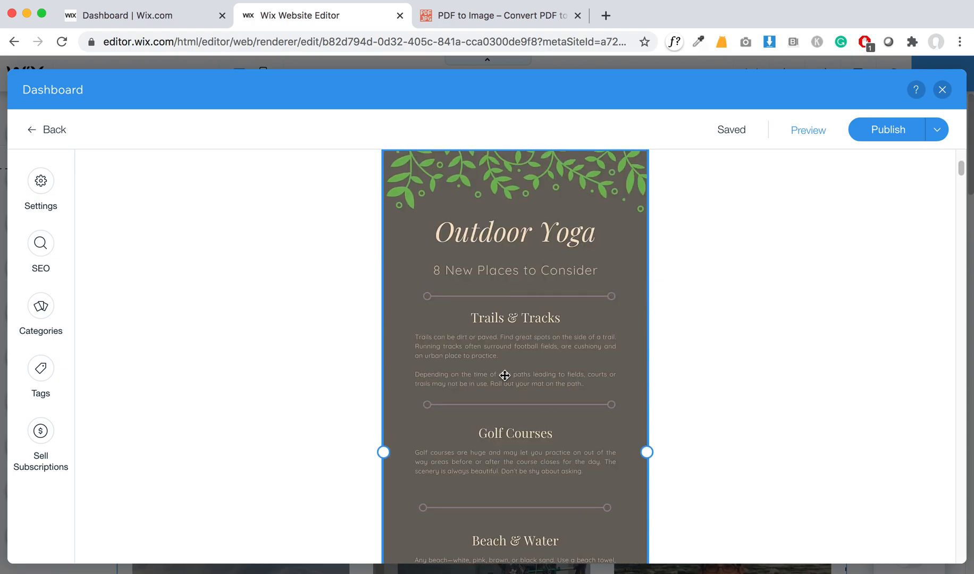
scroll(down, 3)
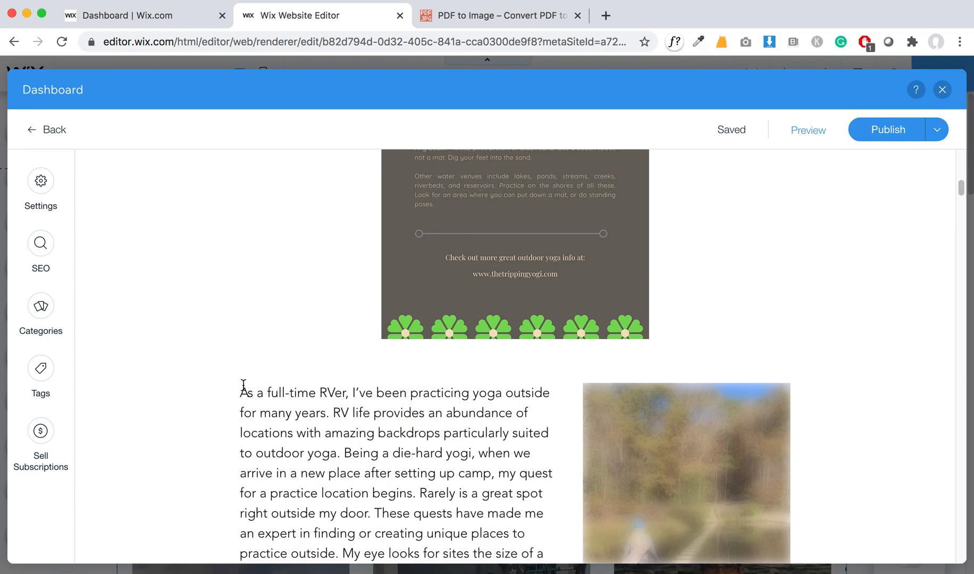
scroll(down, 3)
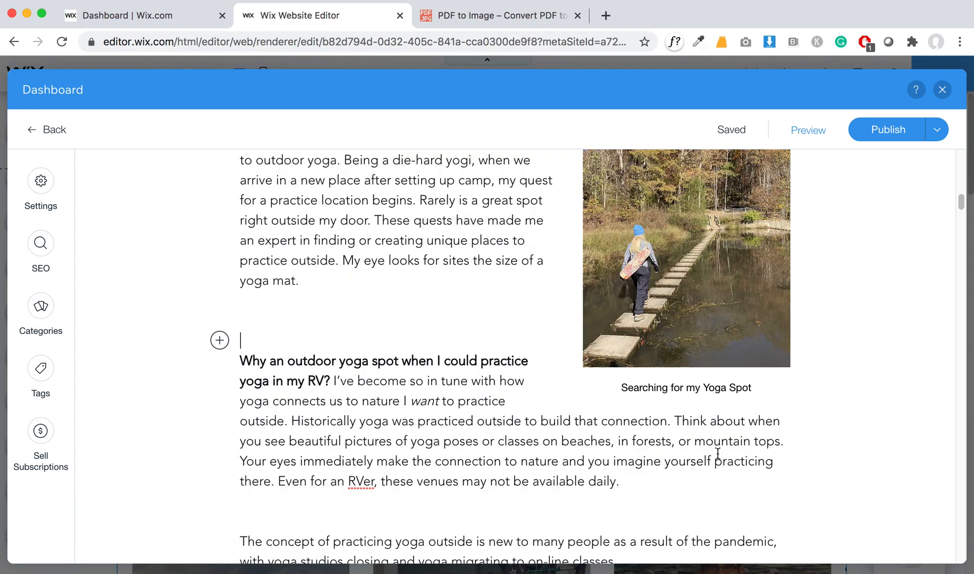
scroll(down, 3)
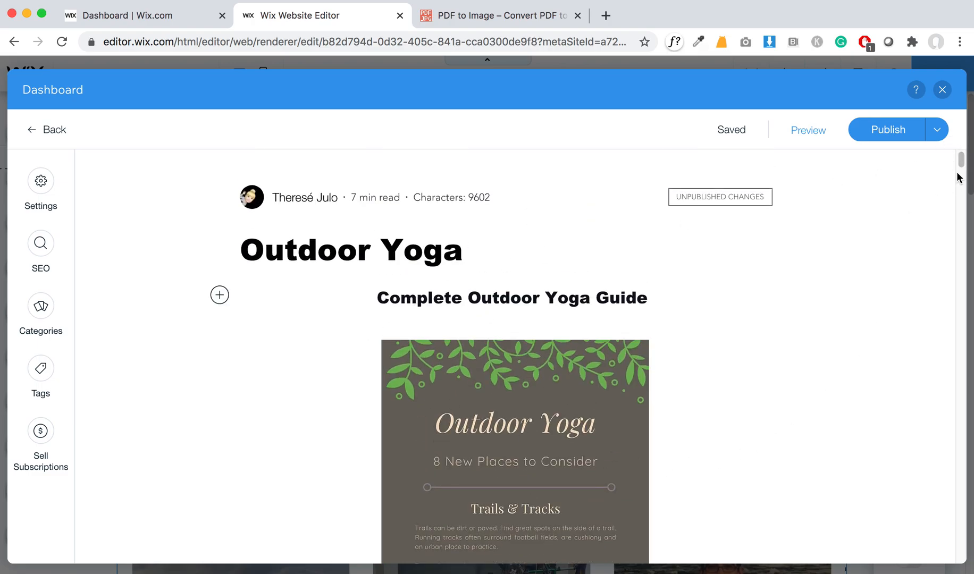
scroll(down, 3)
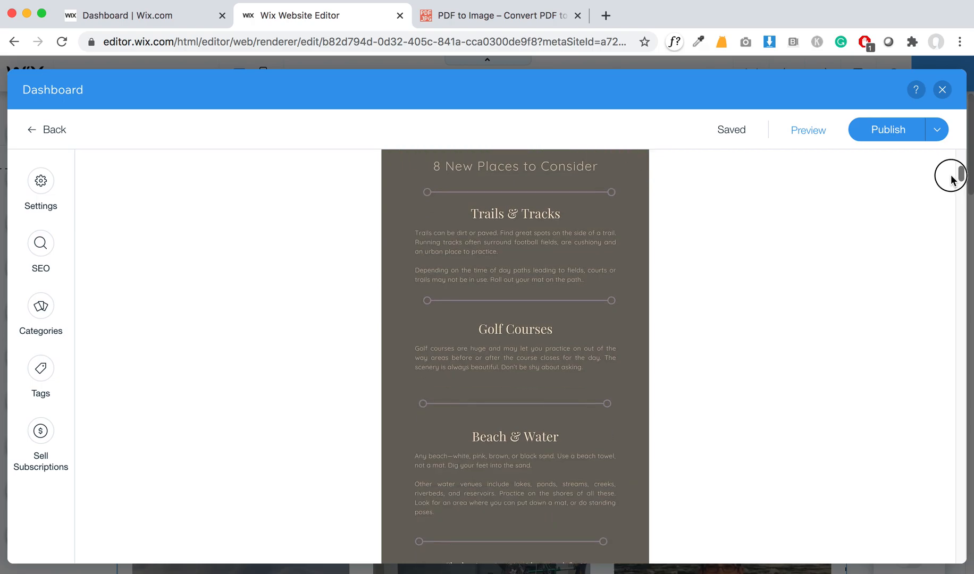
scroll(down, 3)
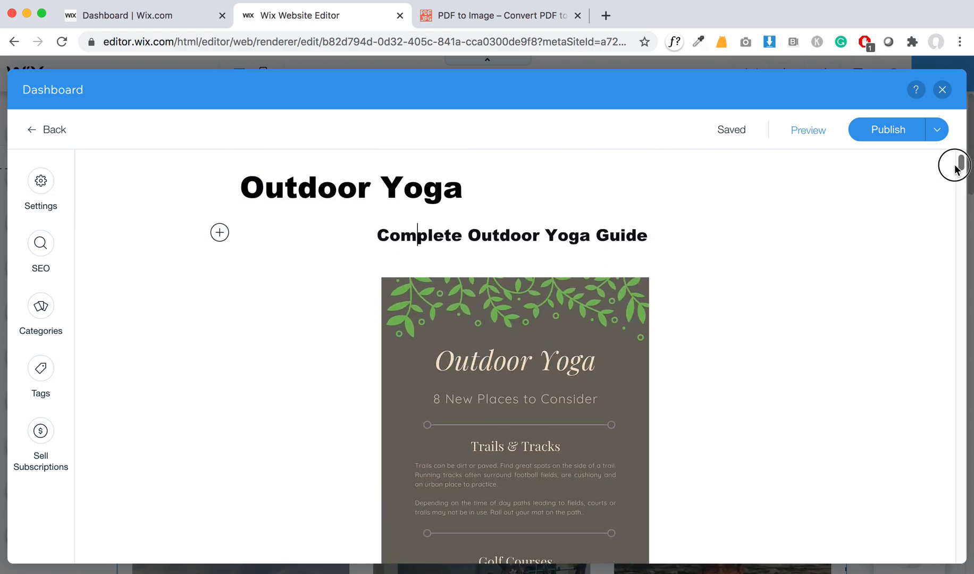
scroll(down, 3)
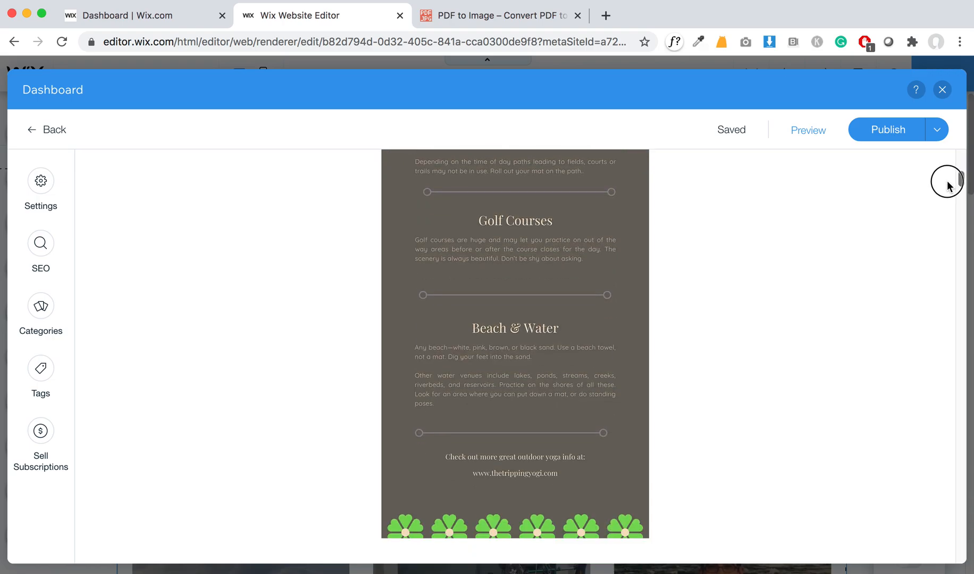
scroll(down, 3)
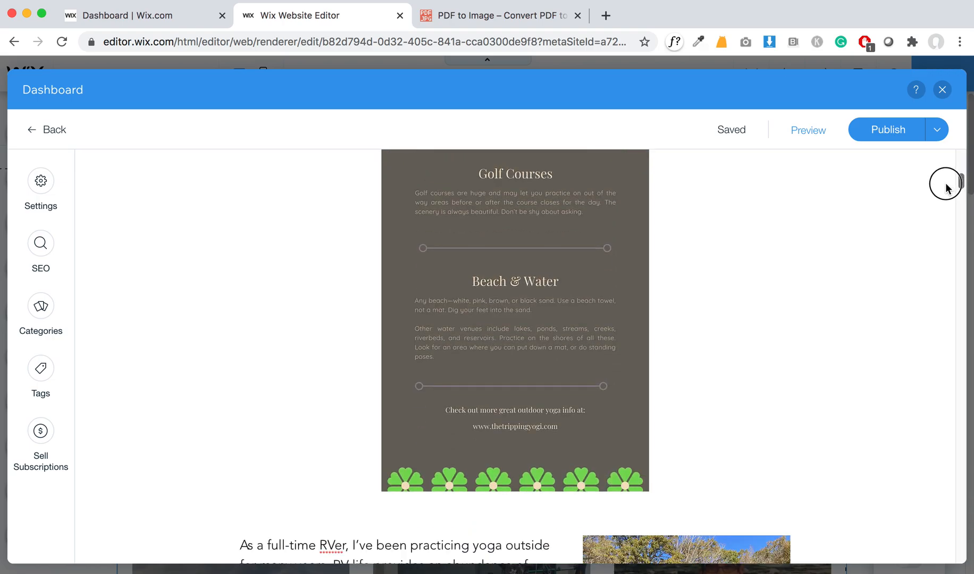
scroll(down, 3)
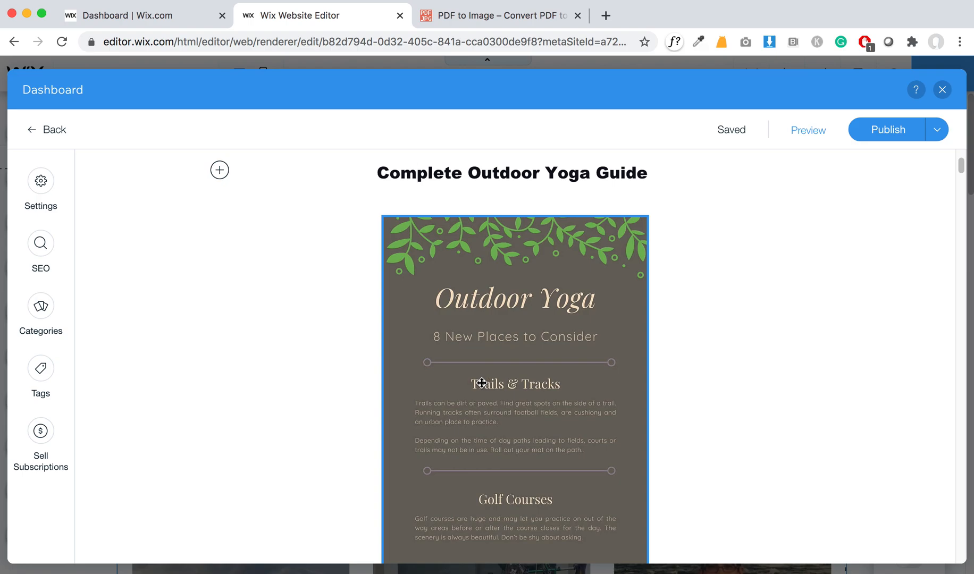
mouse_move(441, 424)
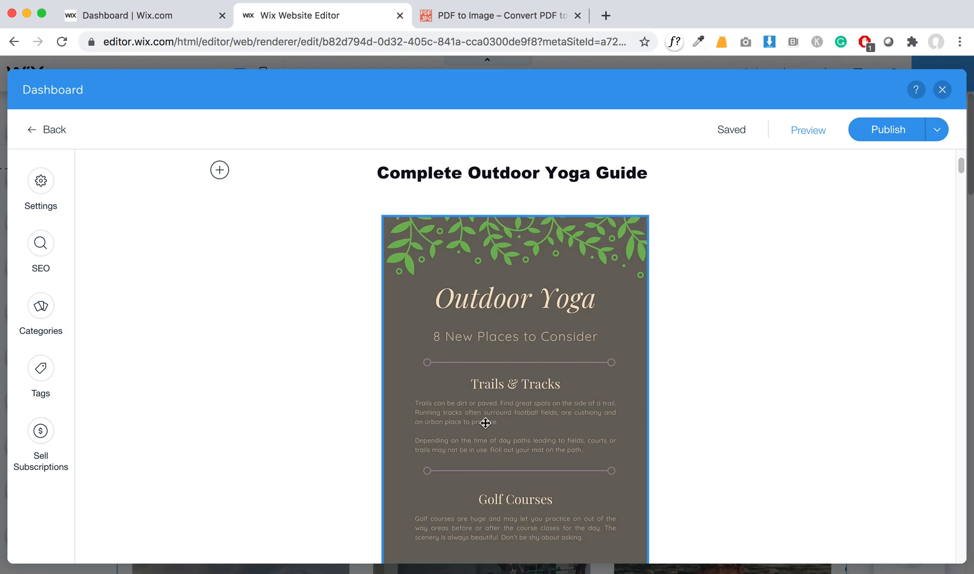
scroll(down, 3)
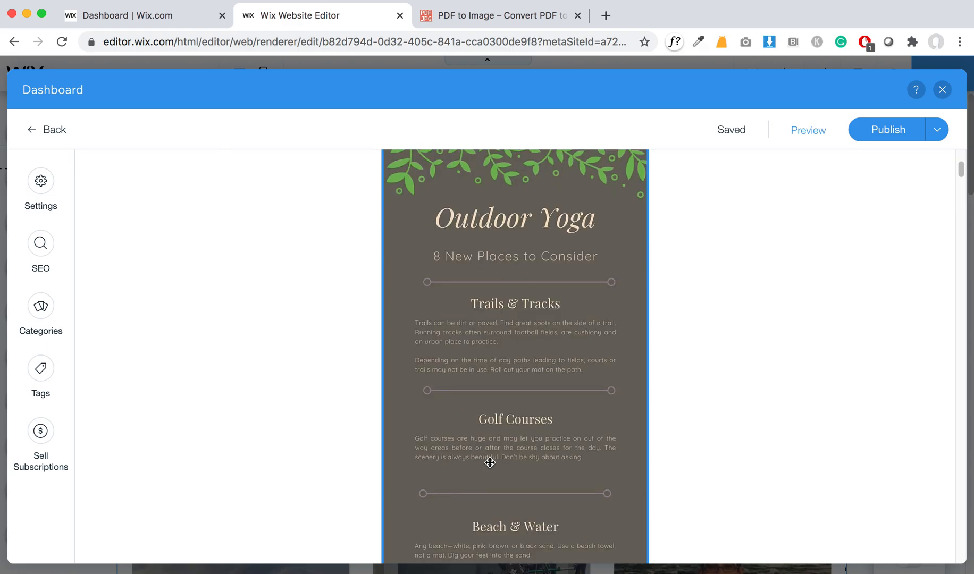
scroll(down, 3)
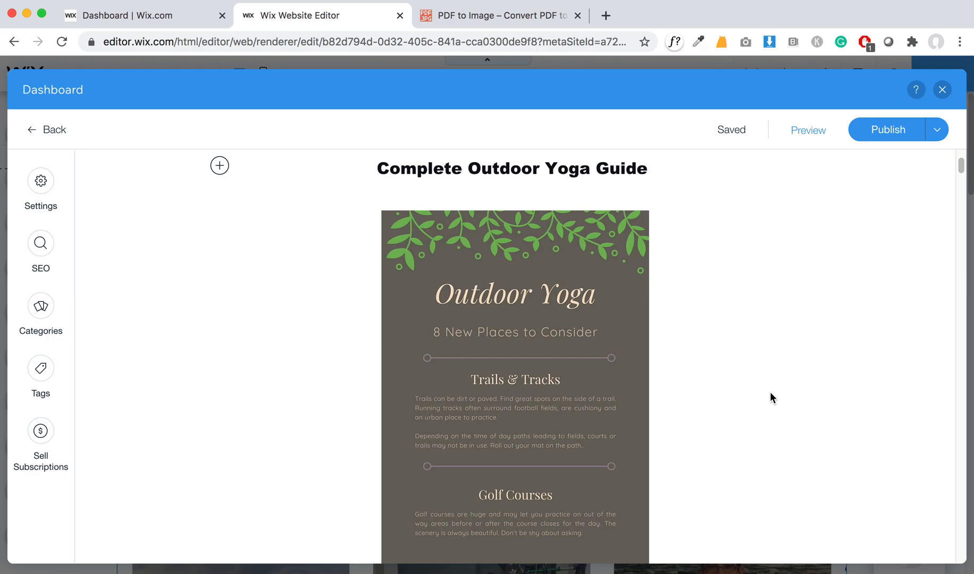
mouse_move(771, 376)
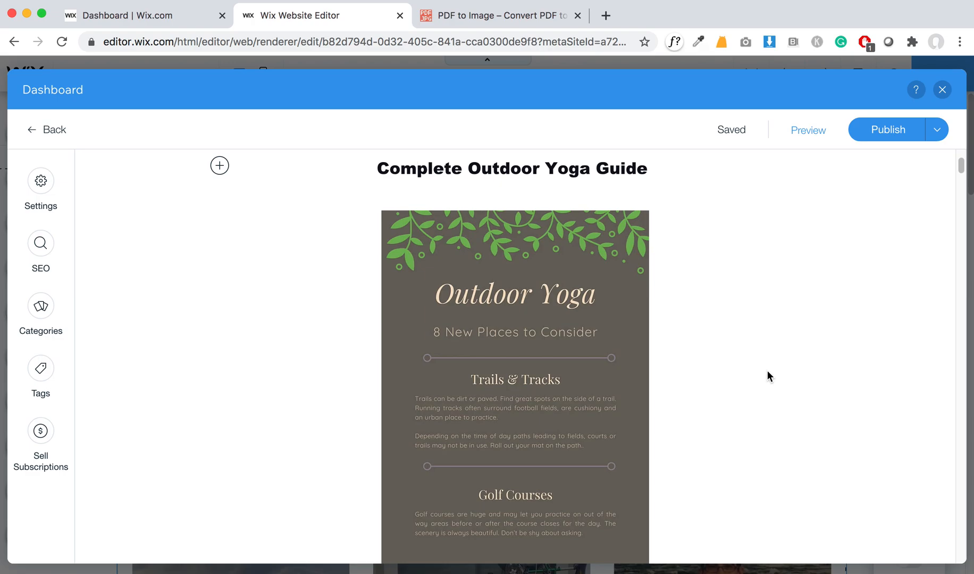
scroll(down, 3)
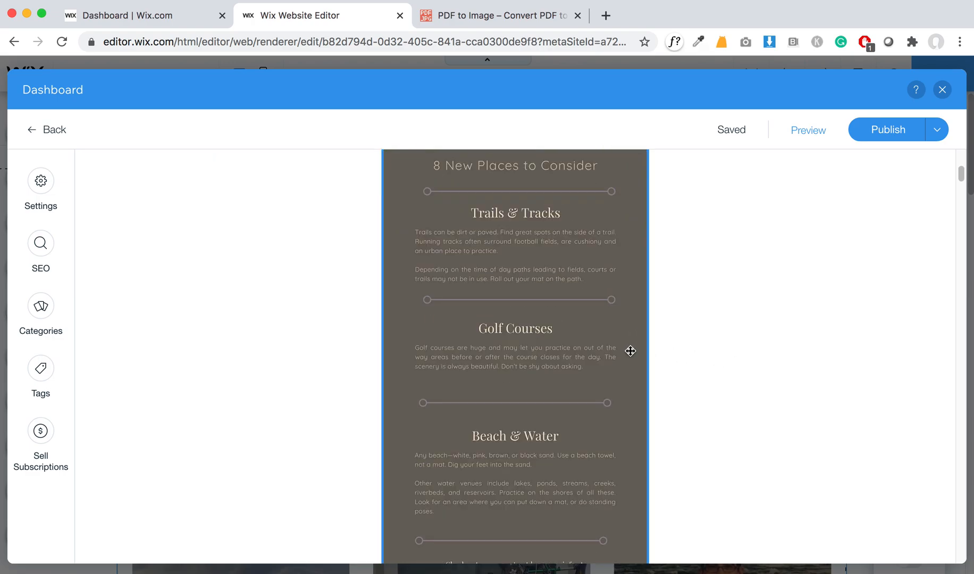
scroll(down, 3)
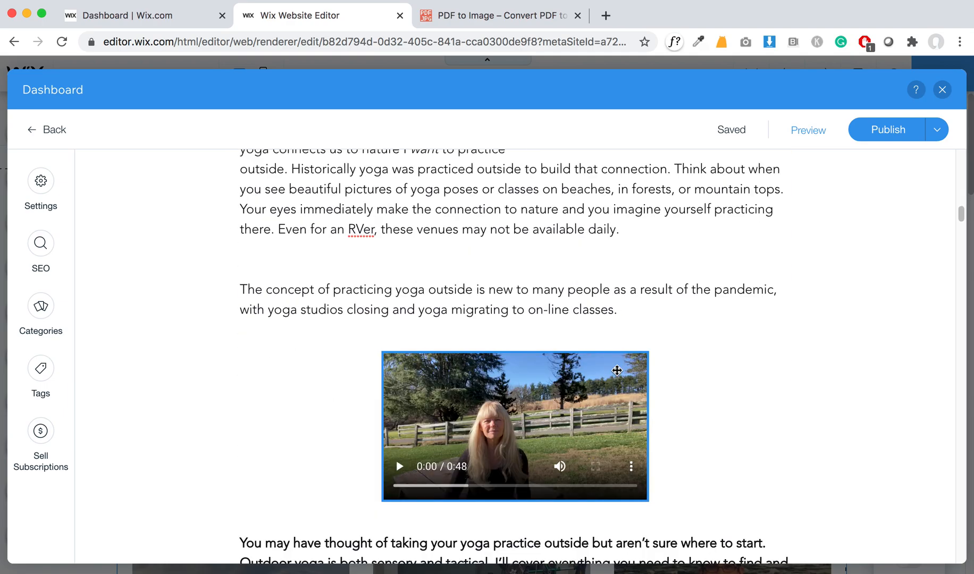
Step: Reveal the insert options on the empty line after the post's closing paragraph
scroll(down, 3)
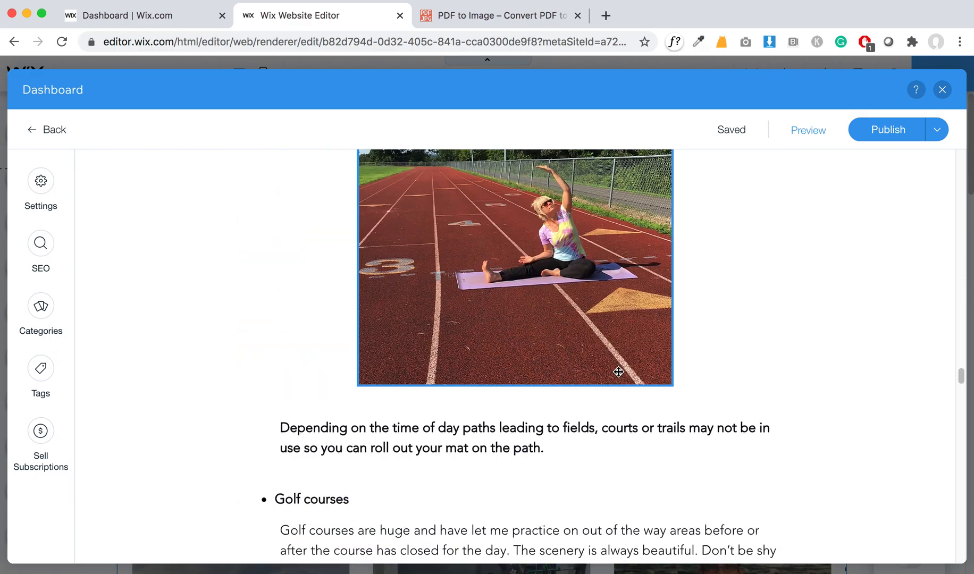
scroll(down, 3)
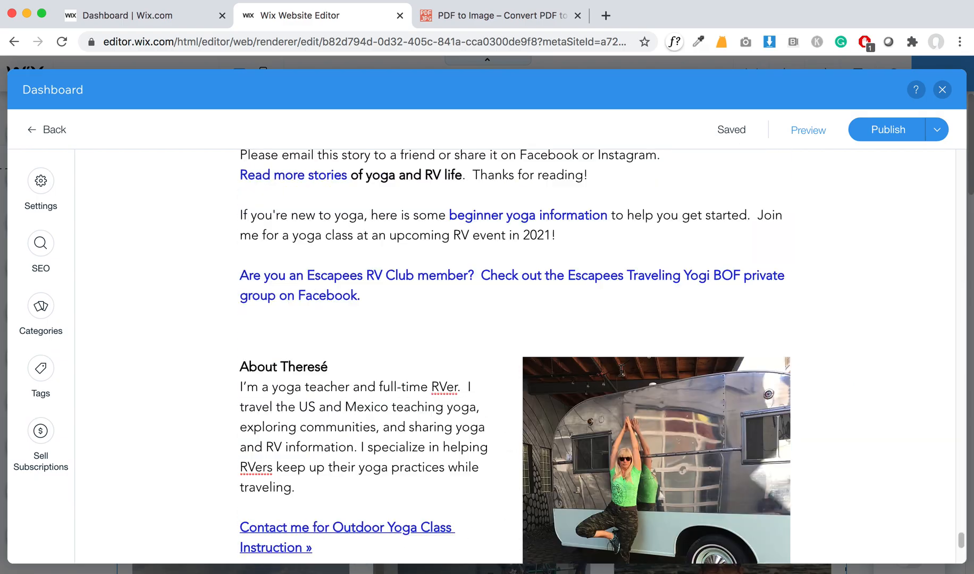
scroll(down, 3)
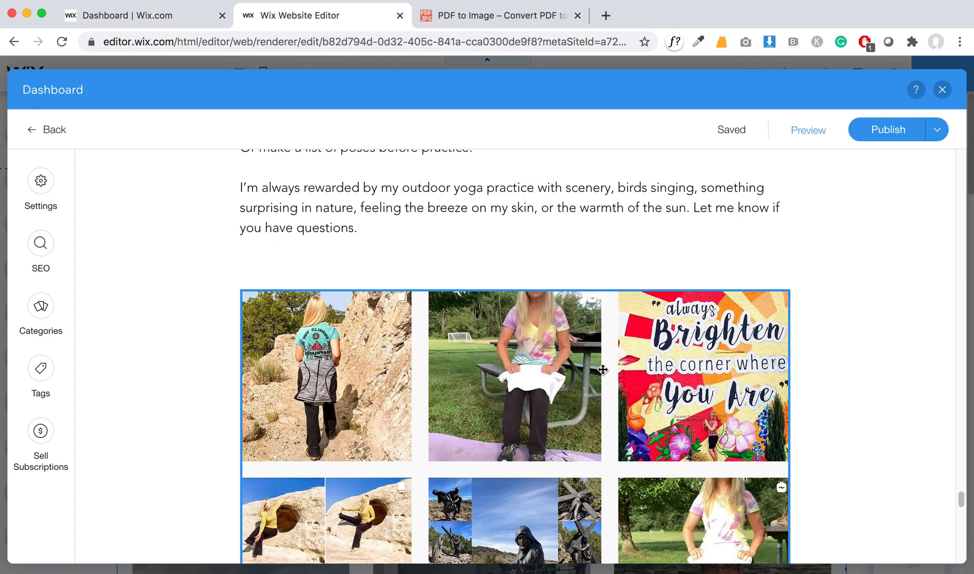
scroll(down, 3)
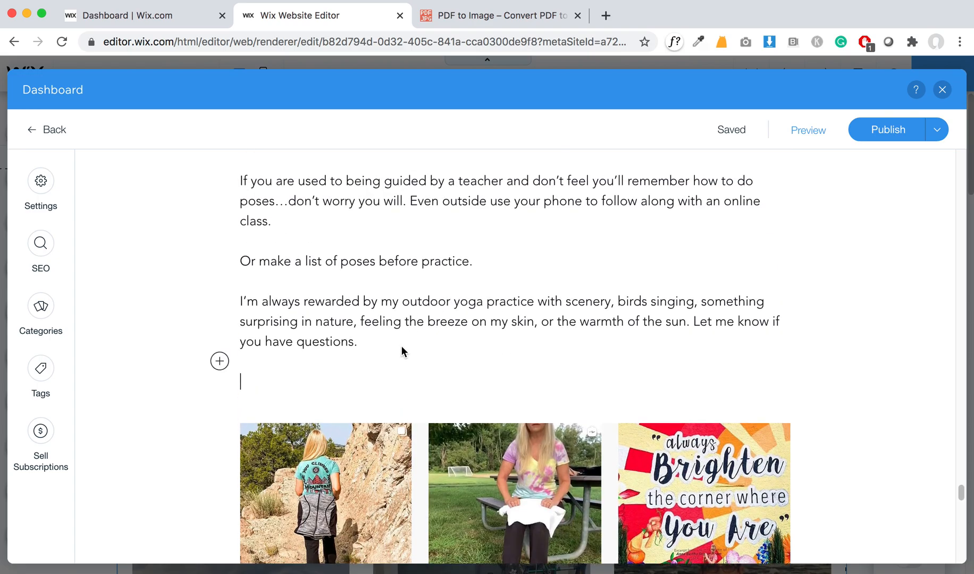
click(219, 362)
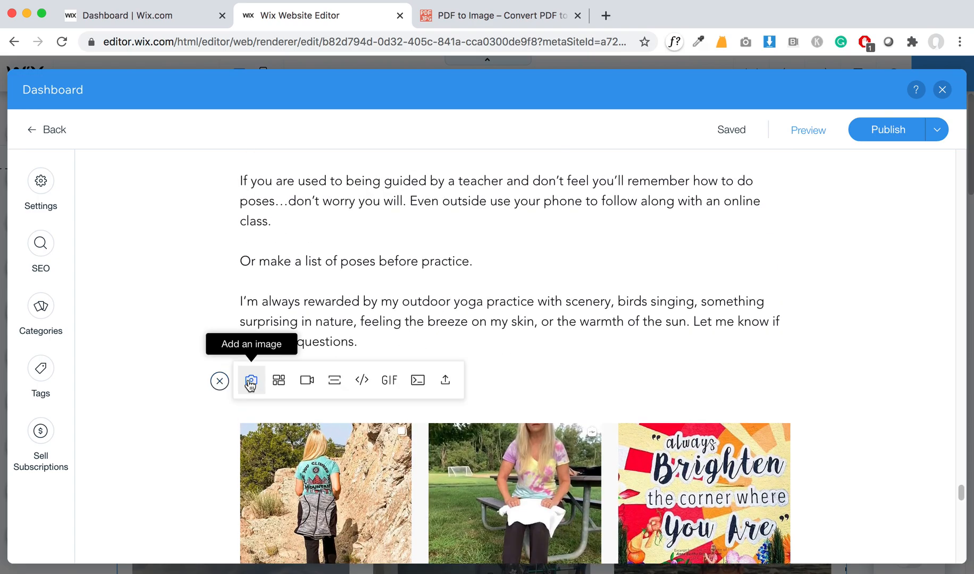
Step: Add the Outdoor Yoga Infographic image from Site Files to the end of the post
click(251, 380)
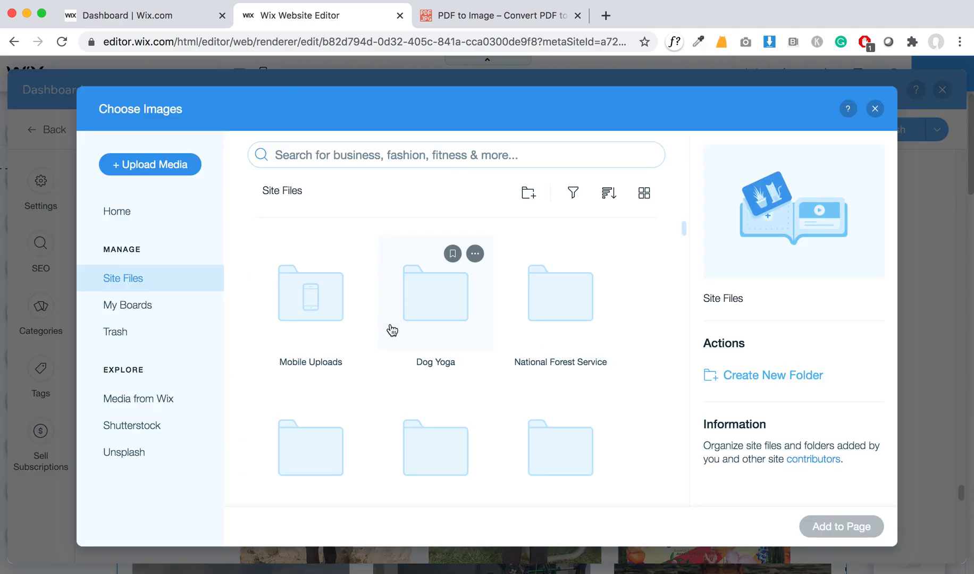
click(609, 192)
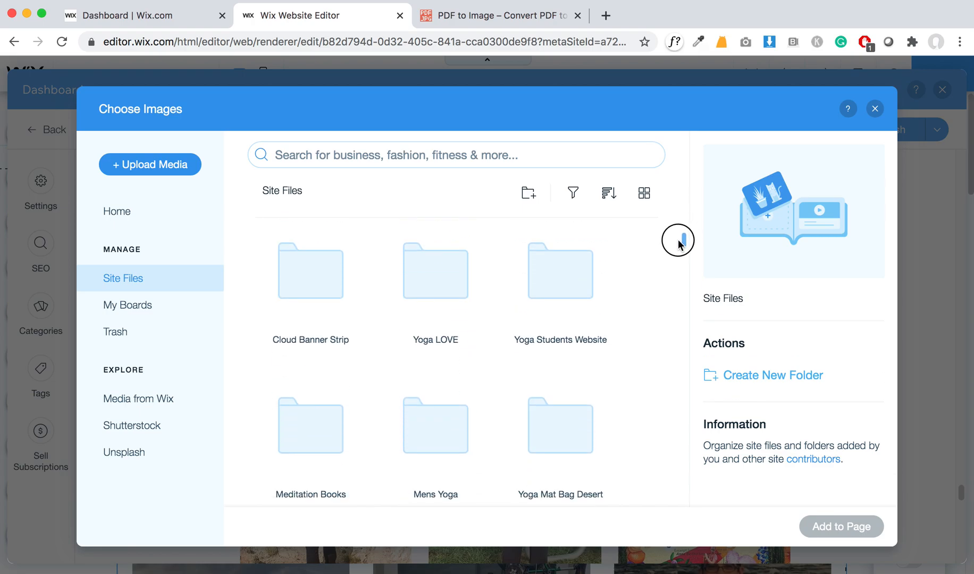
scroll(down, 3)
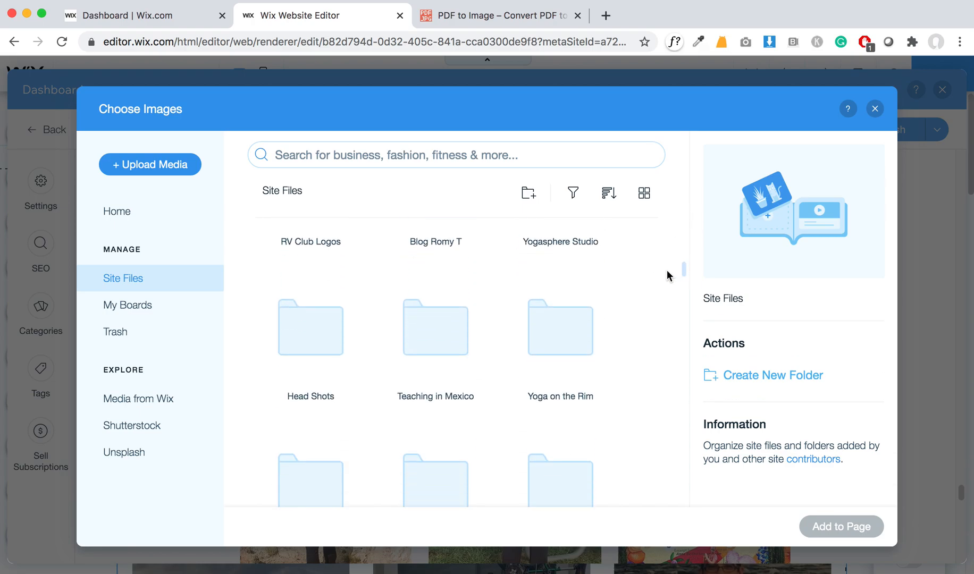
mouse_move(435, 327)
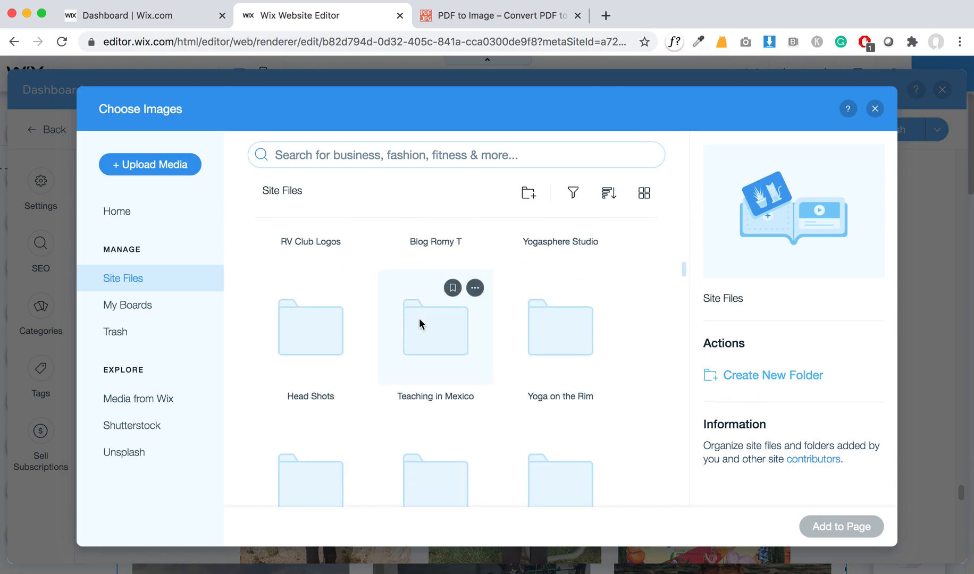
mouse_move(676, 259)
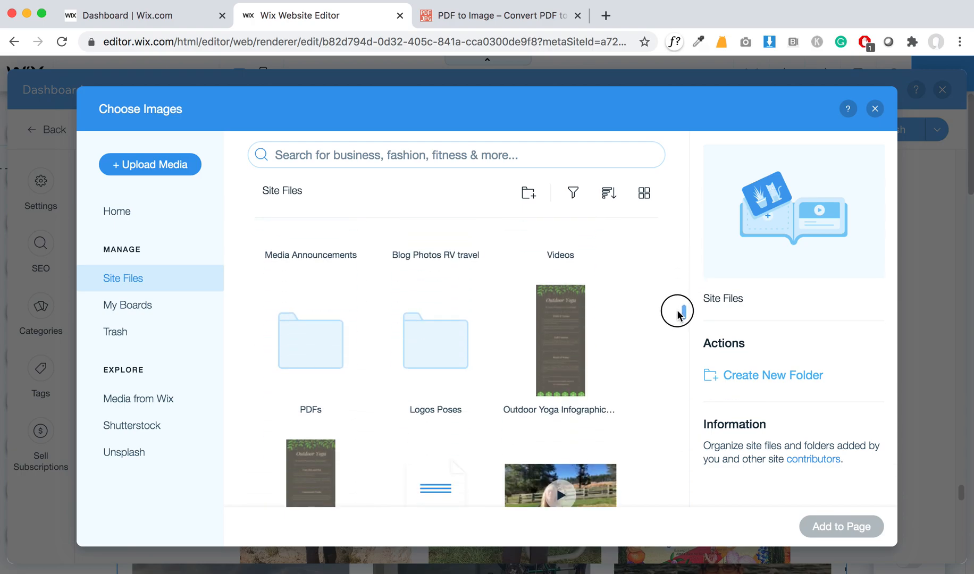
scroll(down, 3)
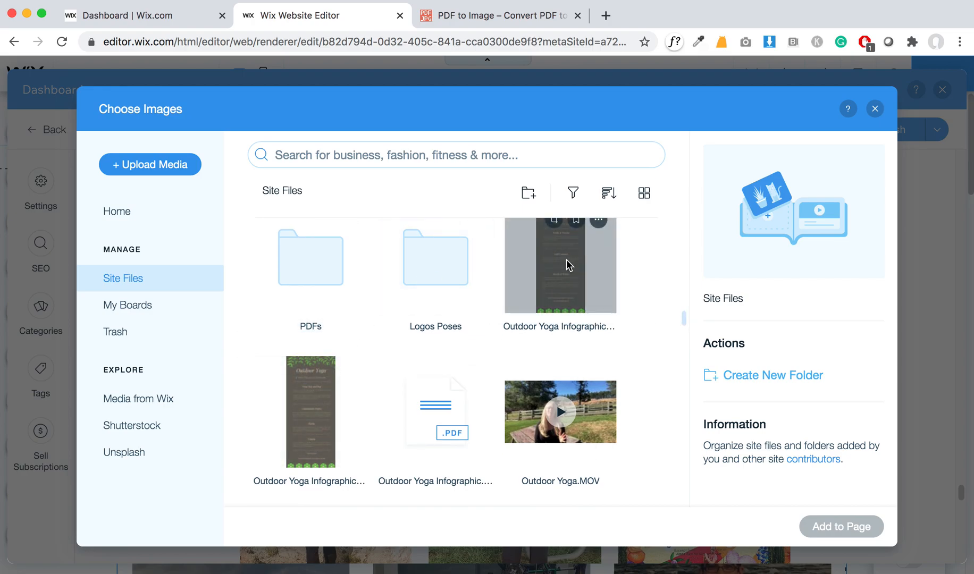
mouse_move(574, 448)
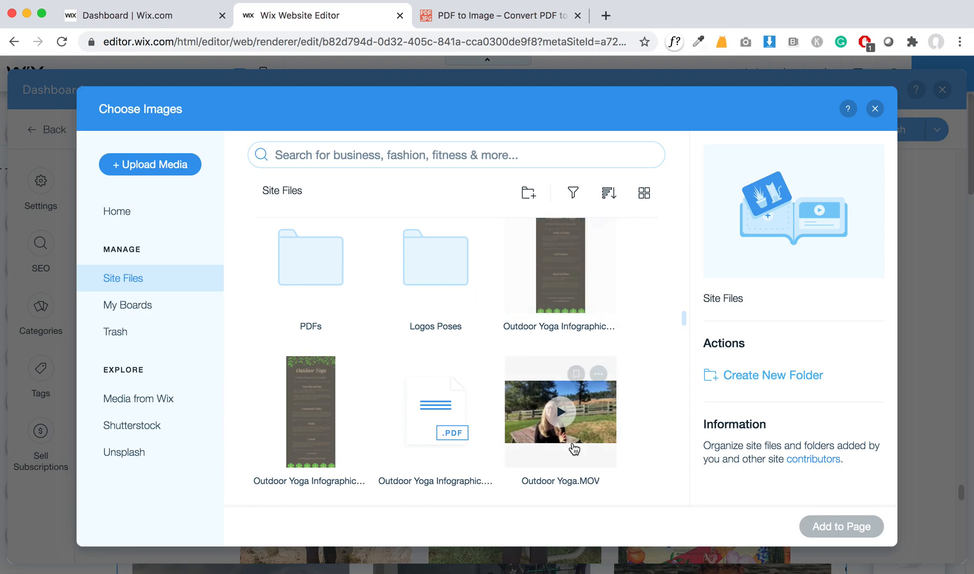
mouse_move(544, 478)
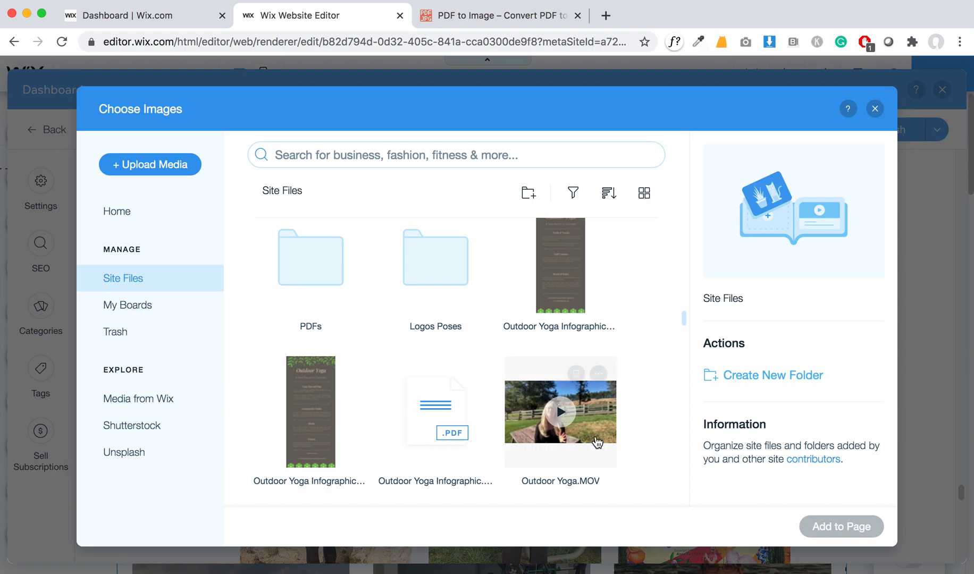
mouse_move(317, 273)
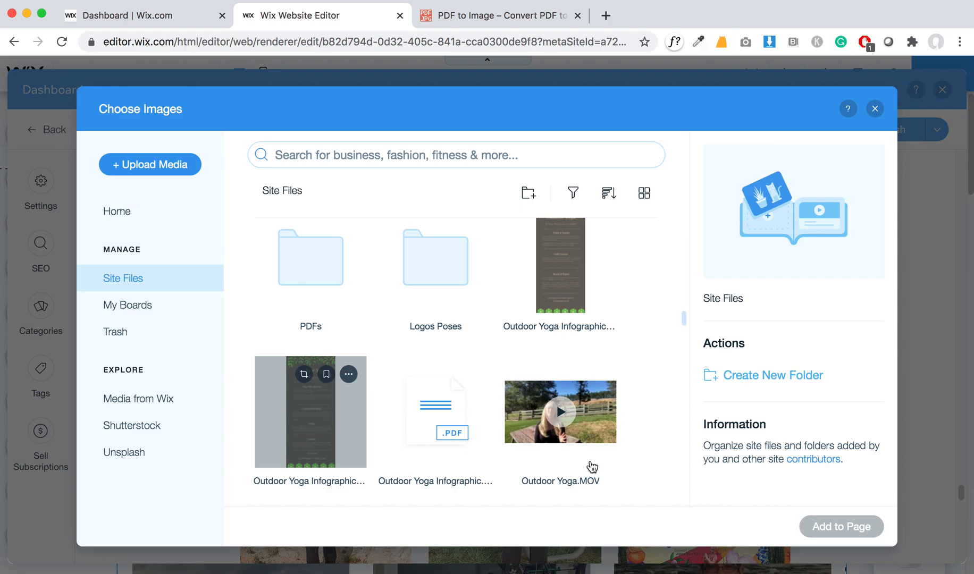
click(875, 109)
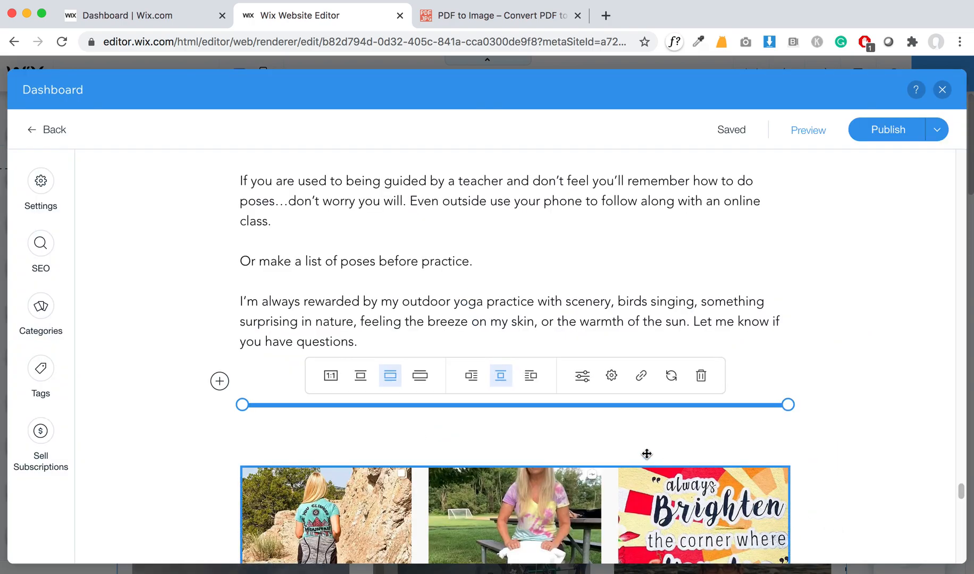
Step: Scroll down to review the newly added infographic beneath the closing paragraph
scroll(down, 3)
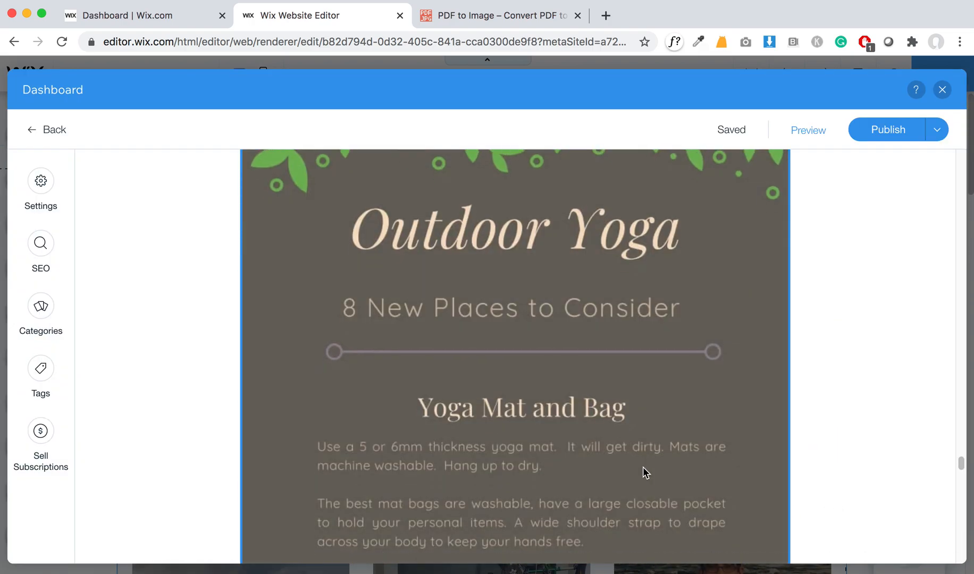
scroll(down, 3)
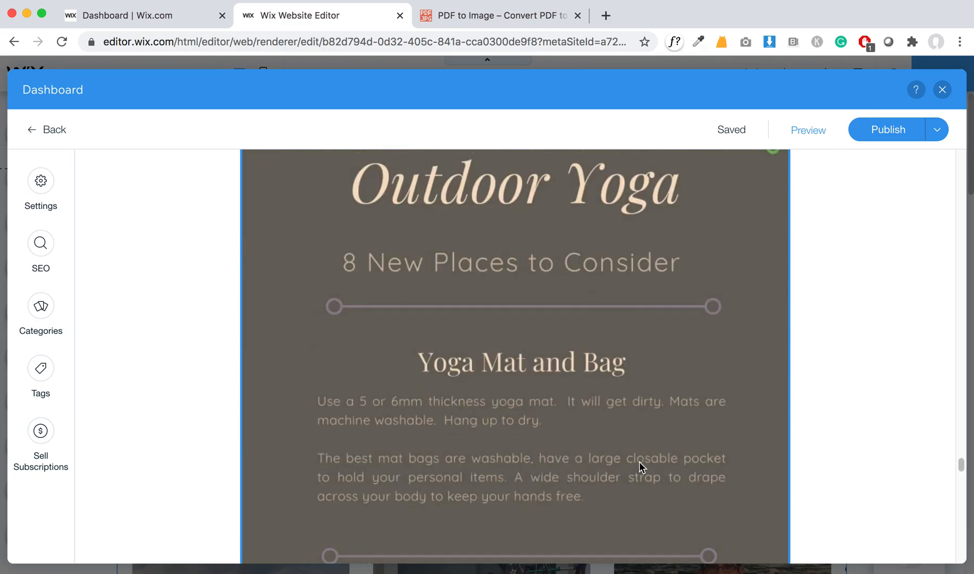
mouse_move(599, 276)
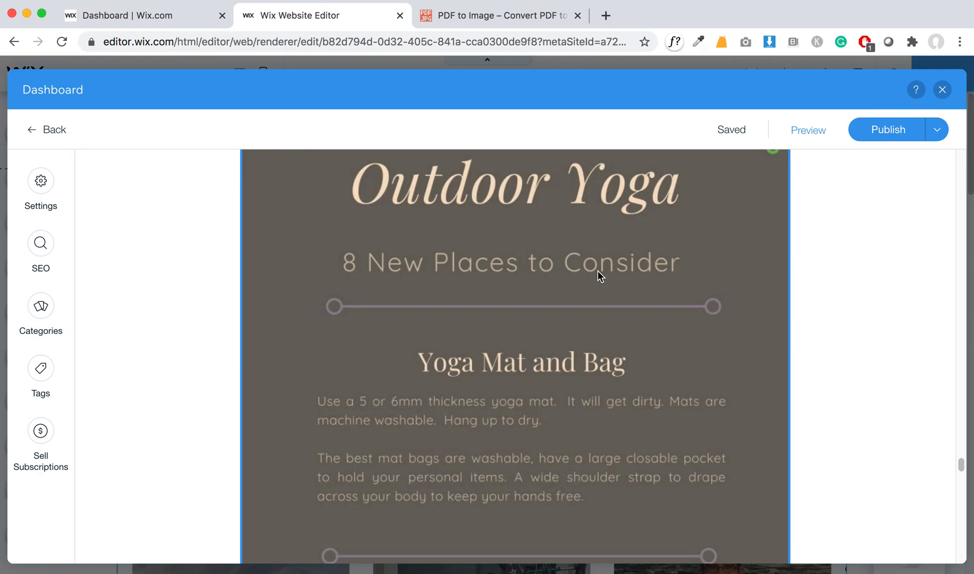
mouse_move(566, 270)
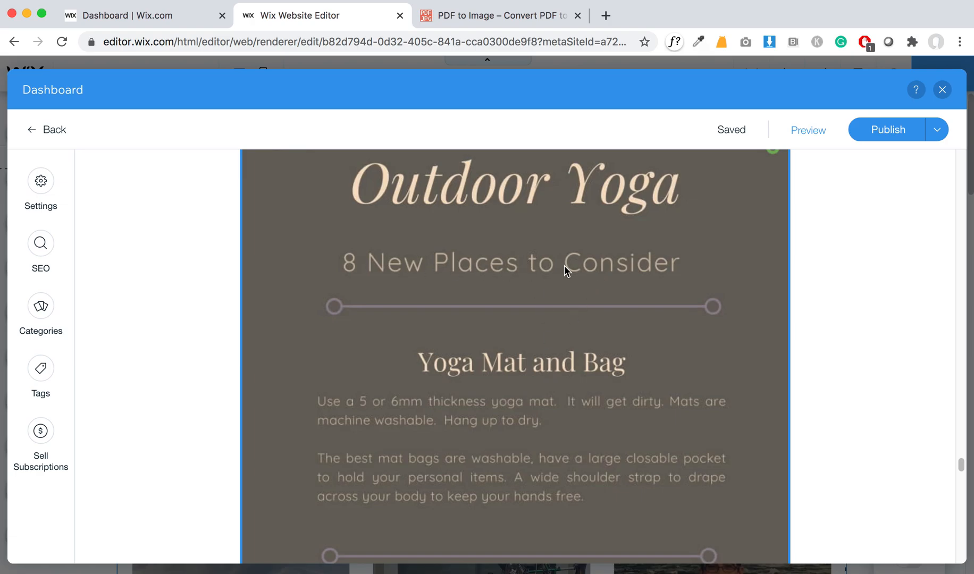
mouse_move(545, 528)
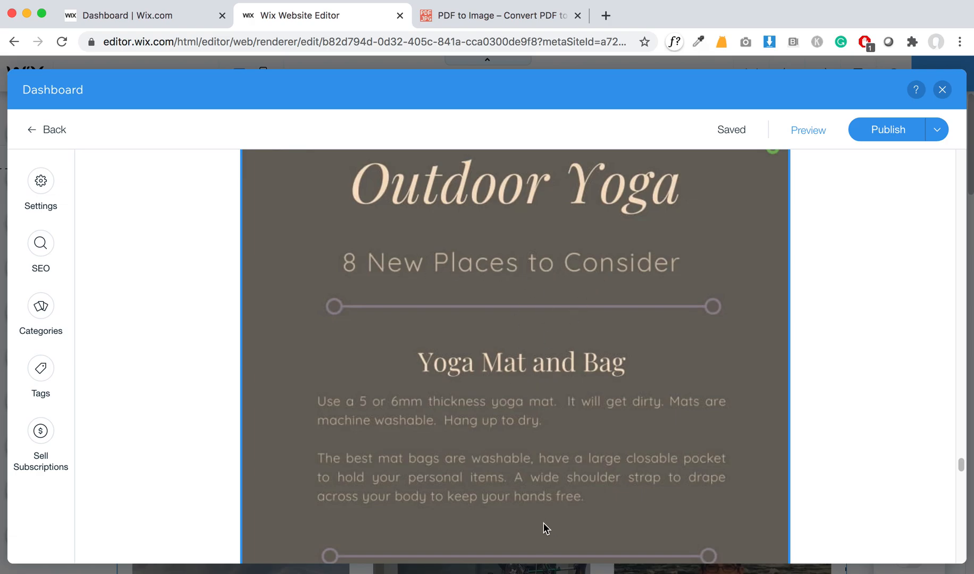
scroll(down, 3)
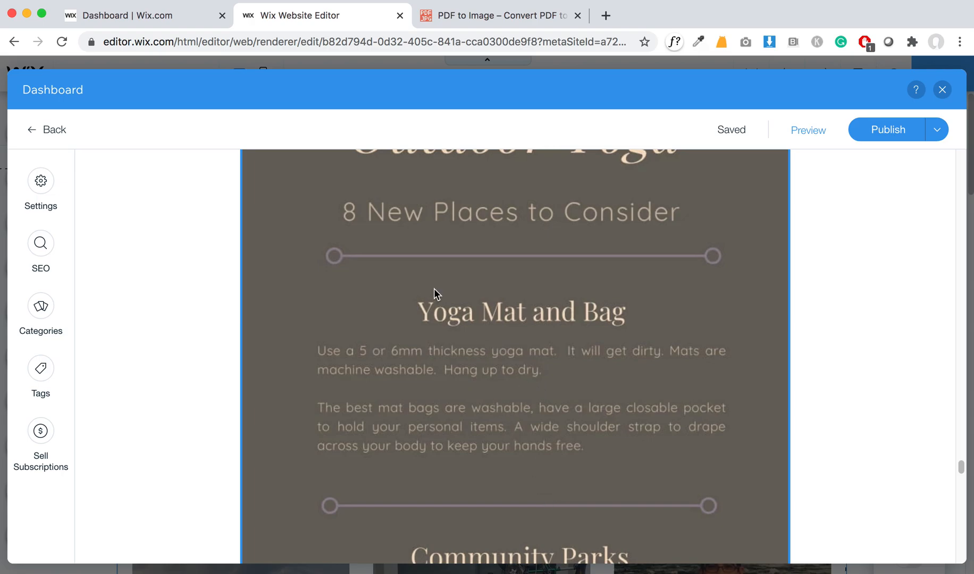
mouse_move(552, 371)
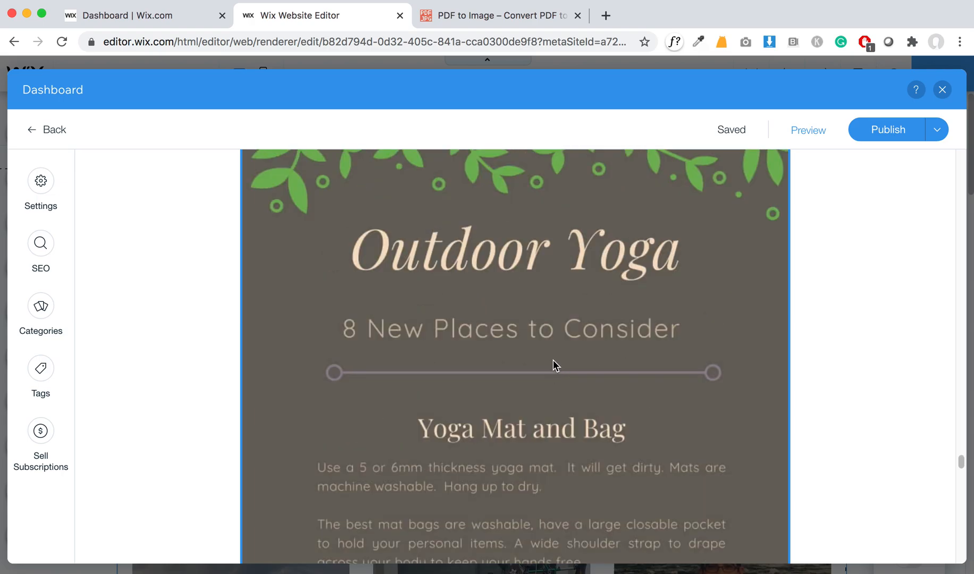
mouse_move(608, 512)
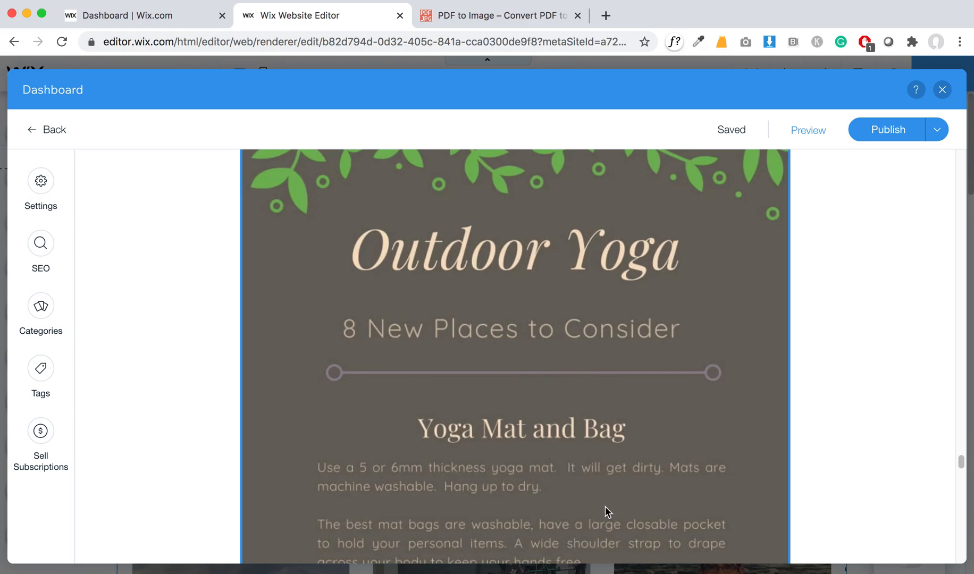
scroll(down, 3)
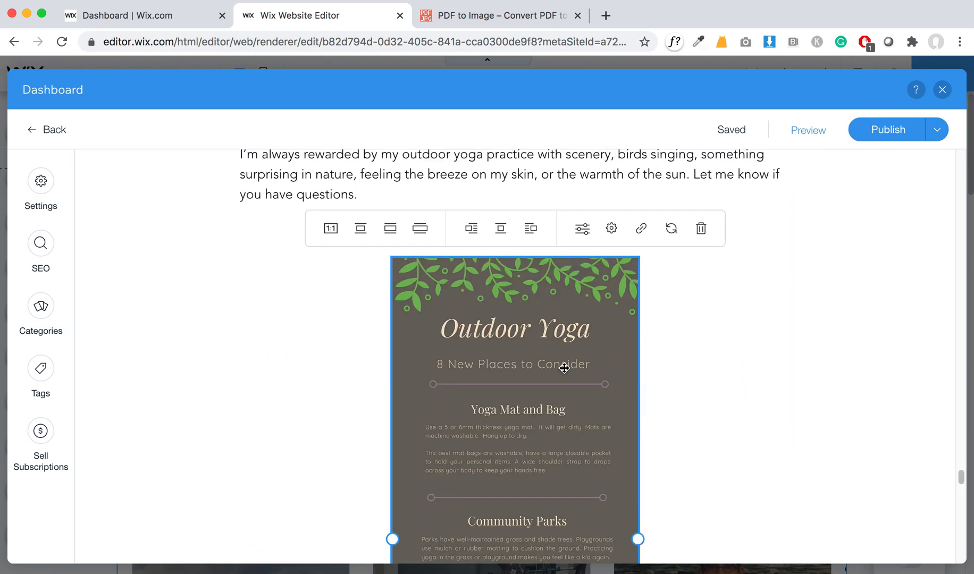
Step: Set the closing infographic to small size, right-aligned with text wrapping beside it
click(360, 228)
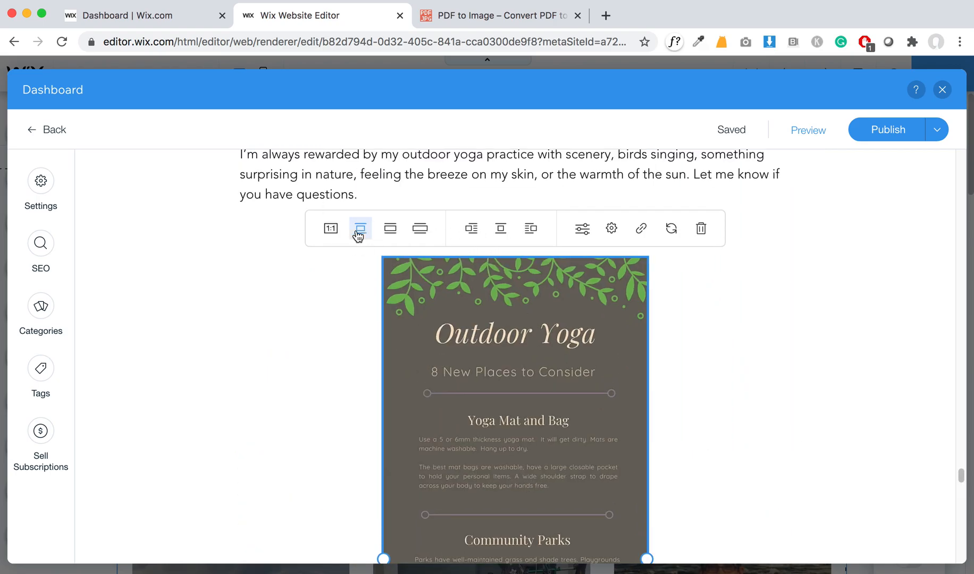
click(360, 228)
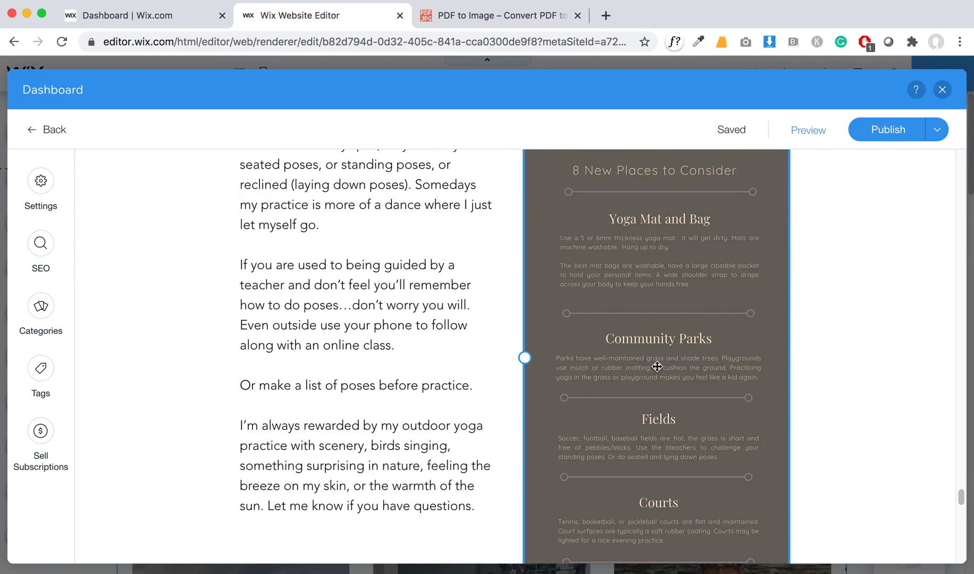
Step: Scroll through the post to review the narrowed right-aligned infographic and wrapped paragraphs
scroll(down, 3)
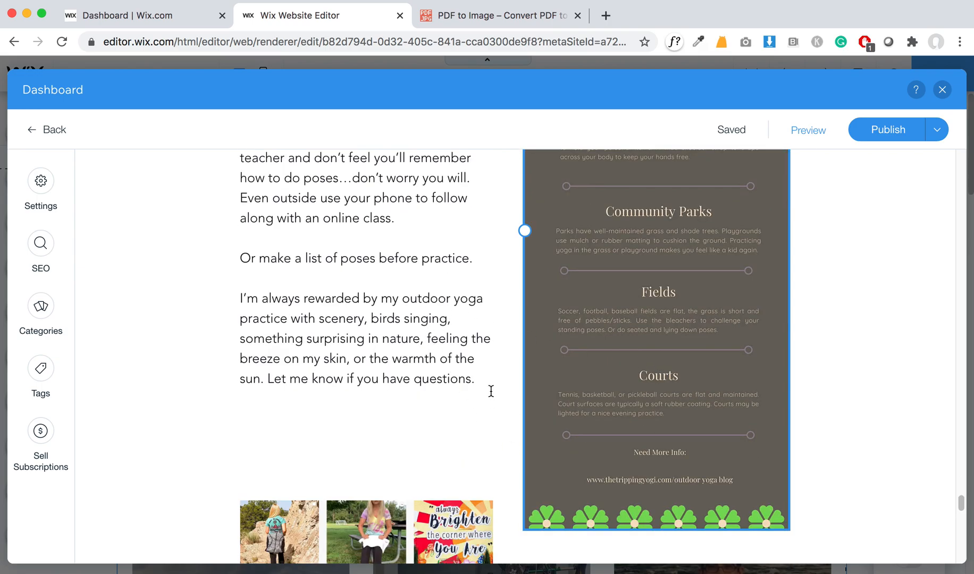
scroll(down, 3)
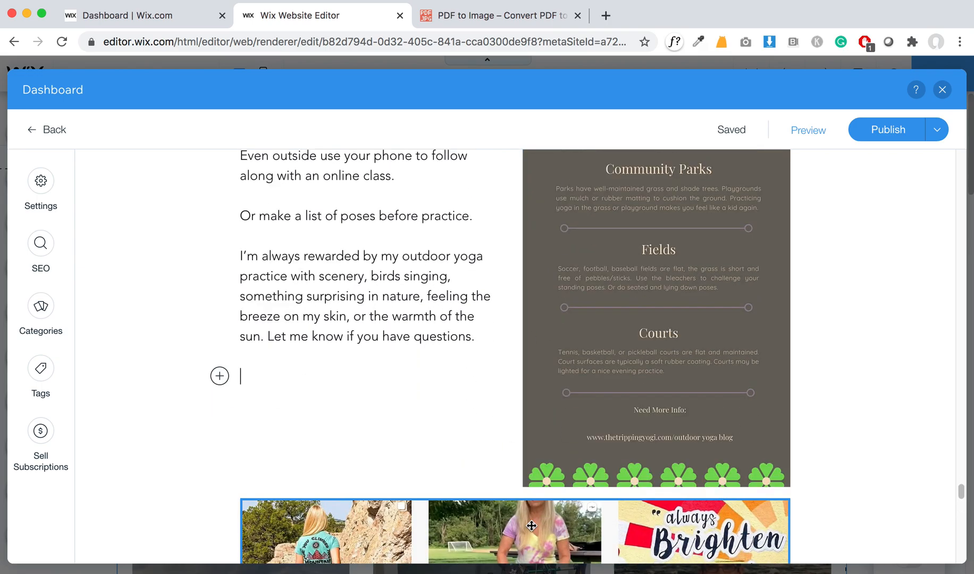
scroll(down, 3)
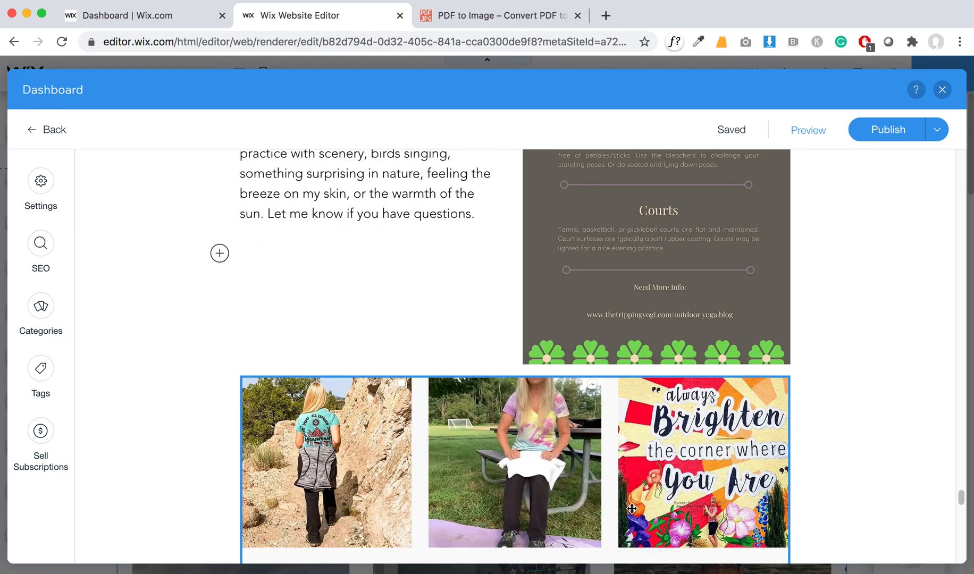
scroll(down, 3)
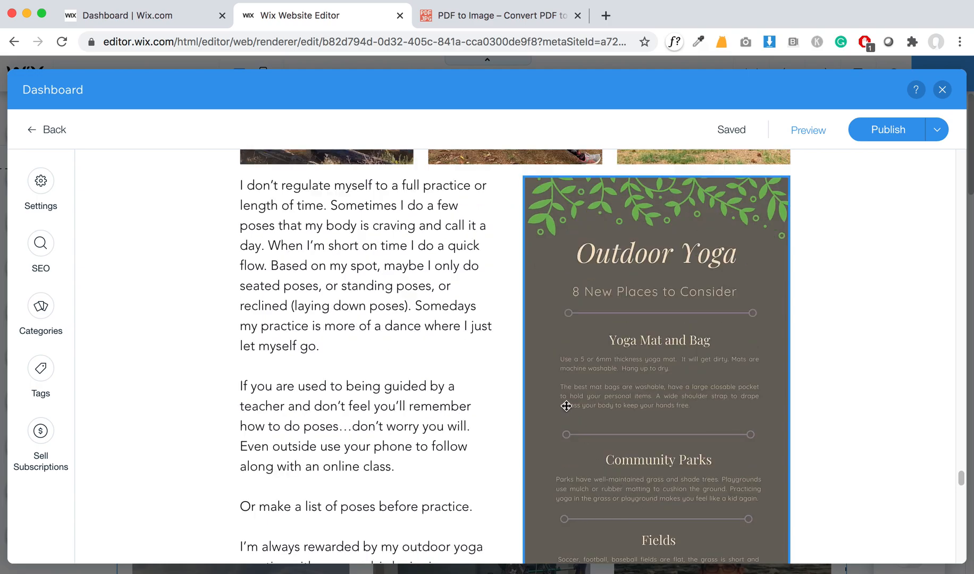
scroll(down, 3)
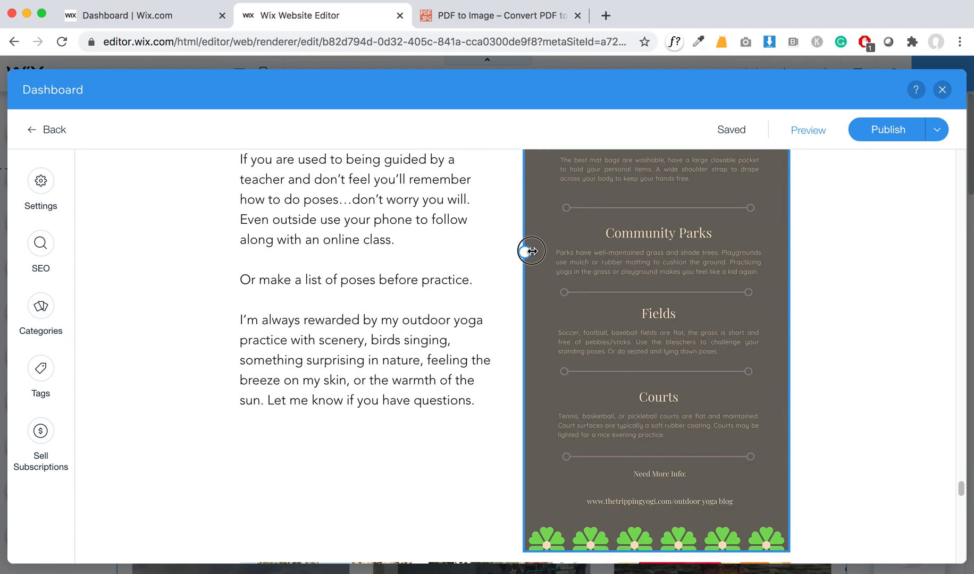
scroll(down, 3)
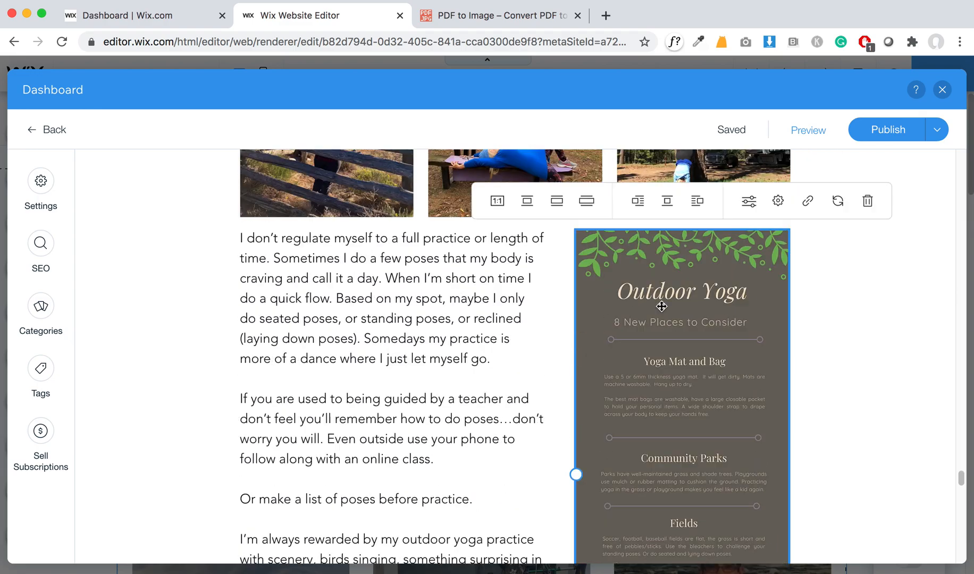
scroll(down, 3)
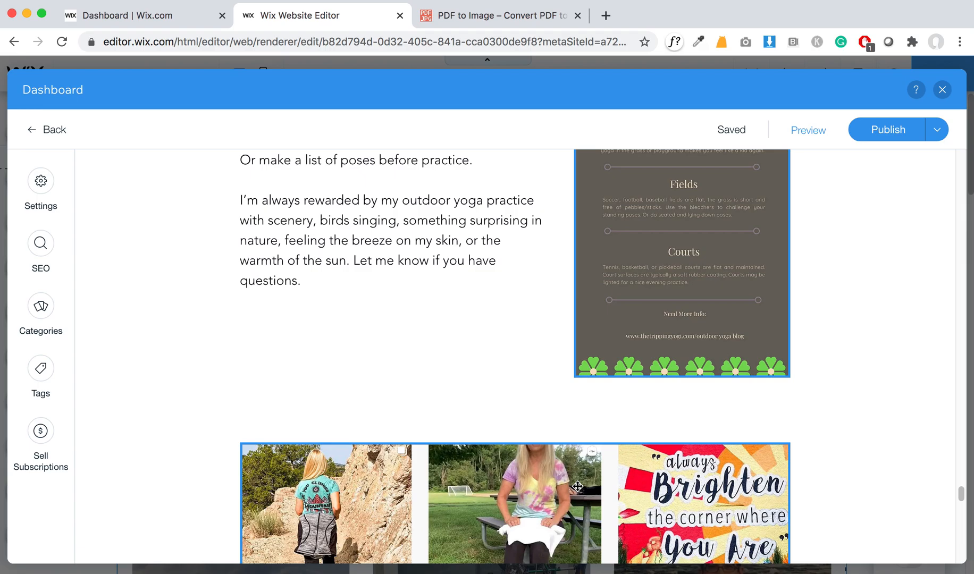
scroll(down, 3)
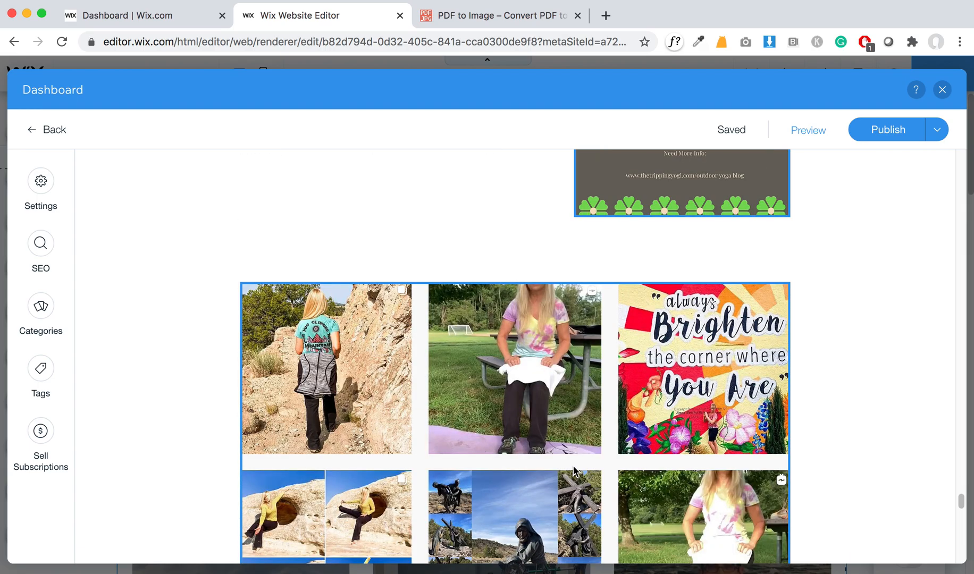
scroll(down, 3)
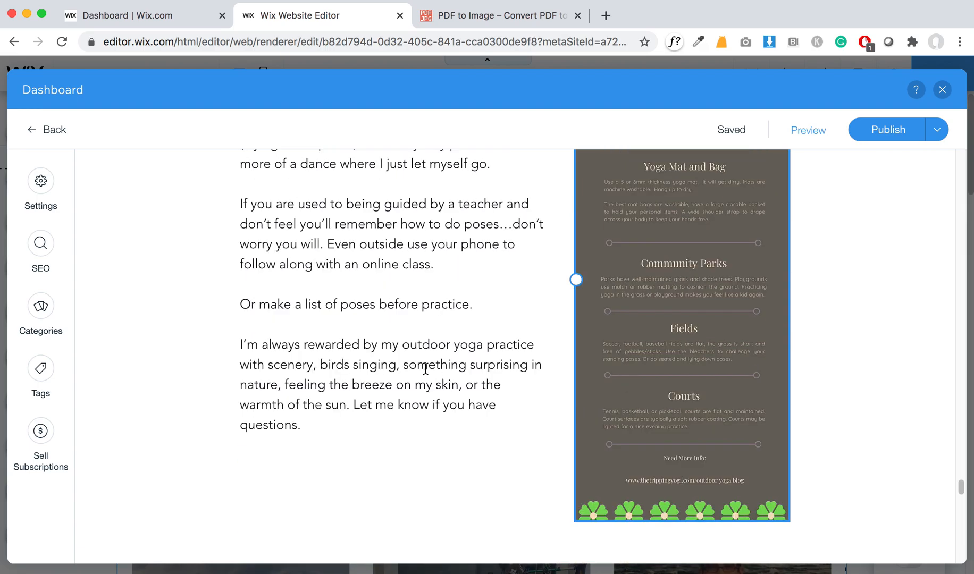
scroll(down, 3)
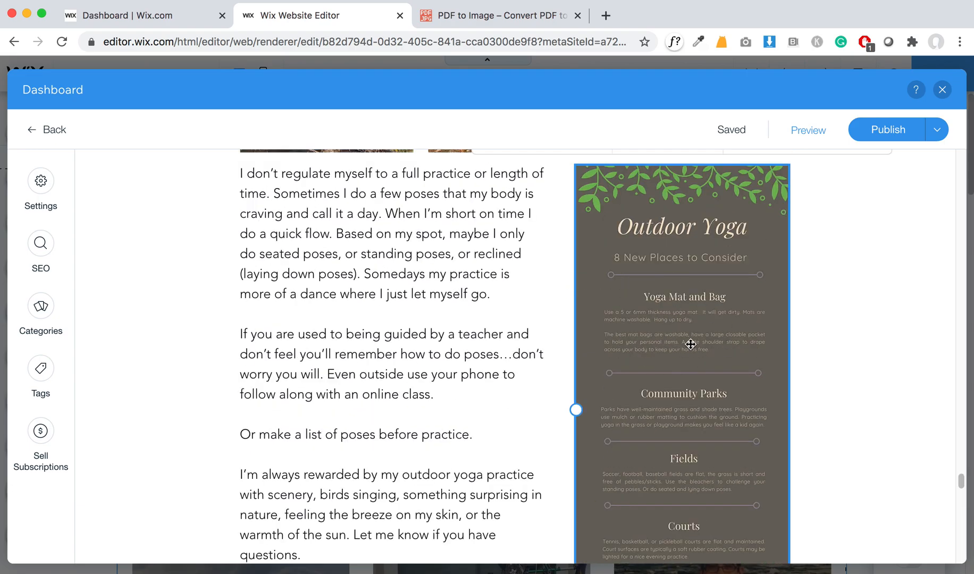
mouse_move(687, 349)
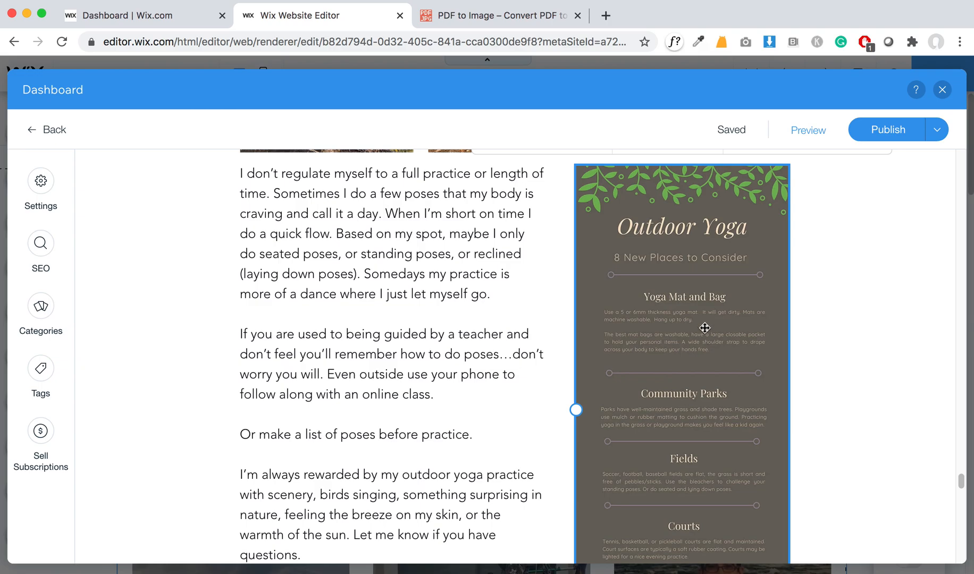
mouse_move(654, 336)
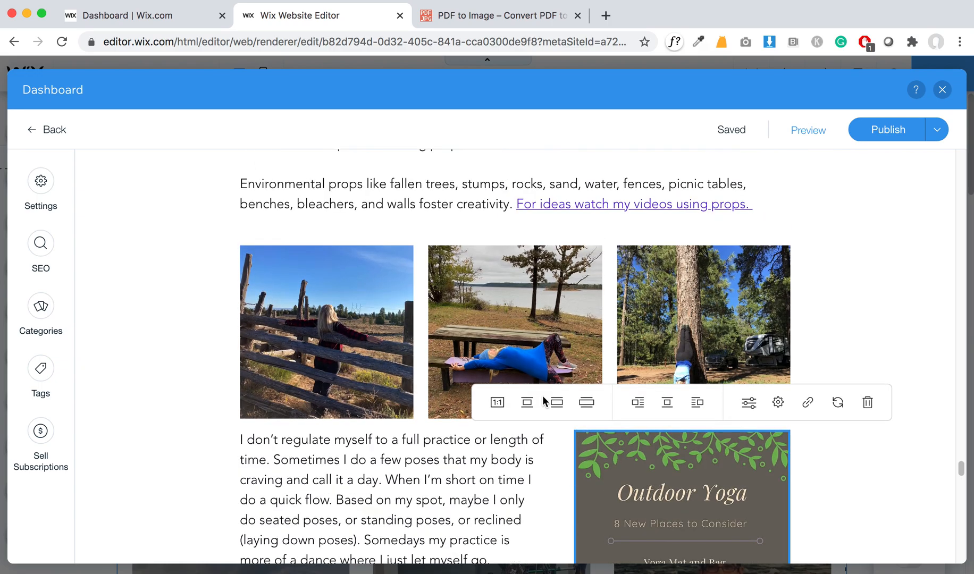
Step: Give the closing infographic alt text 'Outdoor Yoga: Best Equipment for Outdoor Yoga'
scroll(down, 3)
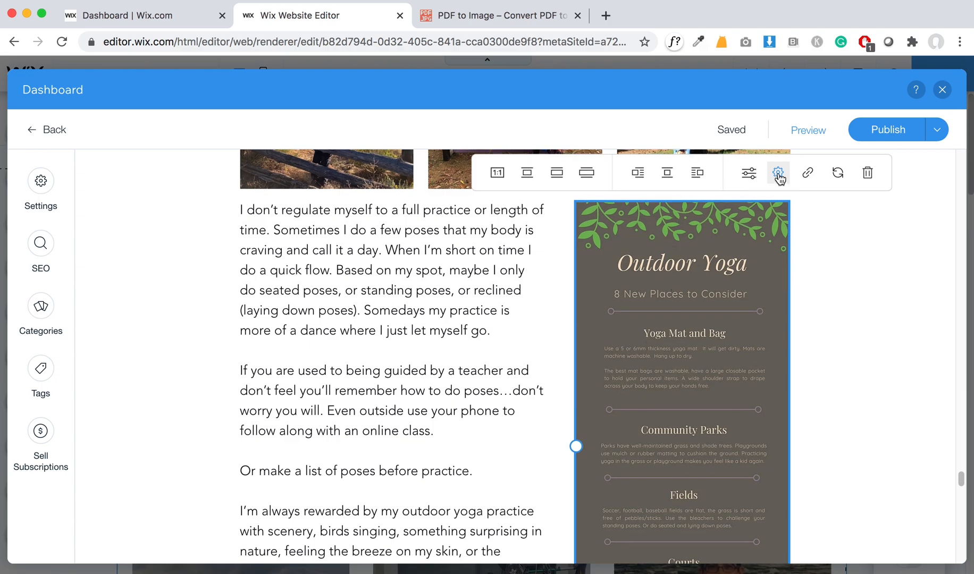
click(778, 173)
text(Outdoor Yoga:)
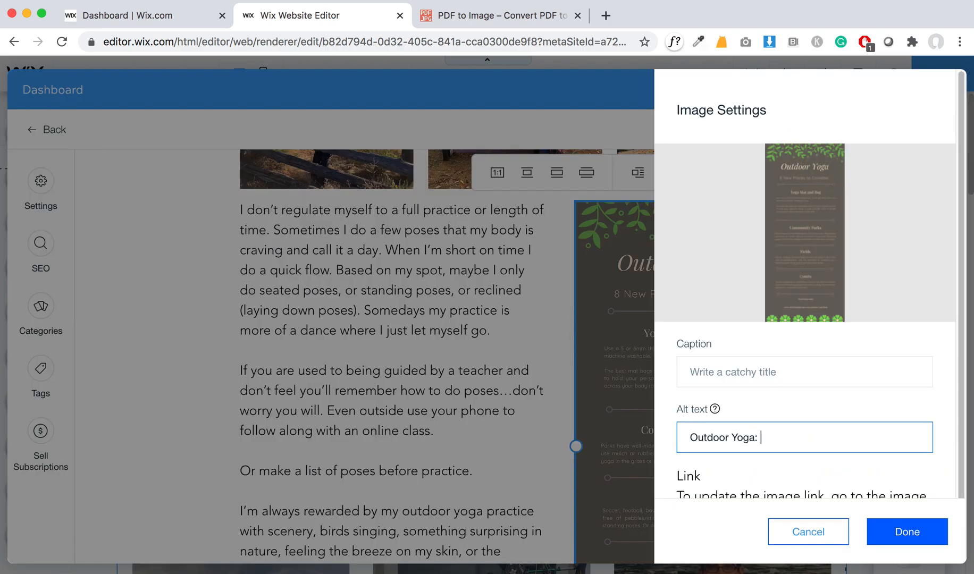
text(Equipment)
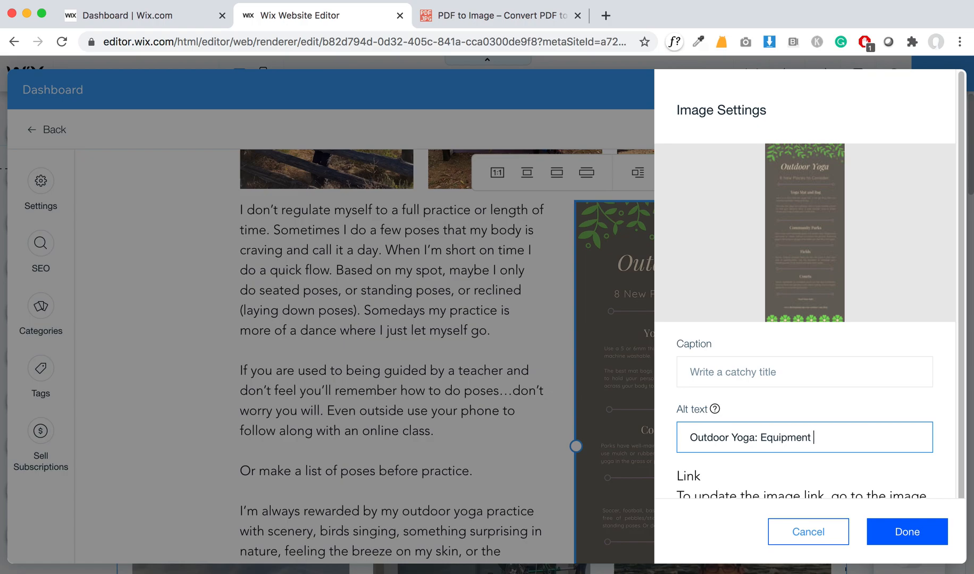
text(Best)
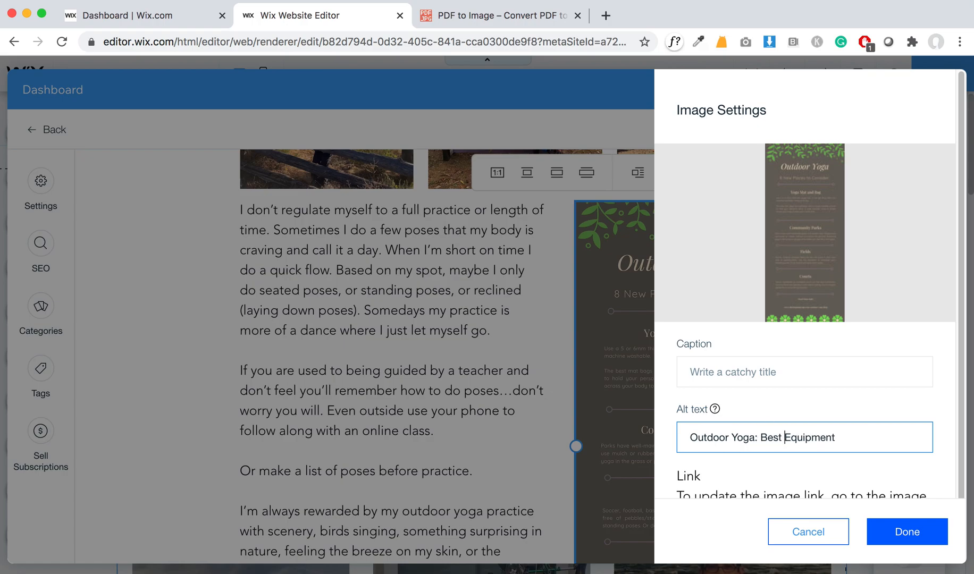
text(for)
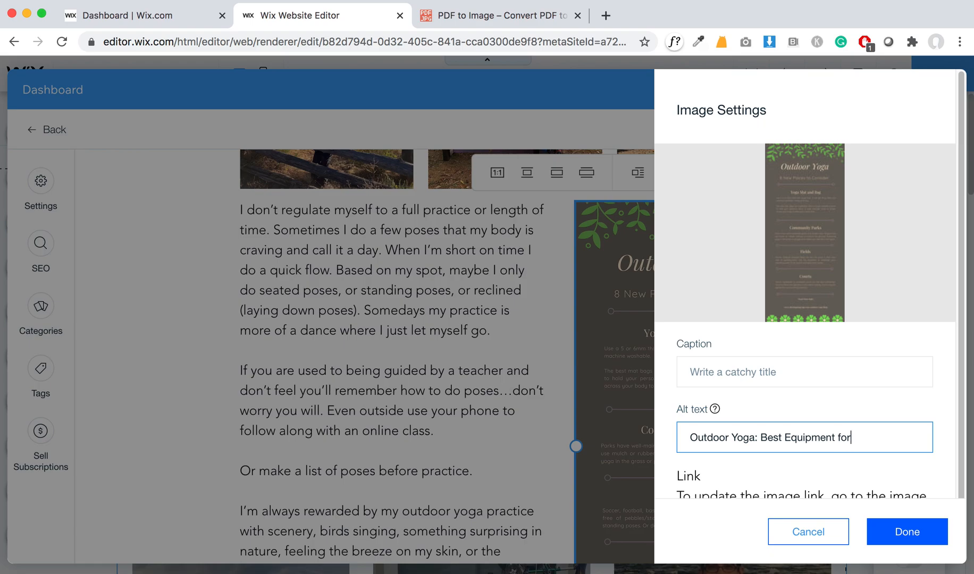
text(Outdoor Yoga)
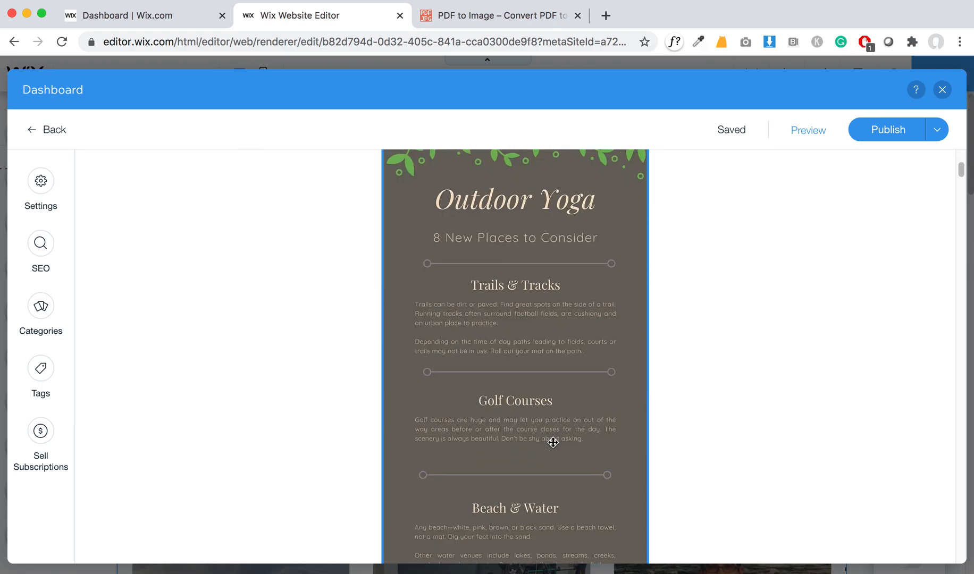
Step: Return to the top of the post and place the cursor in the opening paragraph
scroll(down, 3)
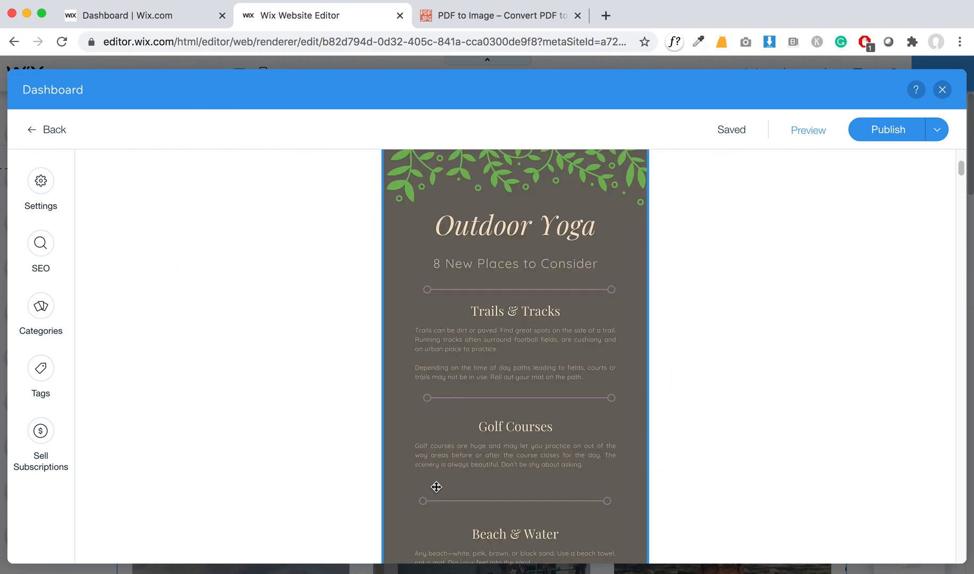
scroll(down, 3)
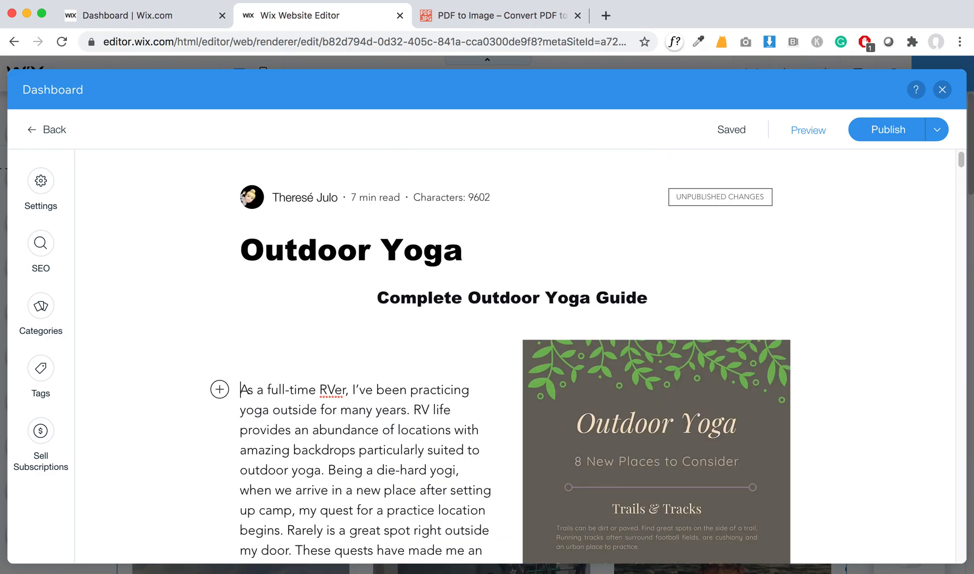
click(381, 298)
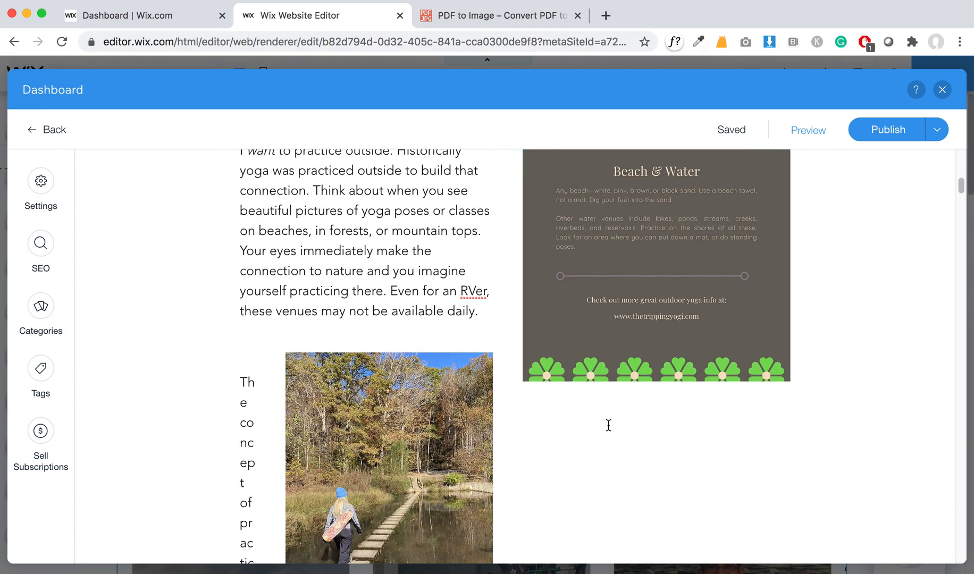
Step: Drag the 'Searching for my Yoga Spot' photo down beside the numbered topic list
scroll(down, 3)
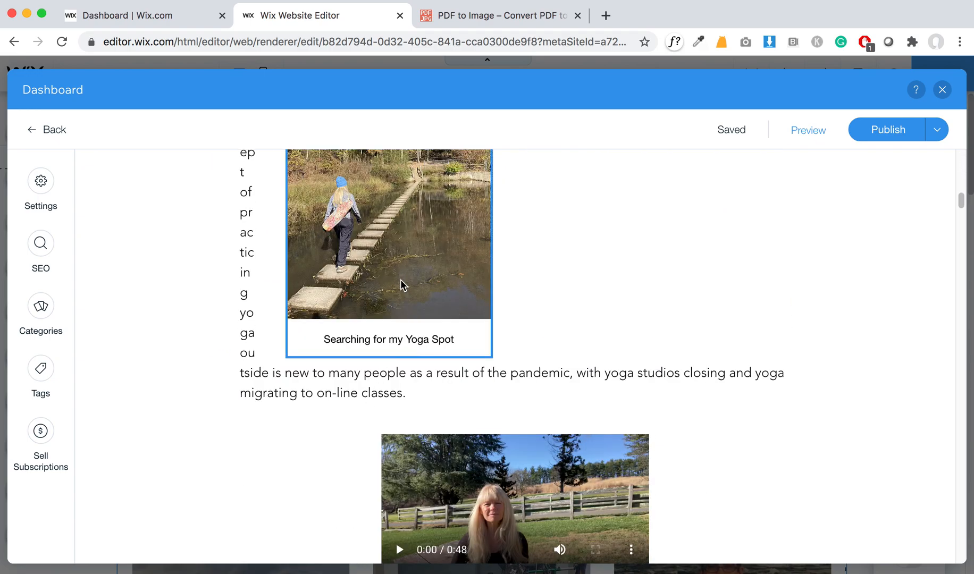
scroll(down, 3)
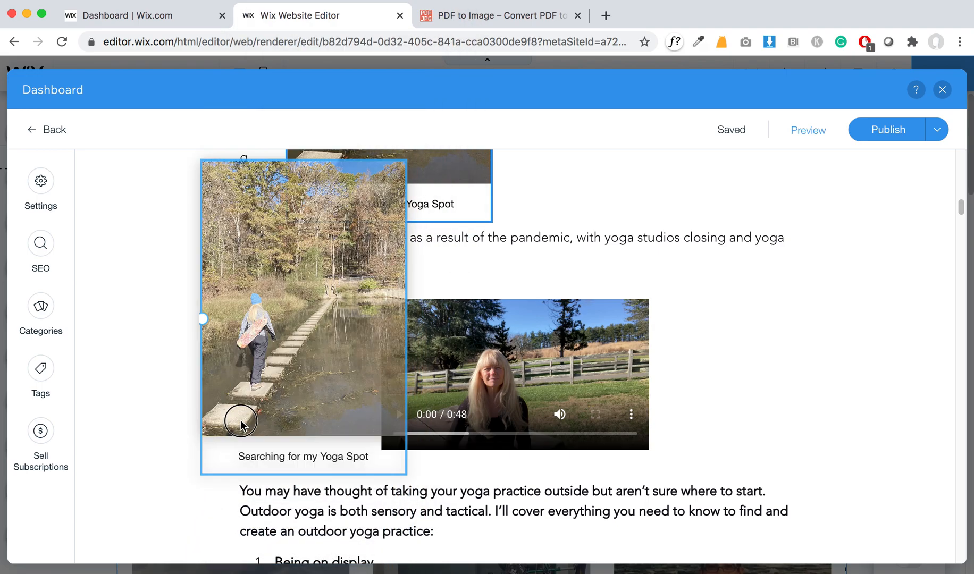
drag(241, 424, 239, 530)
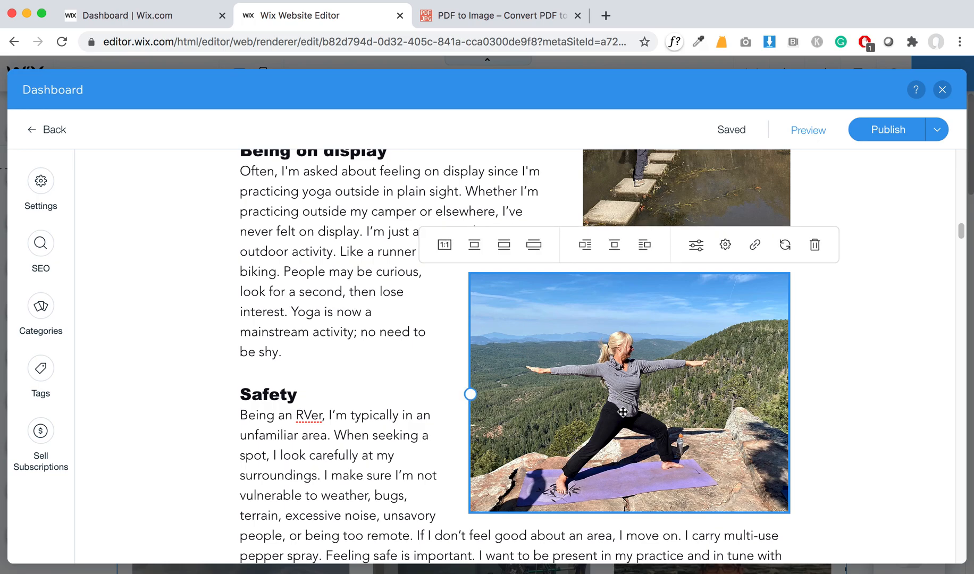
Step: Move the warrior-pose photo beside the Safety paragraph and review the wrapped layout below it
scroll(down, 3)
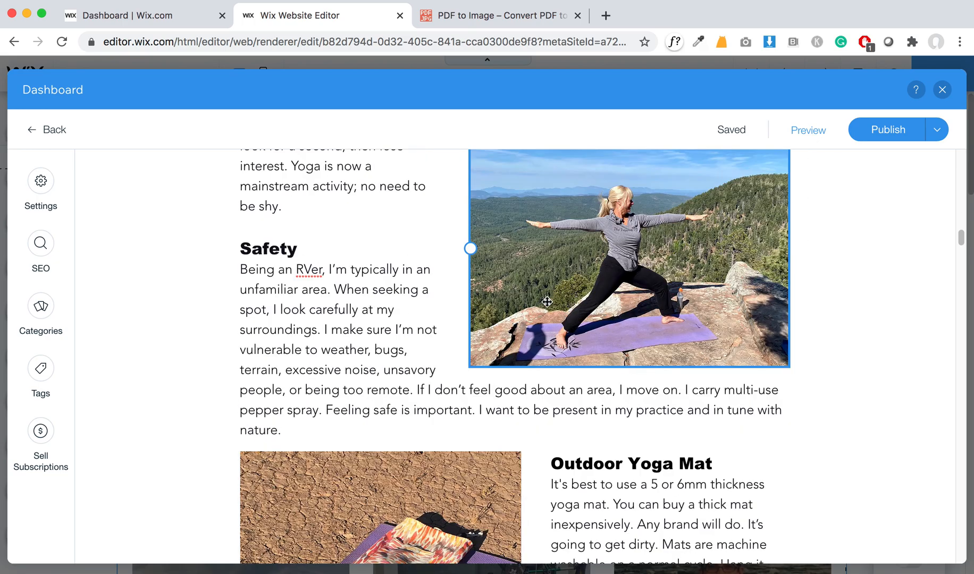
drag(628, 260, 333, 233)
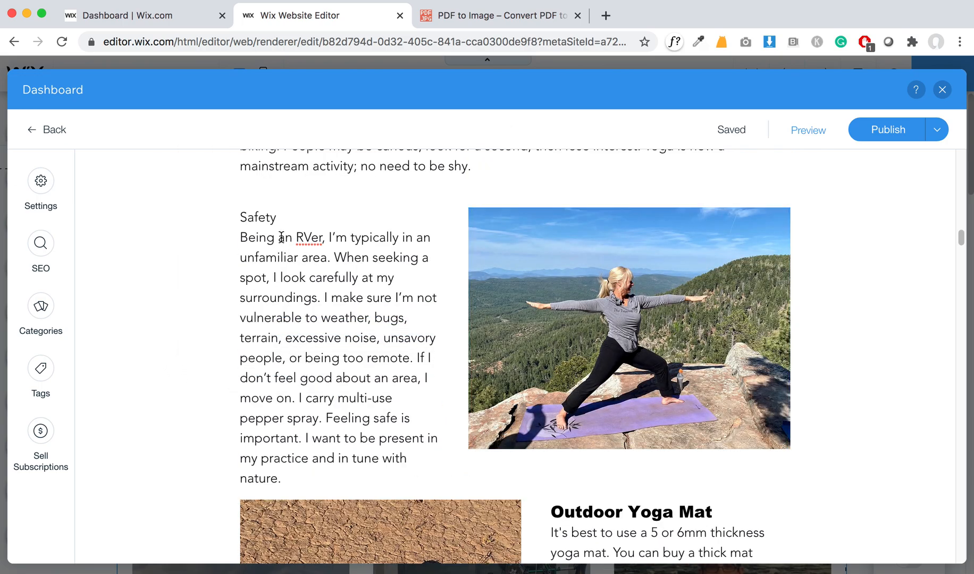
double_click(257, 218)
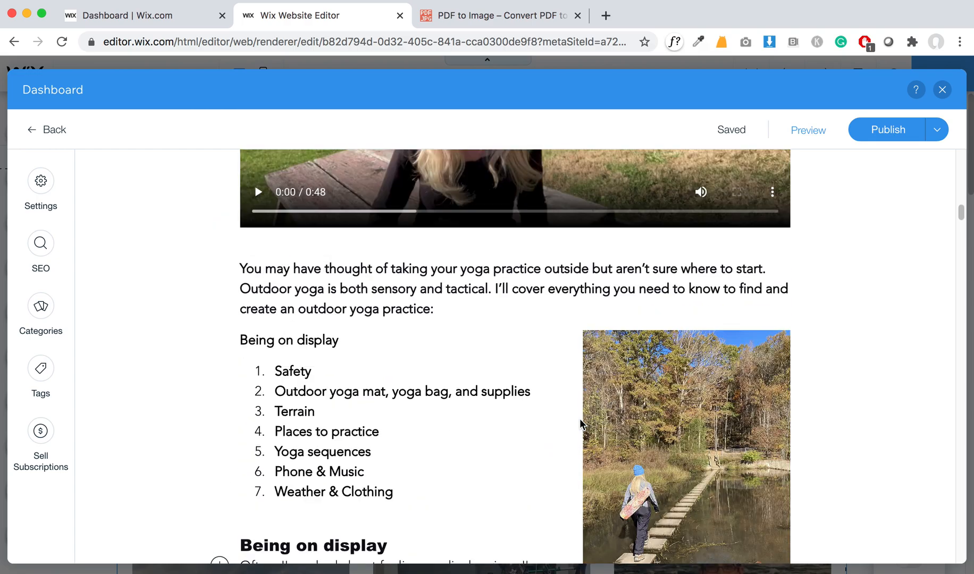
scroll(down, 3)
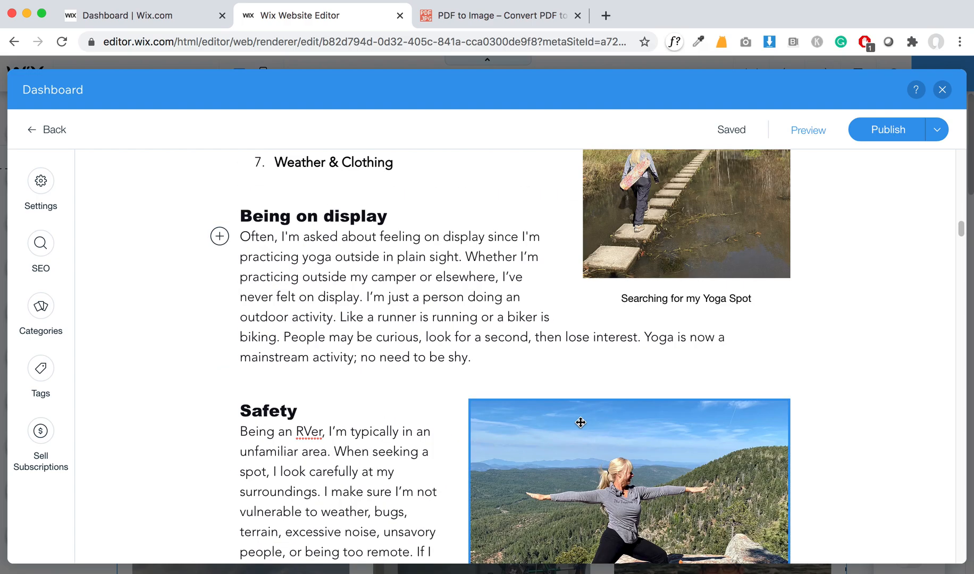
scroll(down, 3)
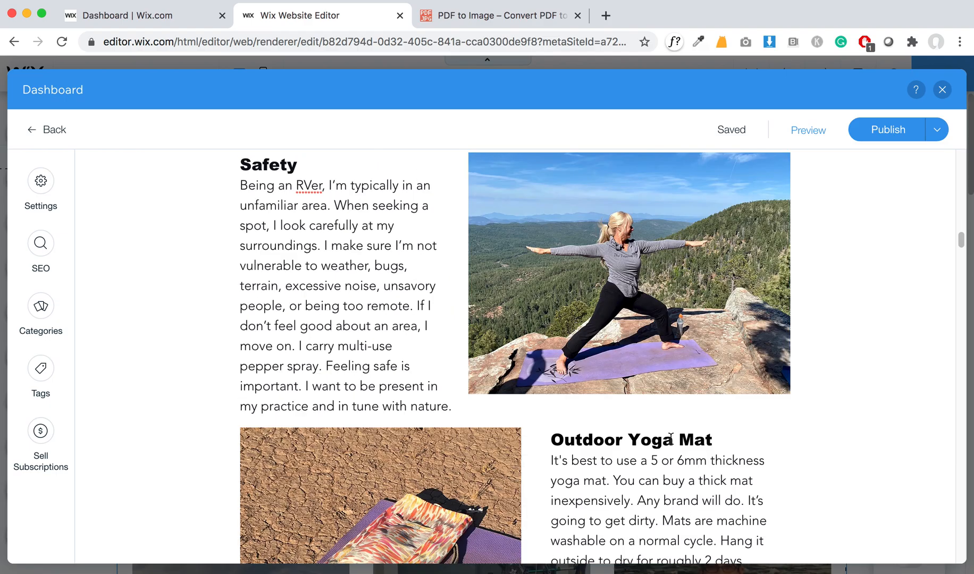
scroll(down, 3)
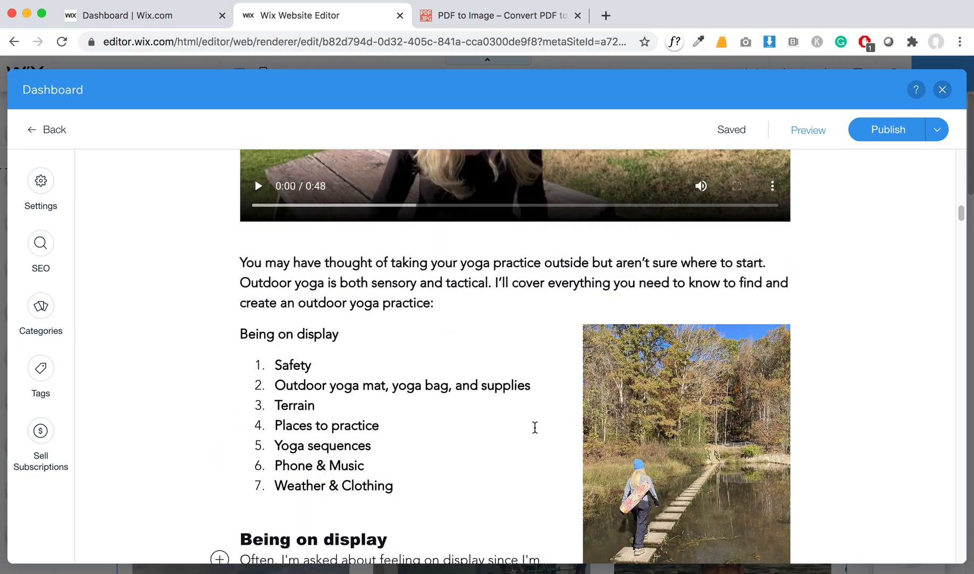
scroll(down, 3)
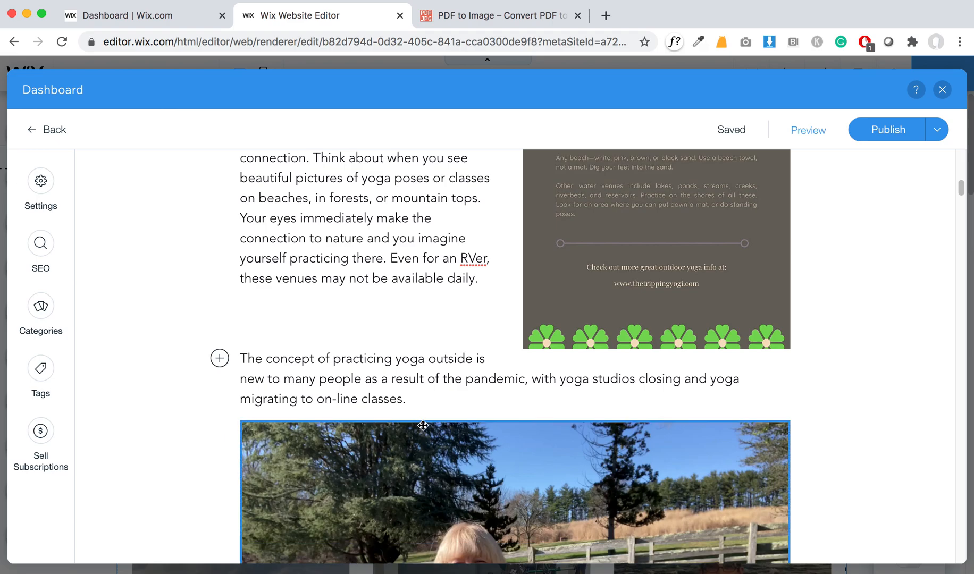
scroll(down, 3)
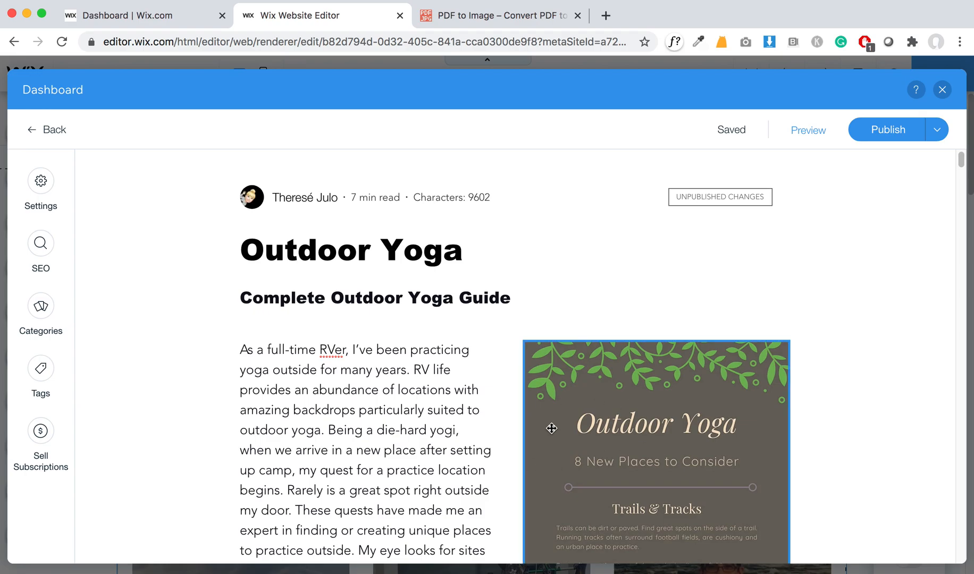
mouse_move(599, 450)
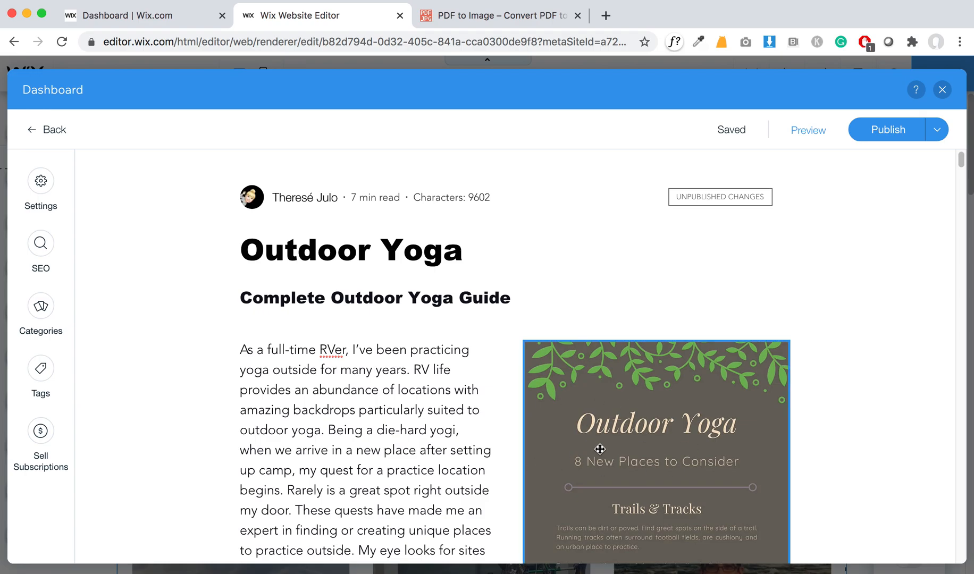
mouse_move(533, 422)
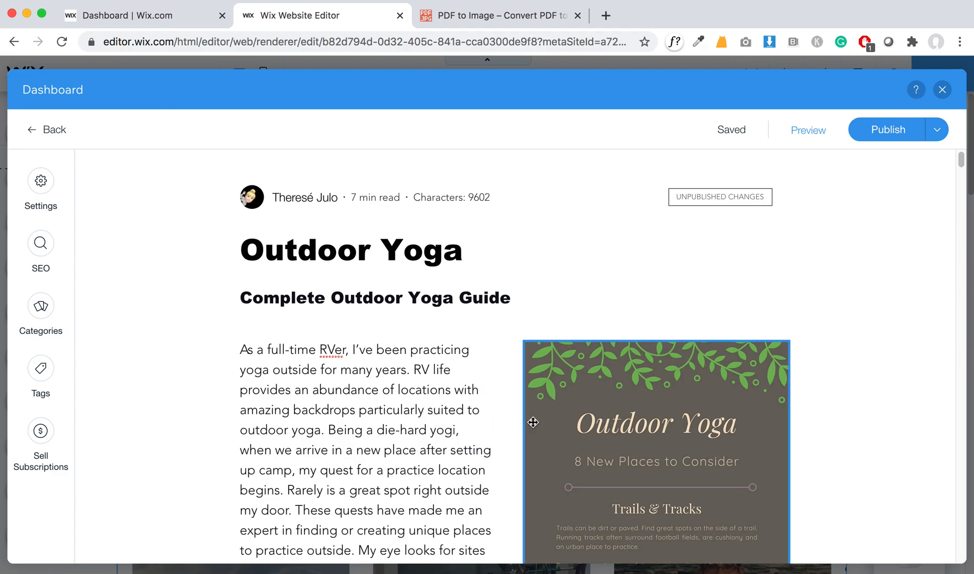
scroll(down, 3)
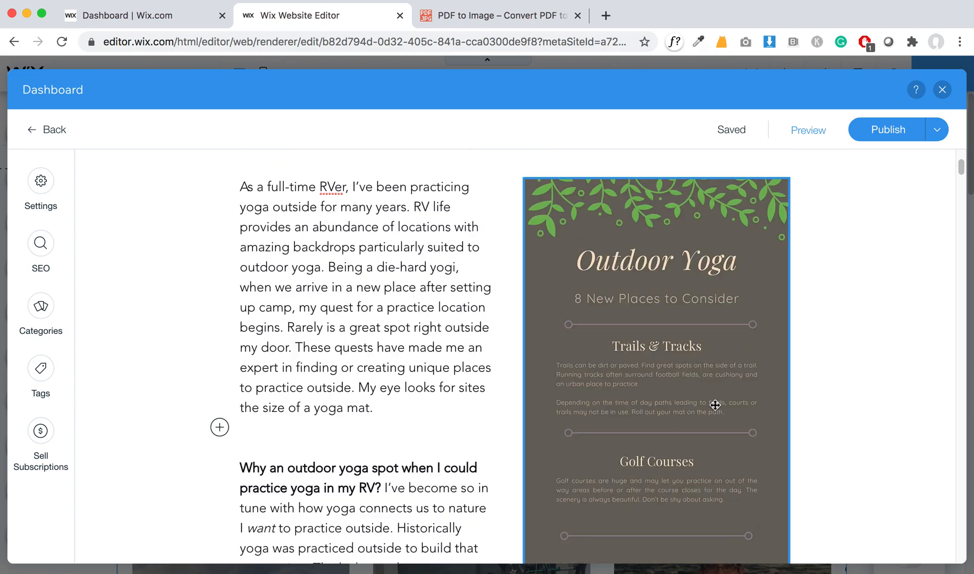
scroll(down, 3)
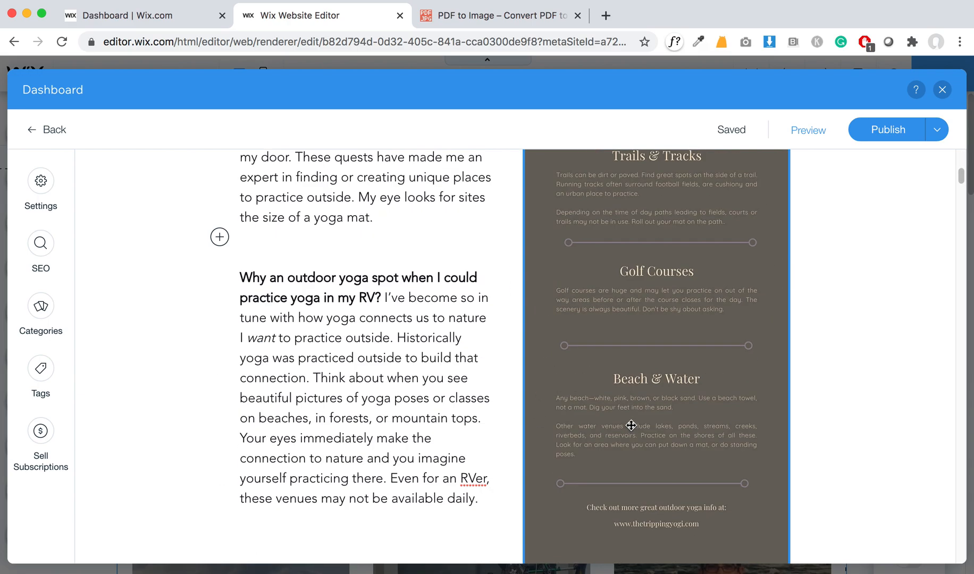
scroll(down, 3)
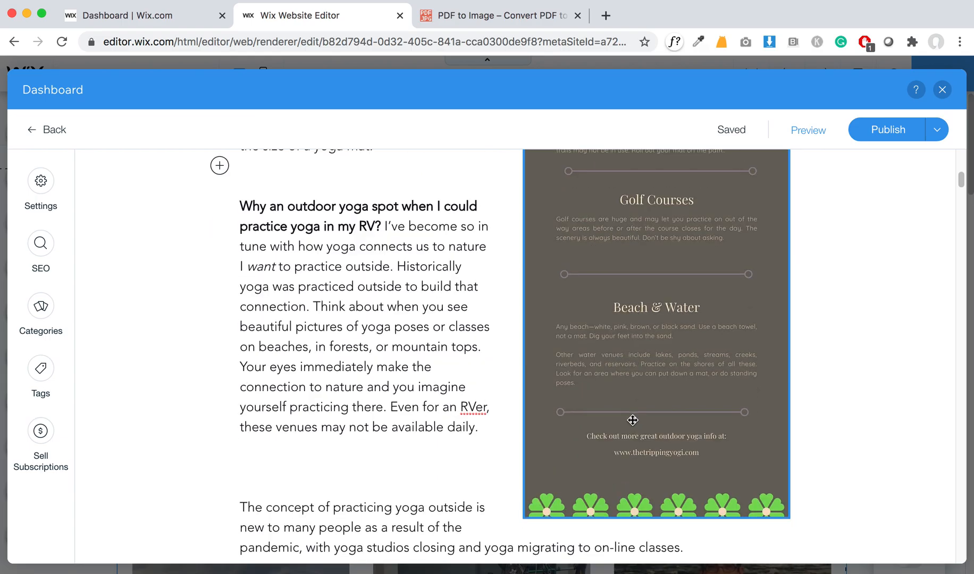
scroll(down, 3)
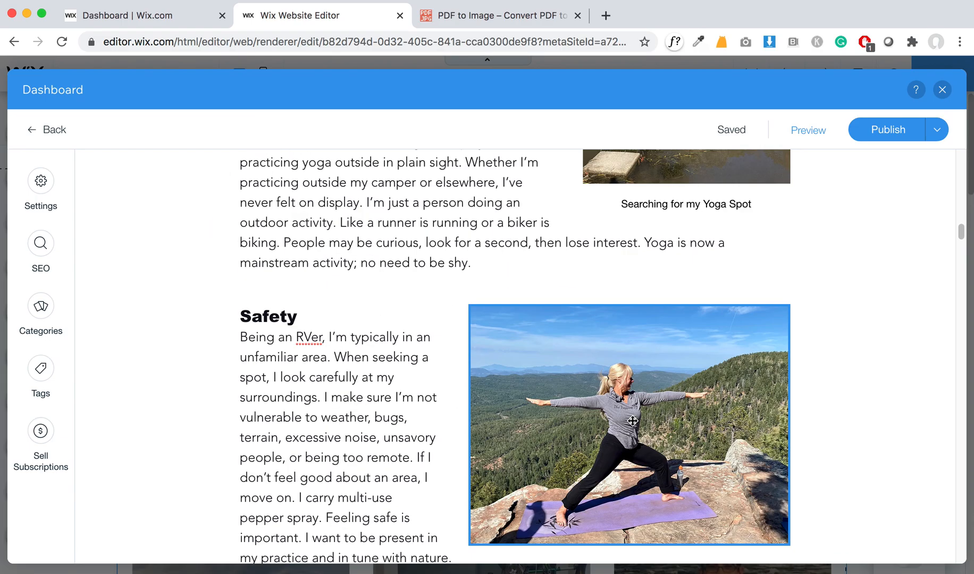
Step: Align the rock-pose photo right with text wrapping, then publish the updated Outdoor Yoga post
scroll(down, 3)
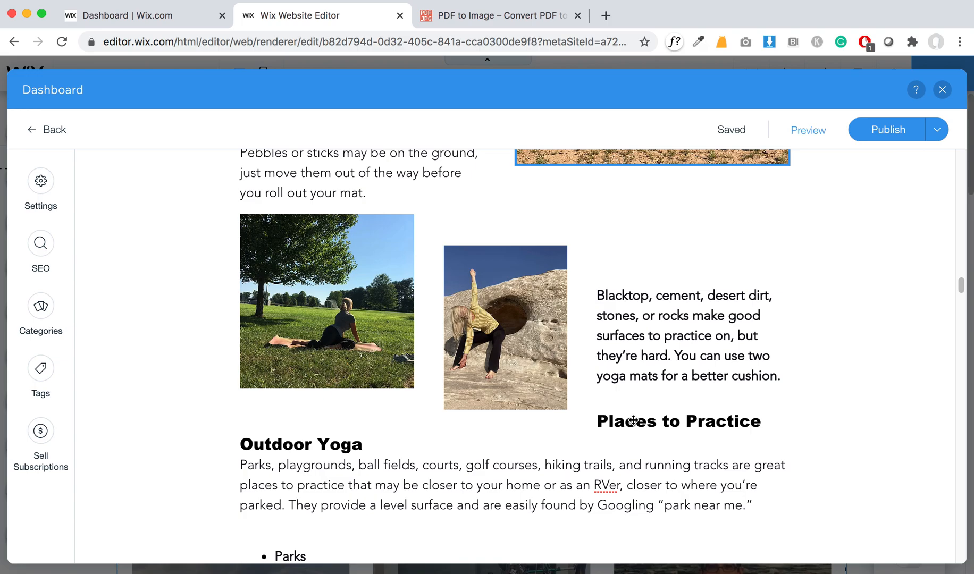
click(505, 327)
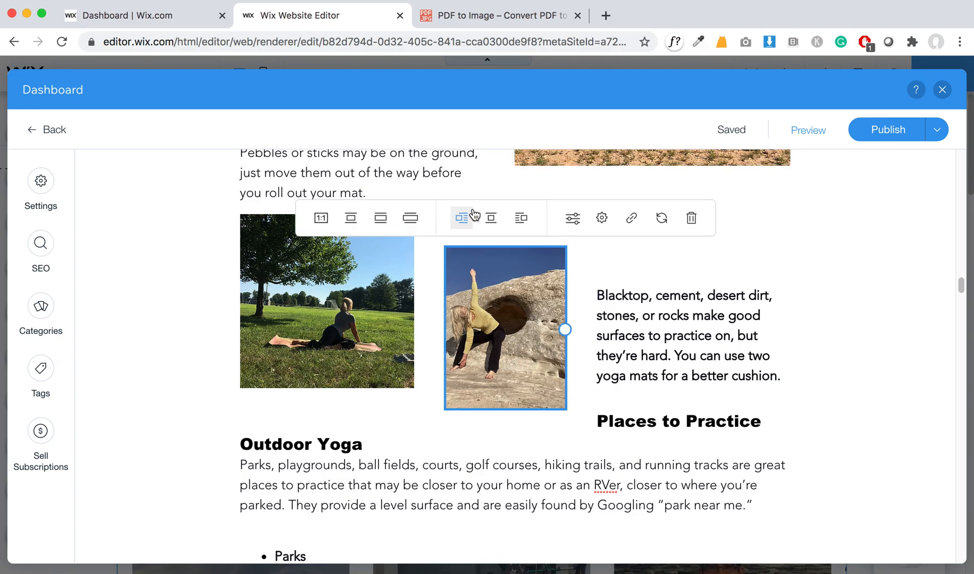
click(462, 218)
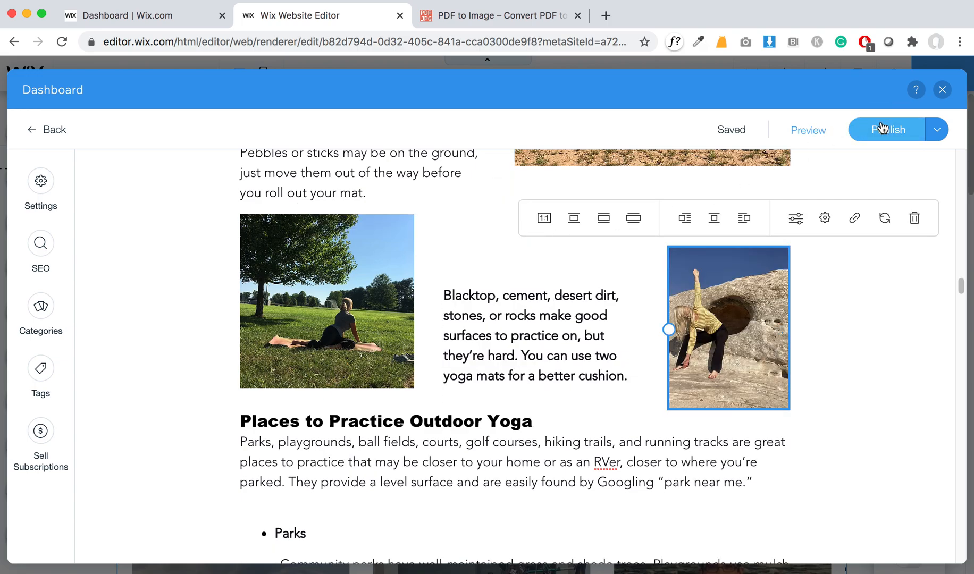
click(887, 129)
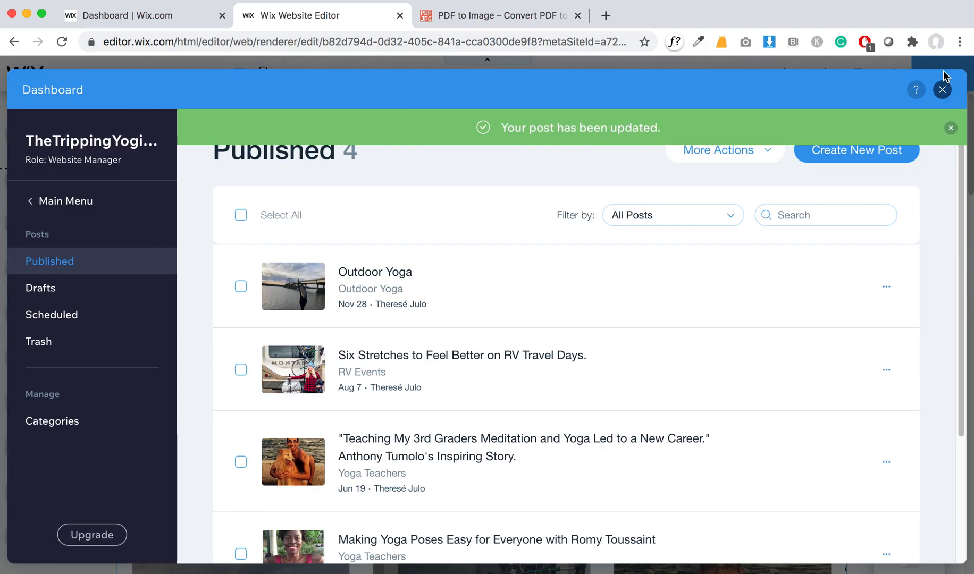